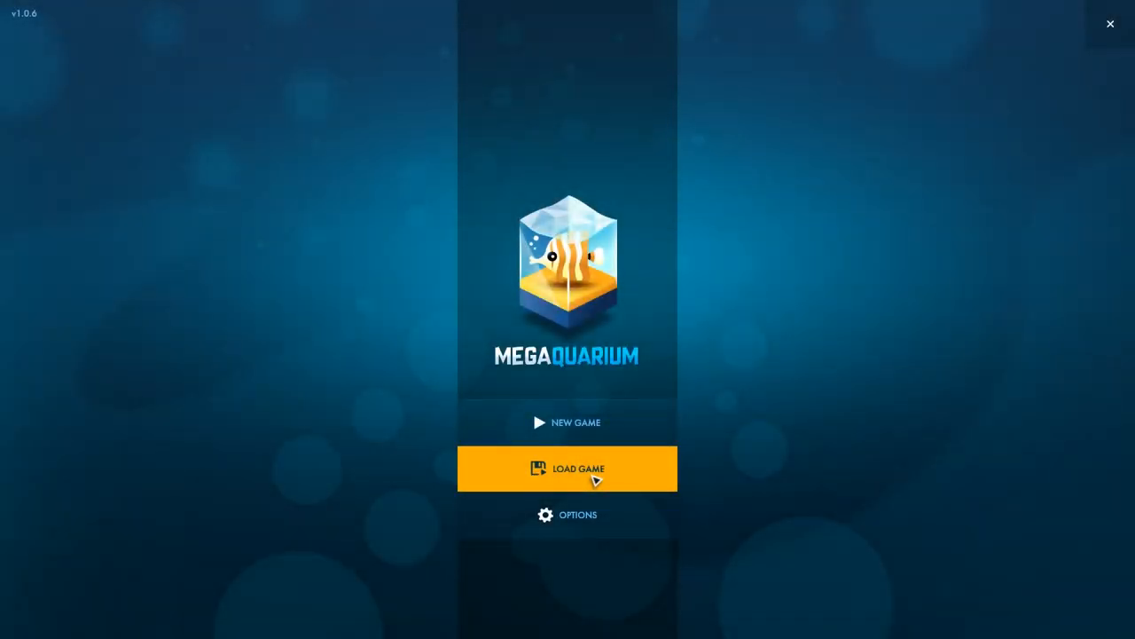
Step: Bring up the campaign level selection showing the Sunnyside card on Normal difficulty
click(568, 422)
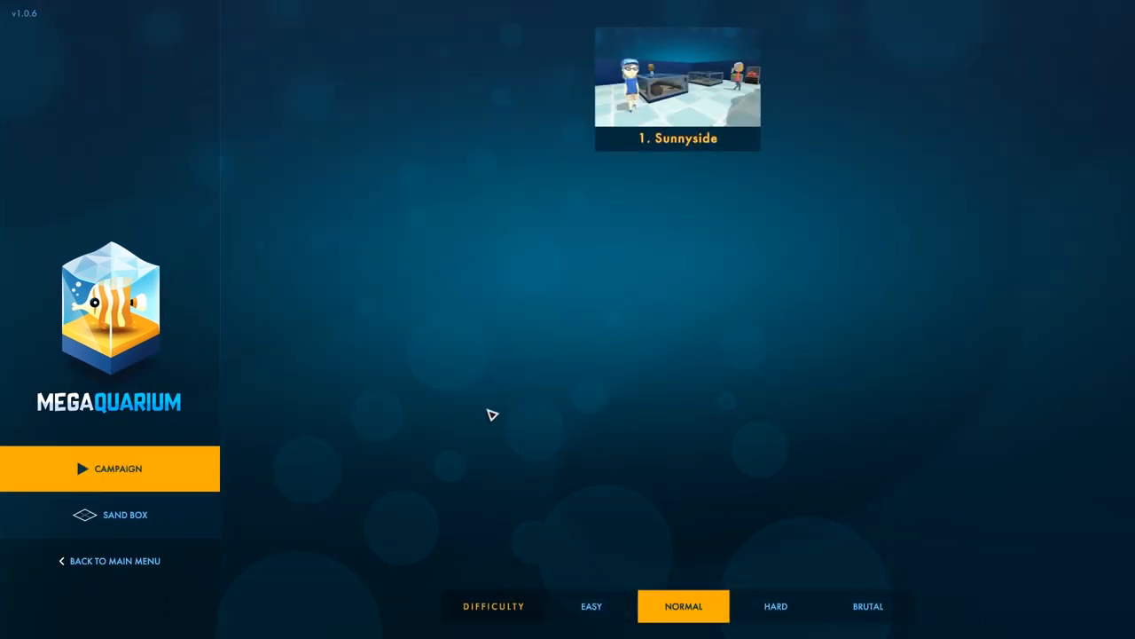
mouse_move(630, 104)
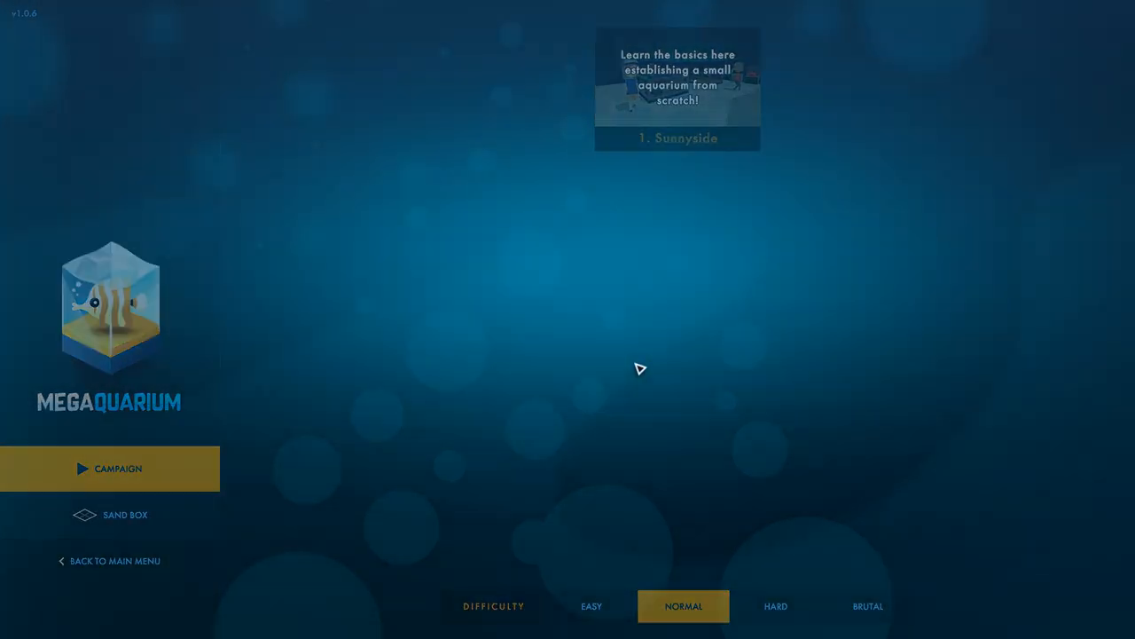
Step: Load the Sunnyside level so its welcome briefing appears
click(677, 88)
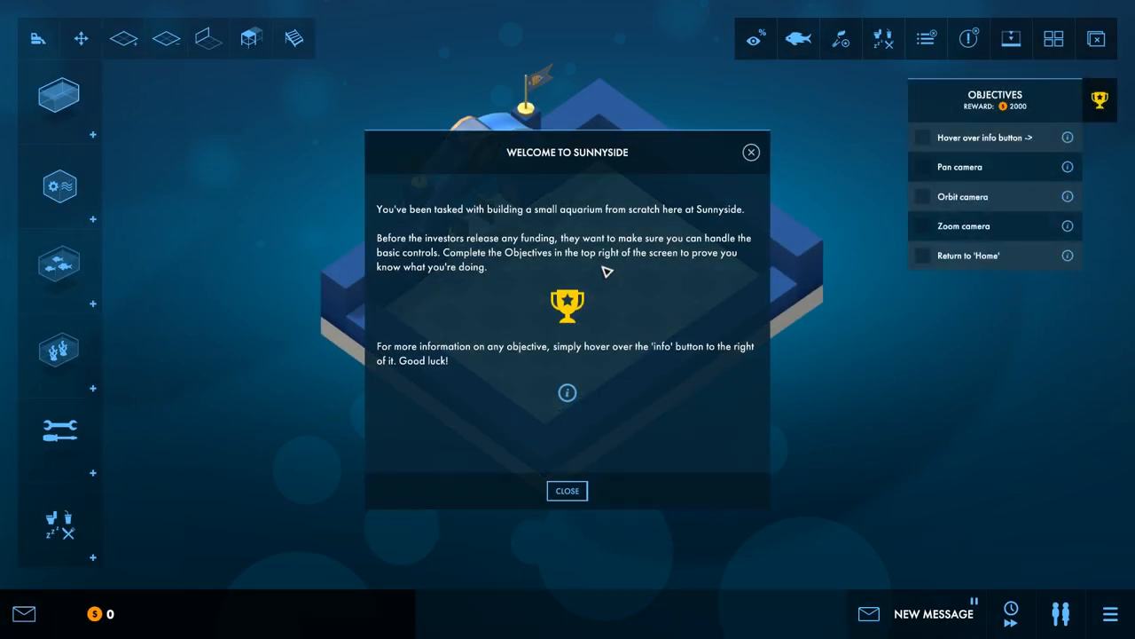
mouse_move(523, 469)
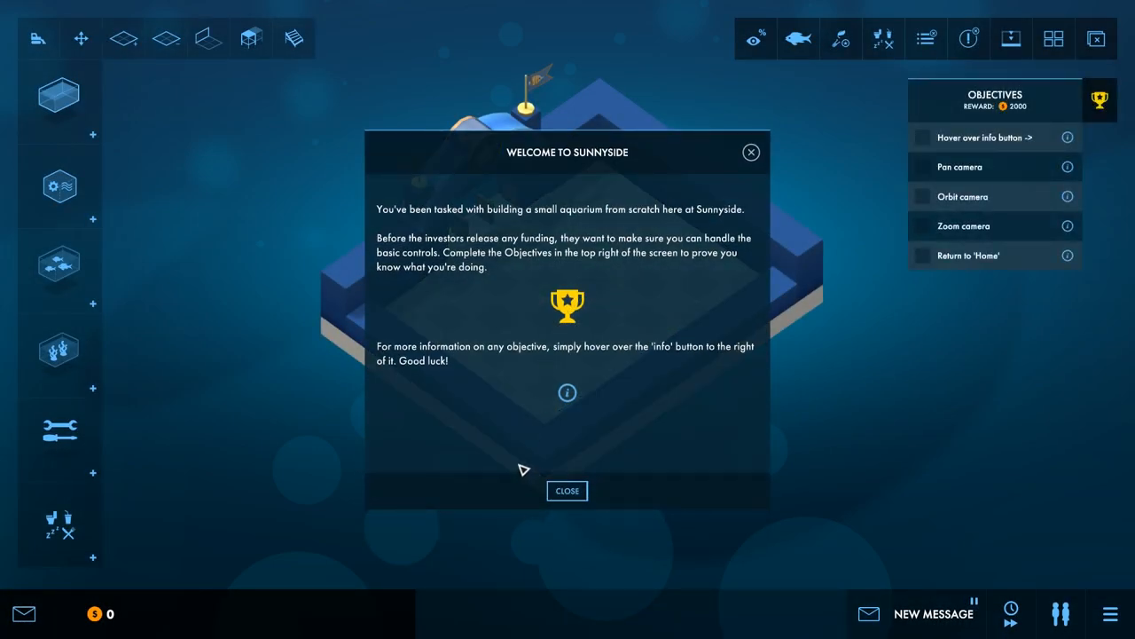
mouse_move(532, 470)
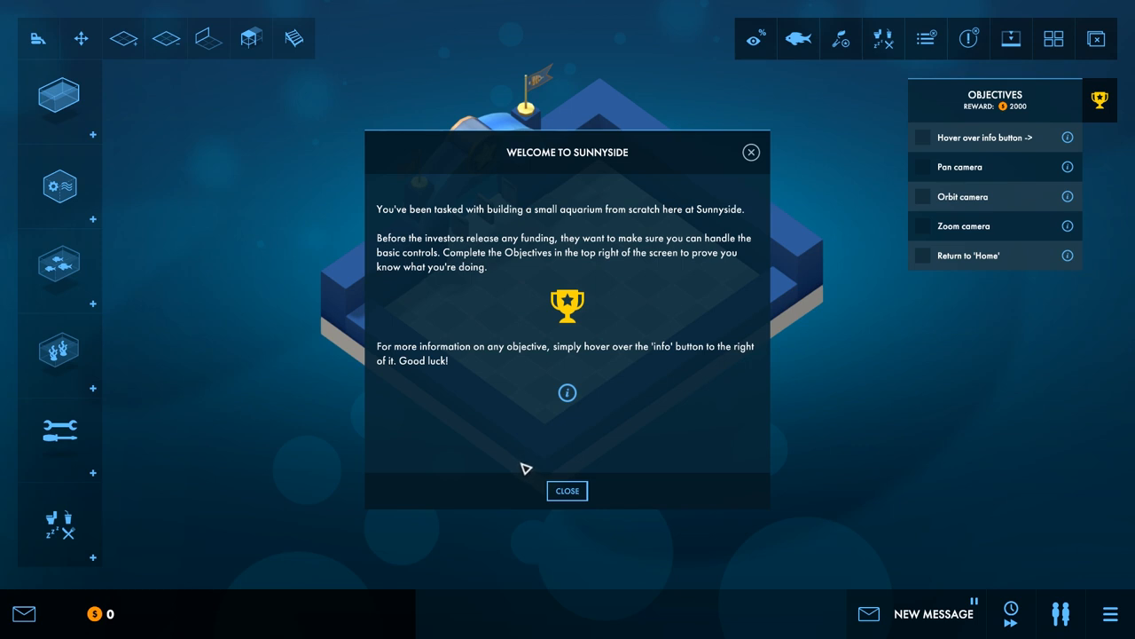
mouse_move(530, 424)
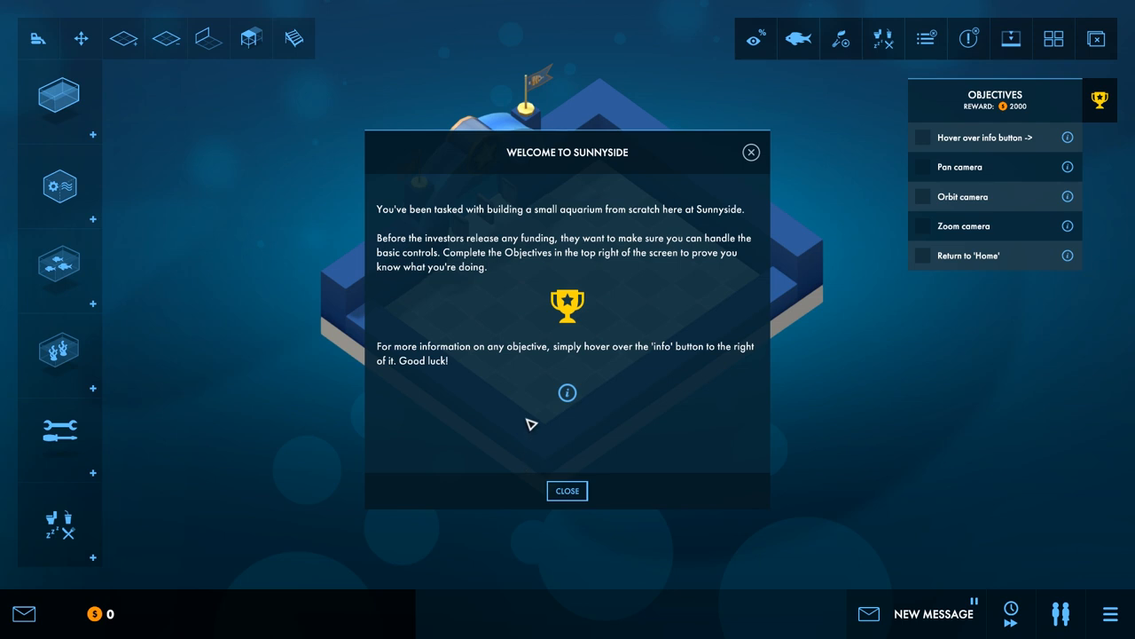
mouse_move(543, 517)
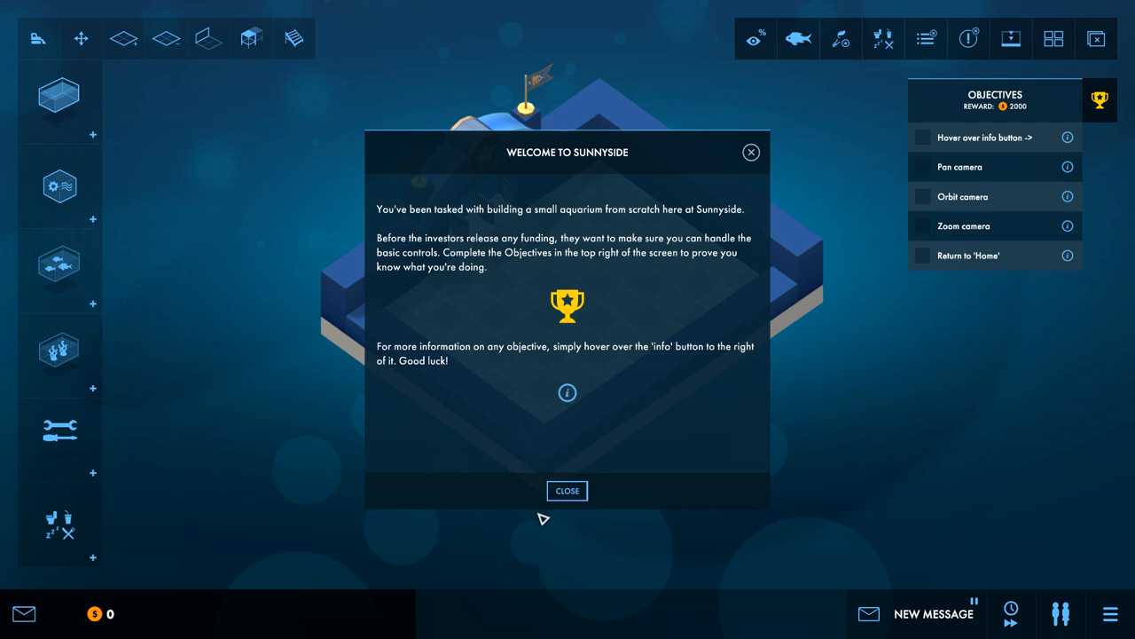
Step: Dismiss the welcome briefing and pan the camera to tick off the camera objectives
click(568, 490)
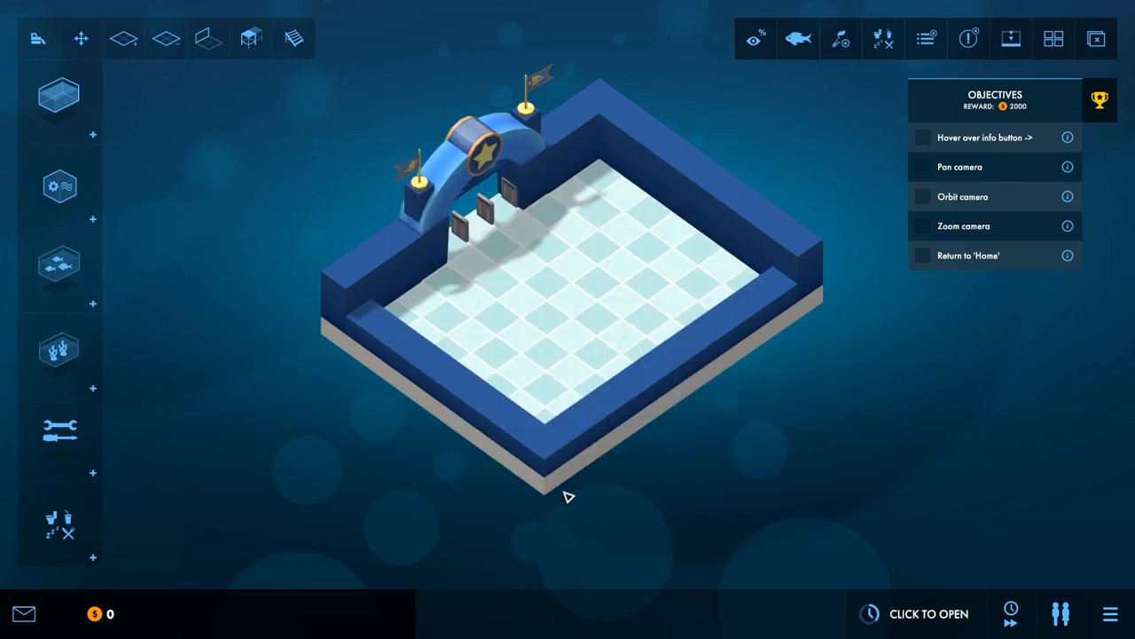
drag(568, 355, 612, 293)
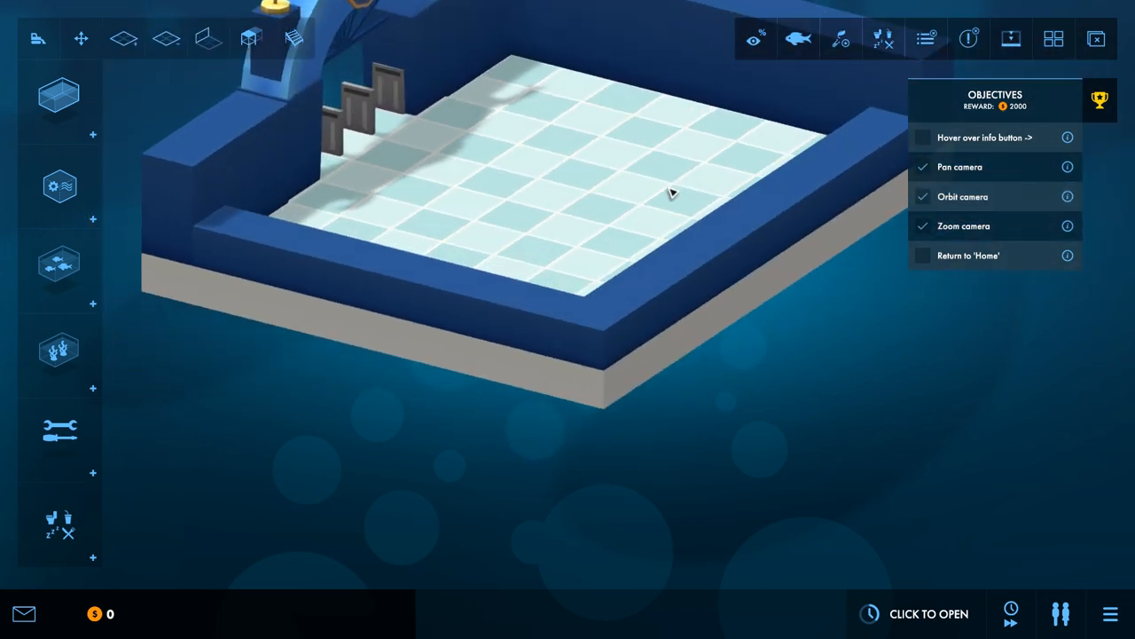
mouse_move(1067, 138)
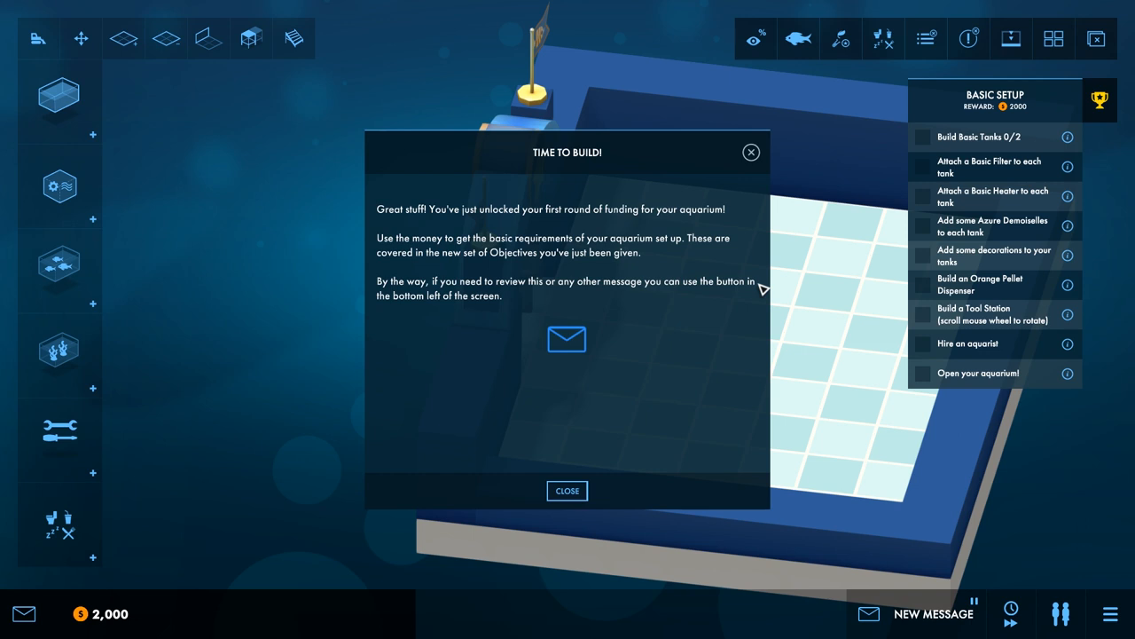
mouse_move(731, 305)
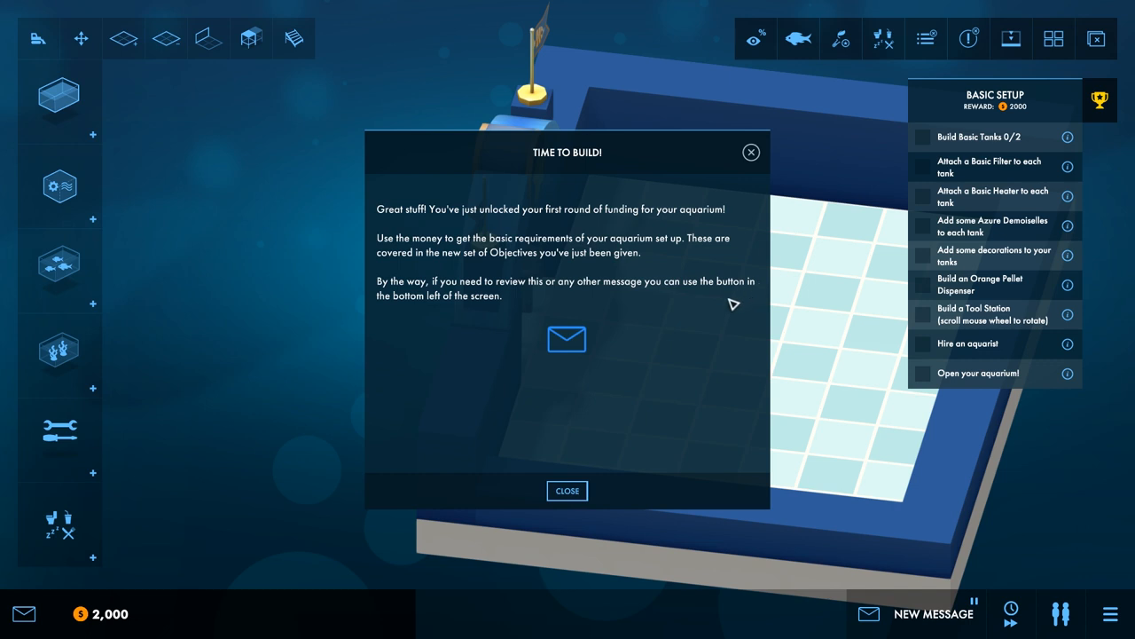
mouse_move(678, 334)
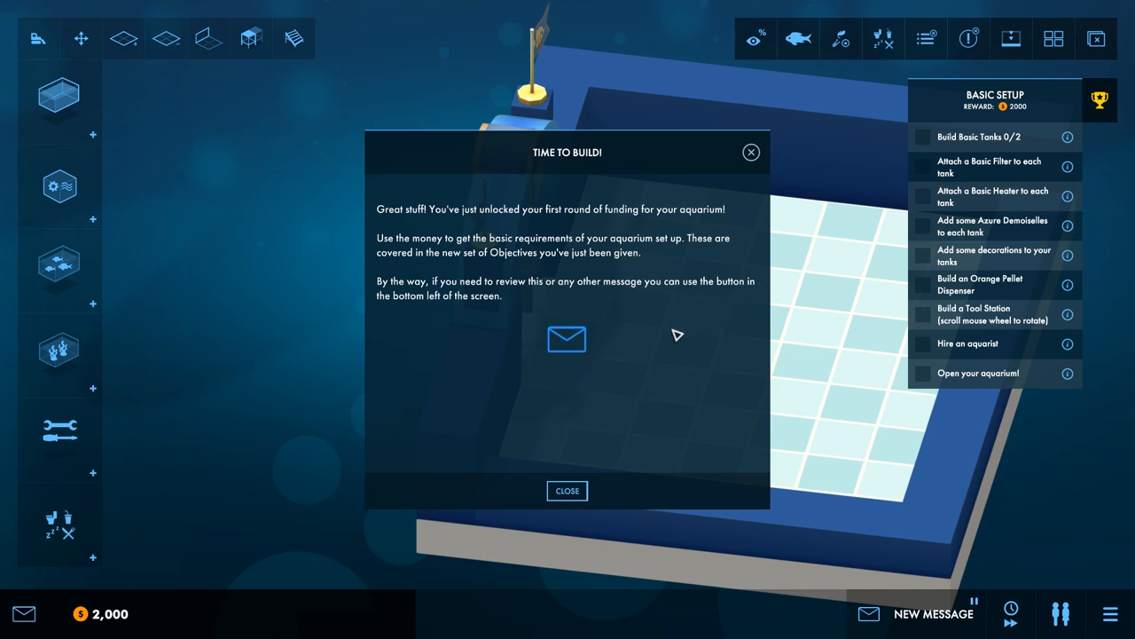
mouse_move(653, 349)
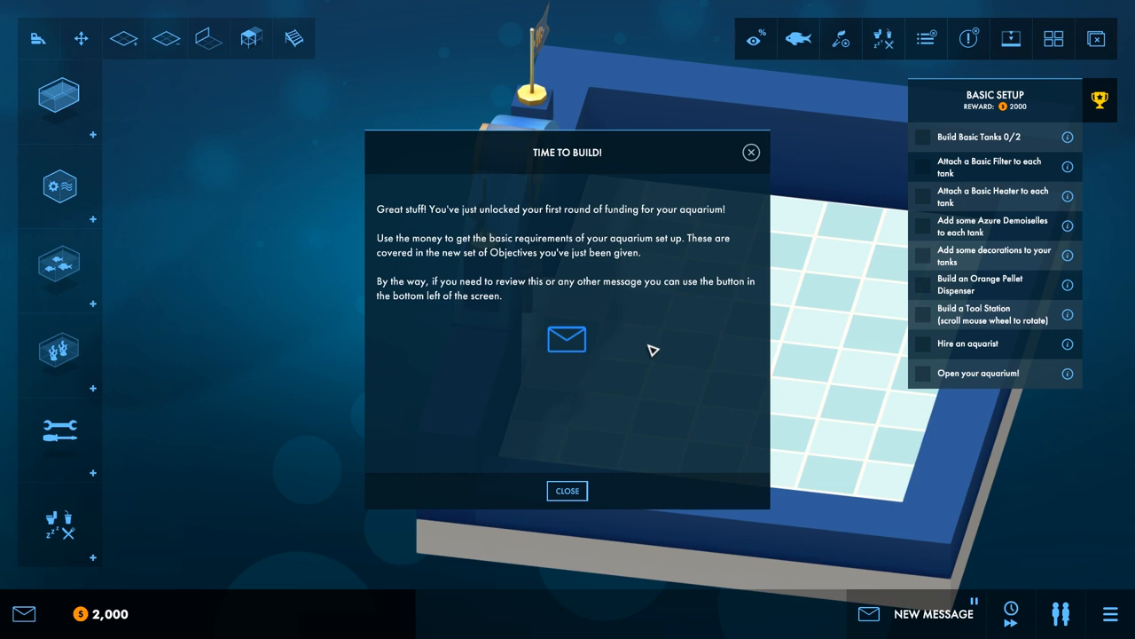
mouse_move(649, 351)
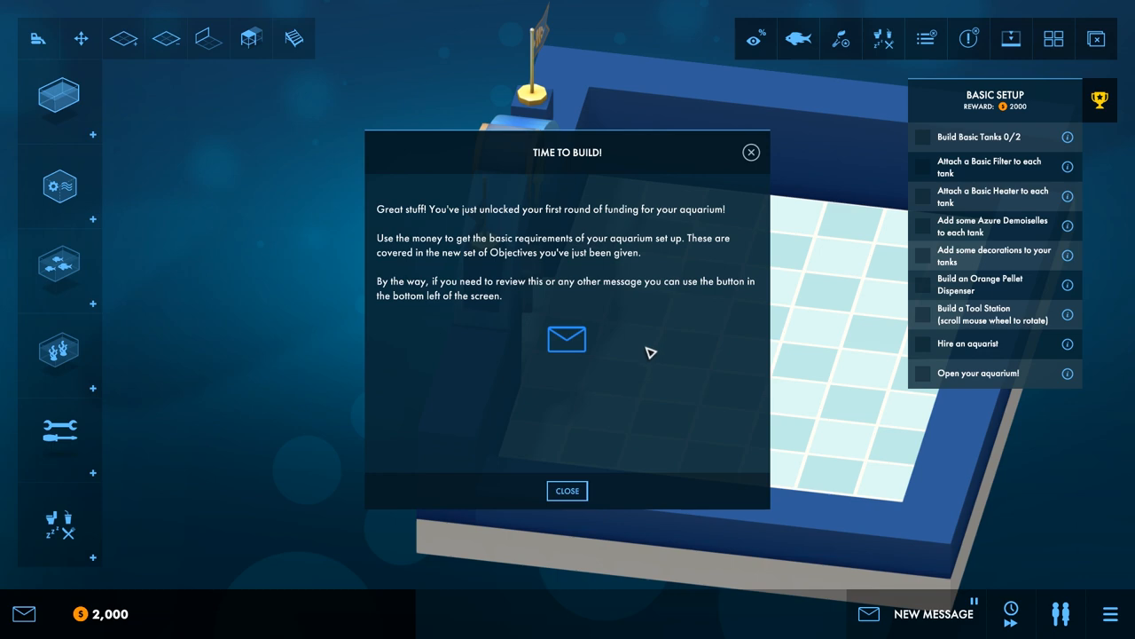
mouse_move(614, 496)
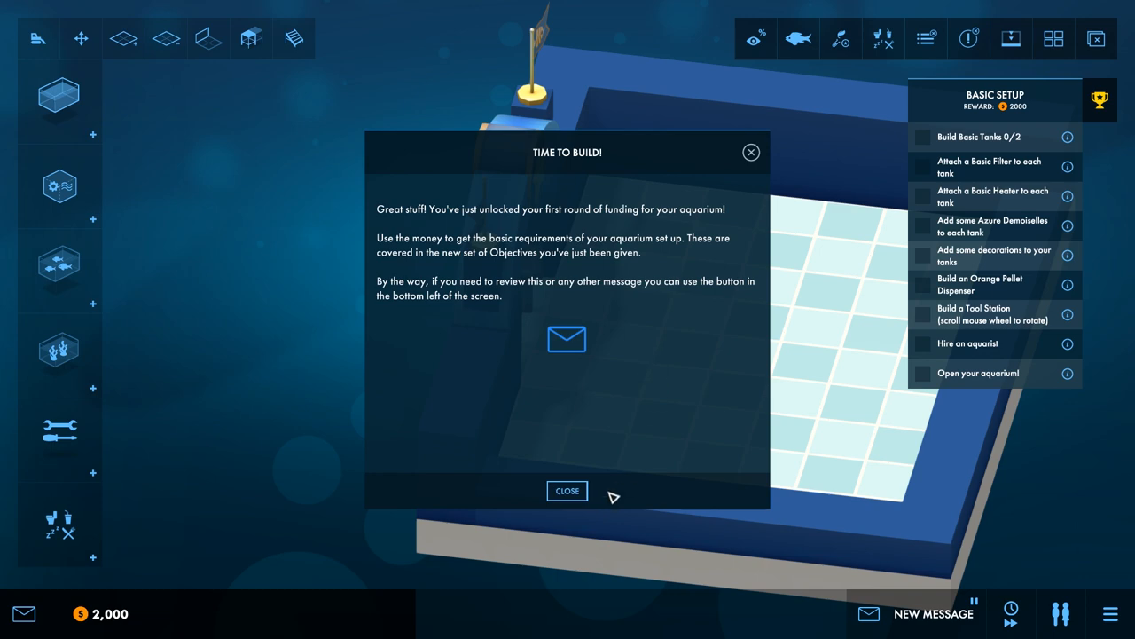
Step: Place two Basic Tanks with a Basic Filter and heater each, then decorate with Small Rocks
click(567, 489)
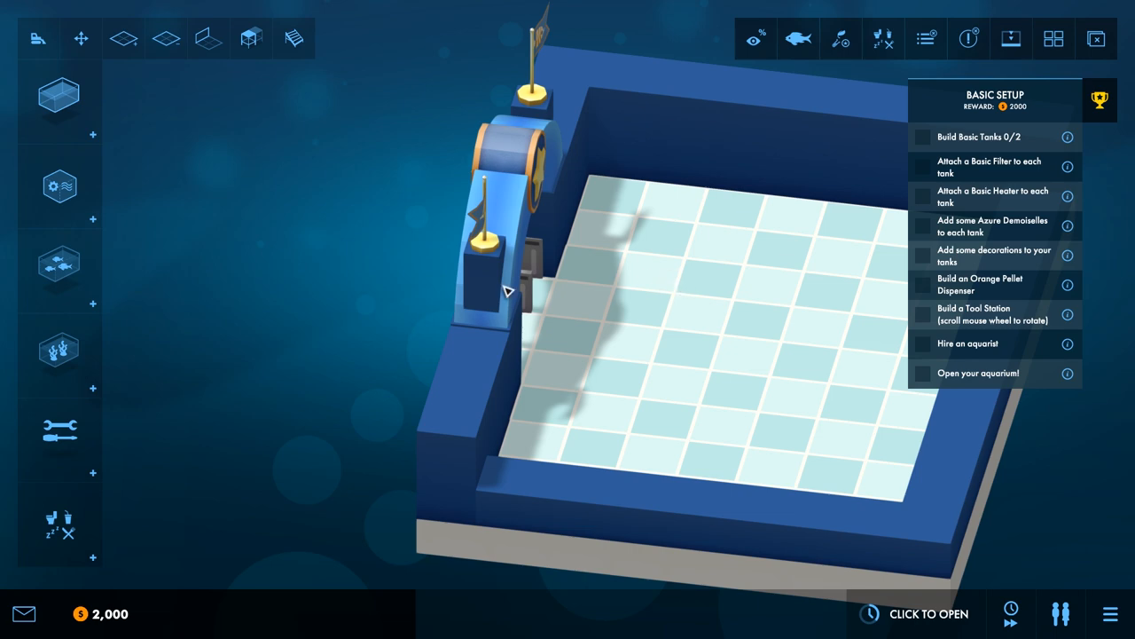
click(61, 96)
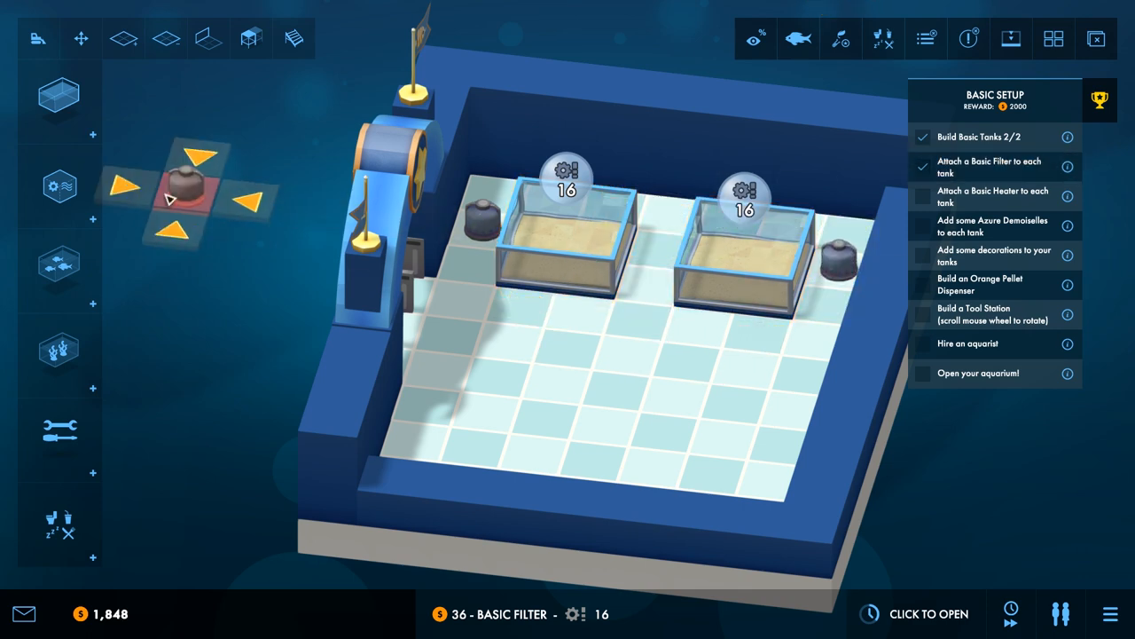
click(837, 275)
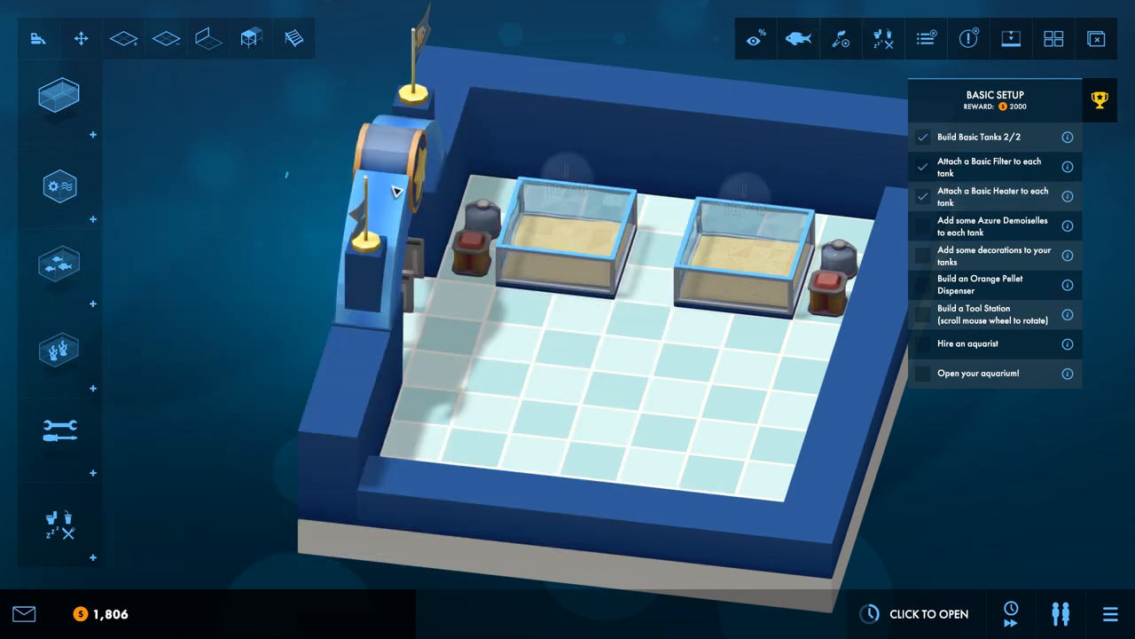
click(737, 258)
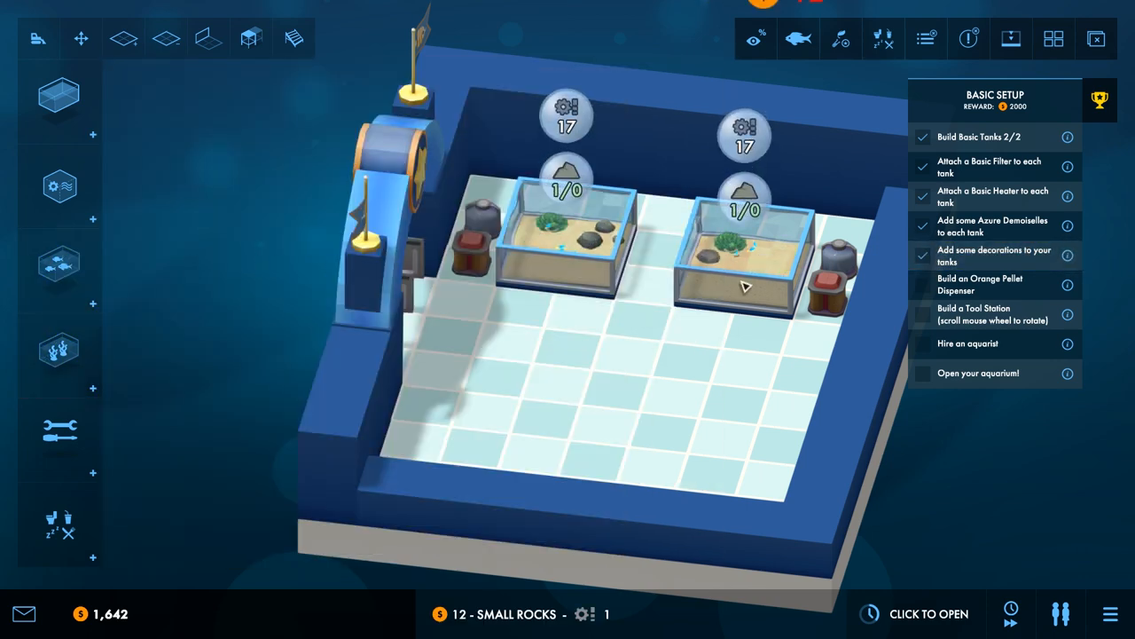
Step: Position an Orange Pellet Dispenser in front of the tanks
click(60, 433)
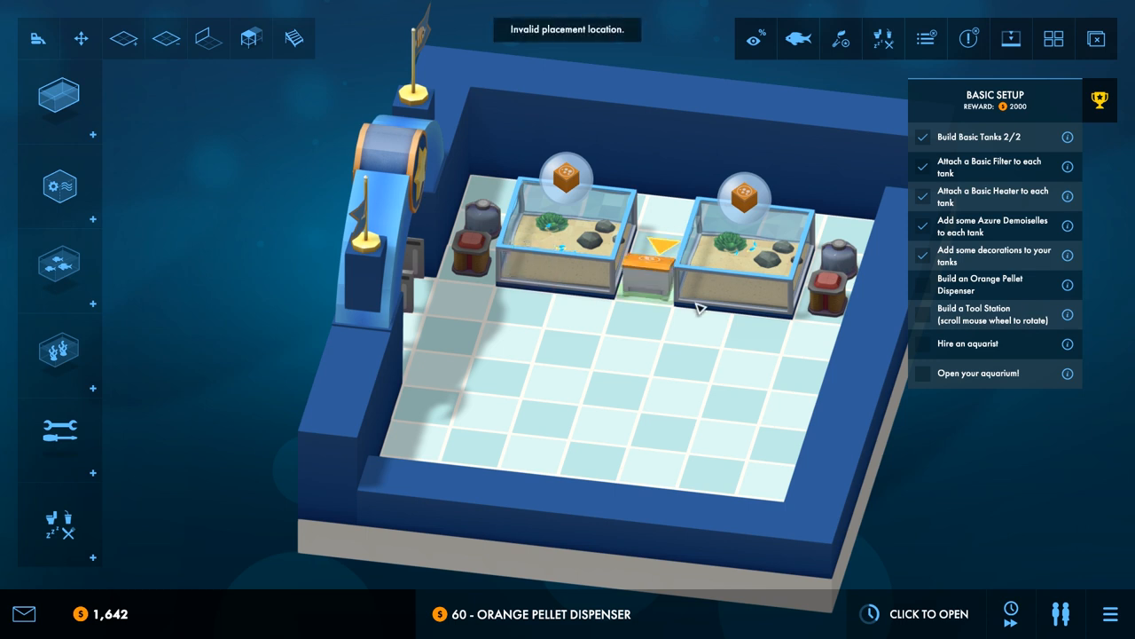
mouse_move(625, 298)
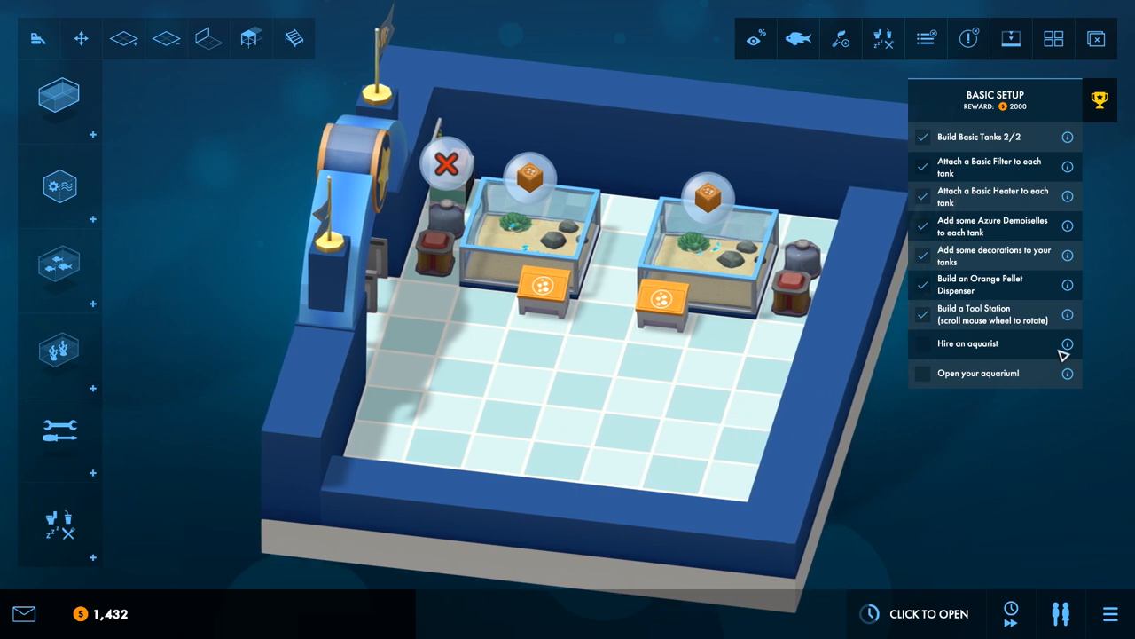
mouse_move(1068, 344)
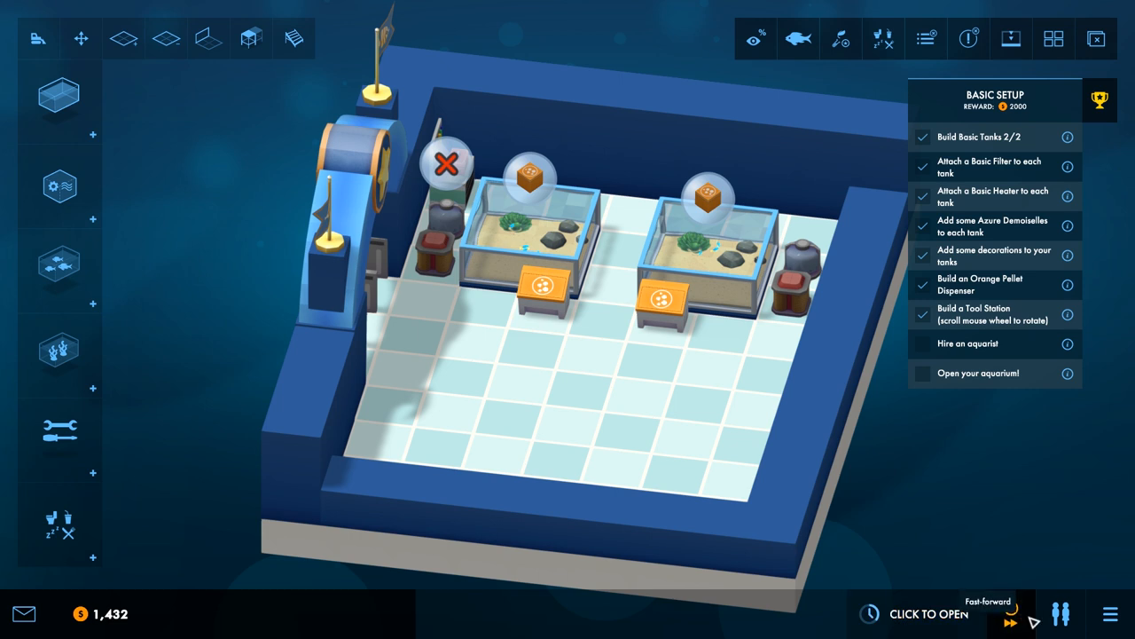
Step: Bring up the Staff window's Hire tab with the first aquarist candidate
click(969, 344)
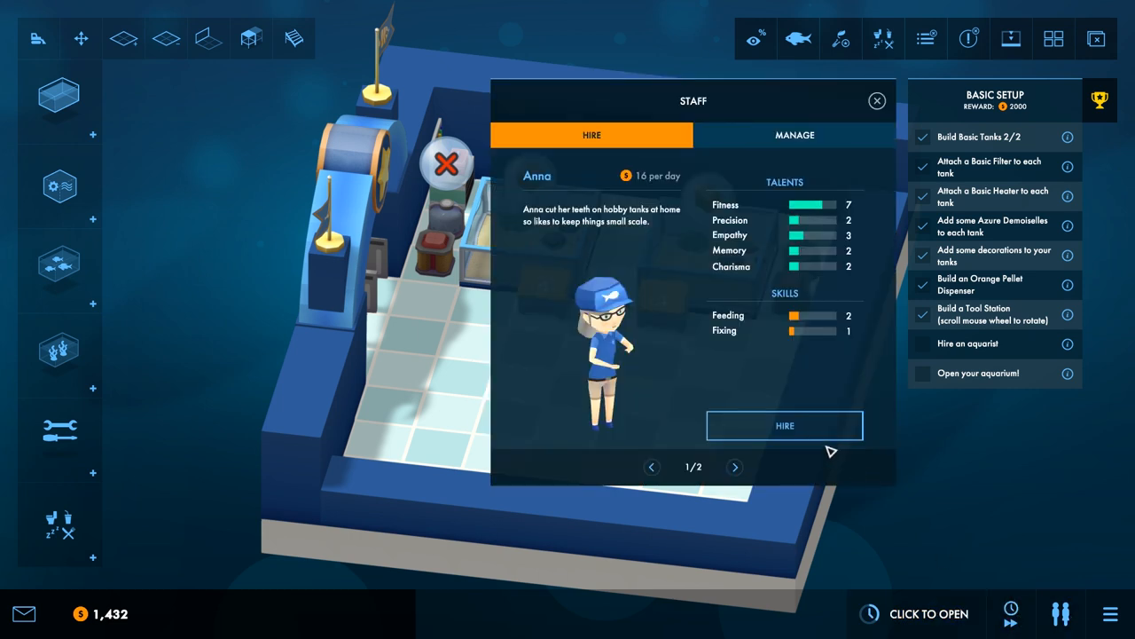
mouse_move(784, 426)
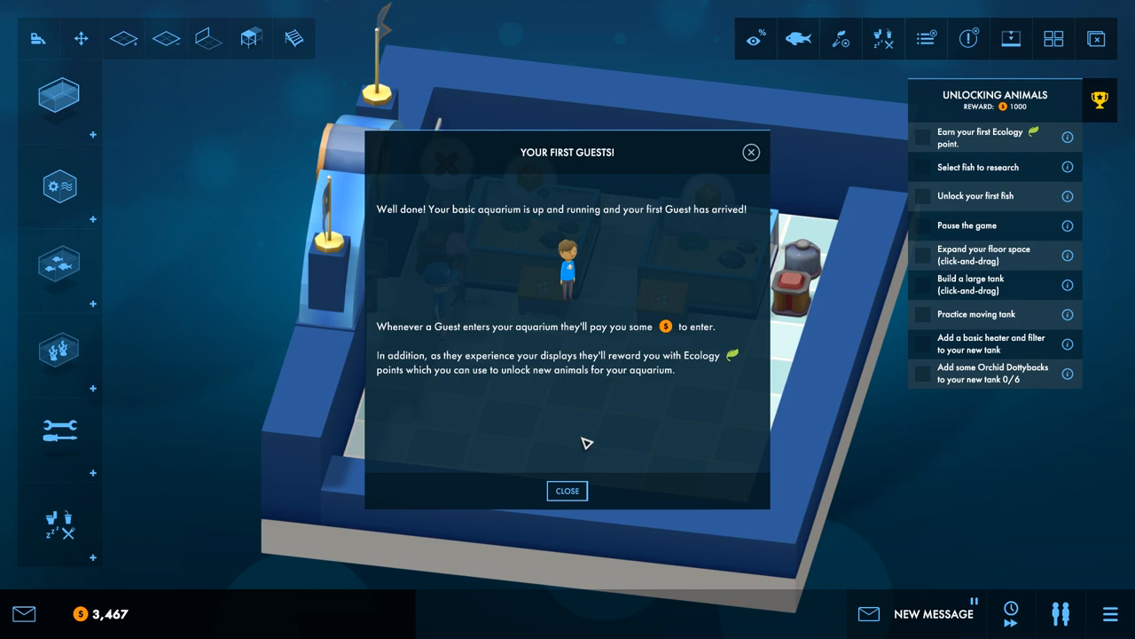
mouse_move(567, 490)
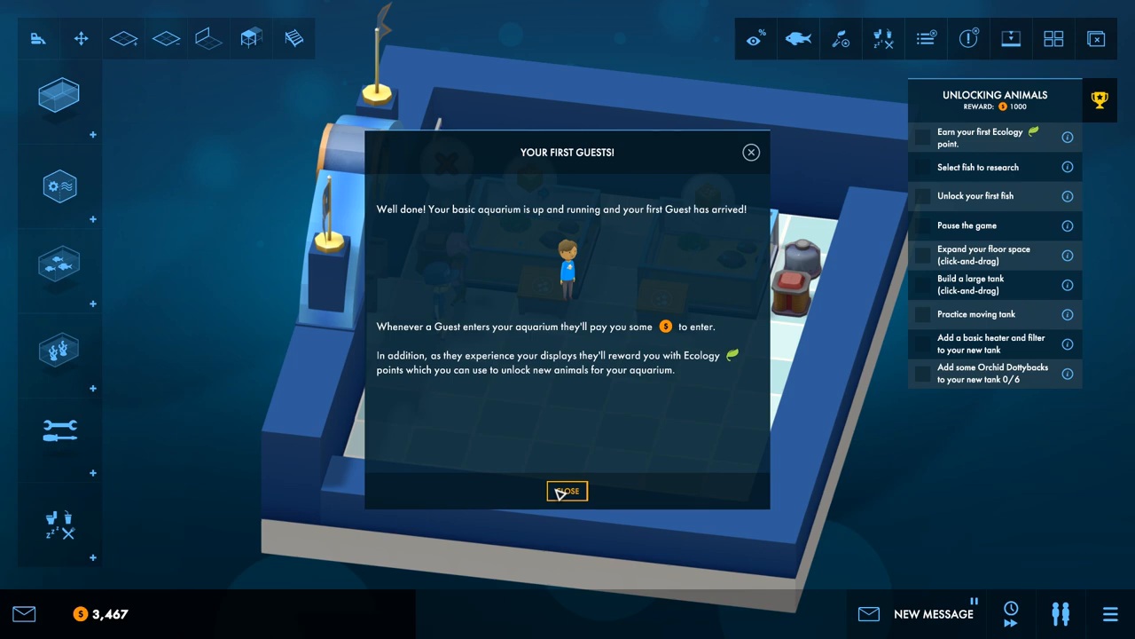
Step: Dismiss the first guests, animal research, Orchid Dottyback unlocked and Expand Our Range messages
click(567, 490)
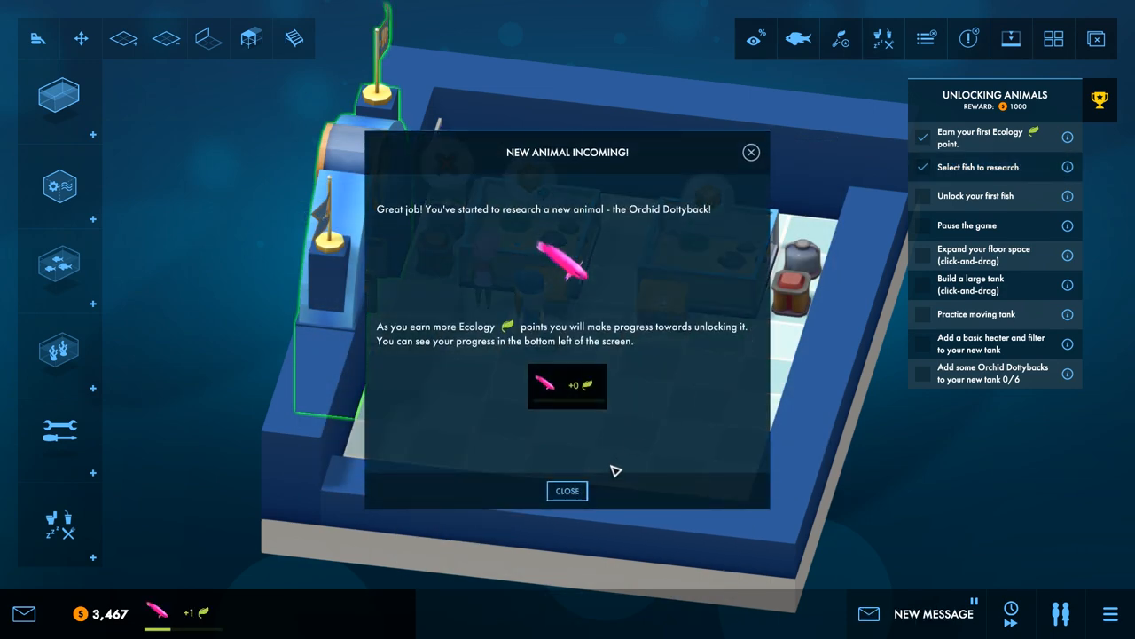
mouse_move(603, 466)
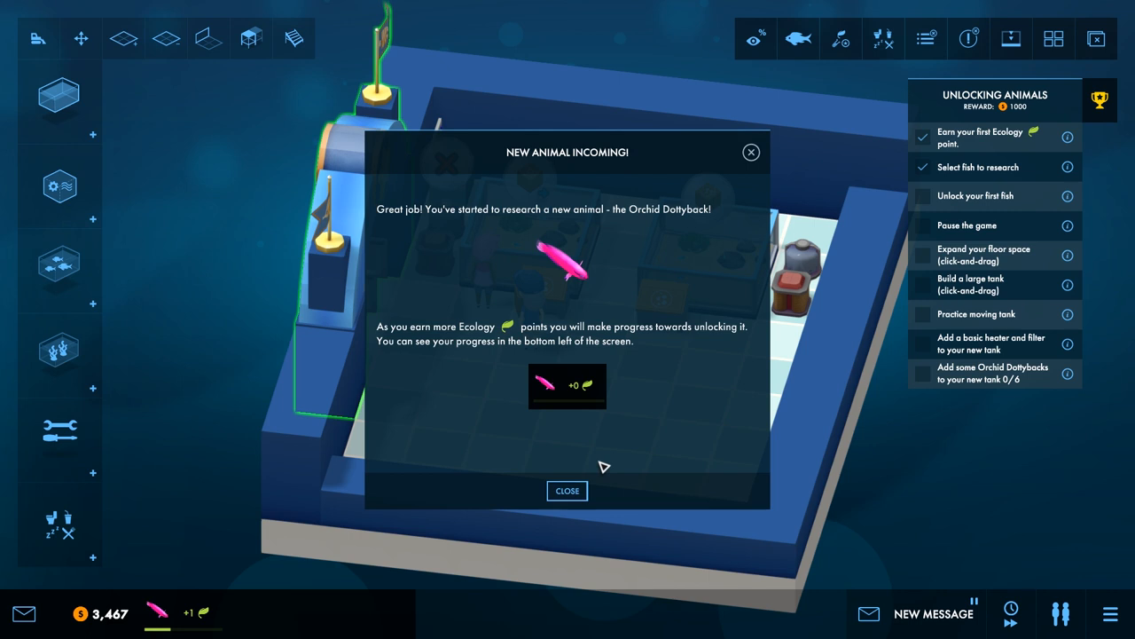
mouse_move(589, 457)
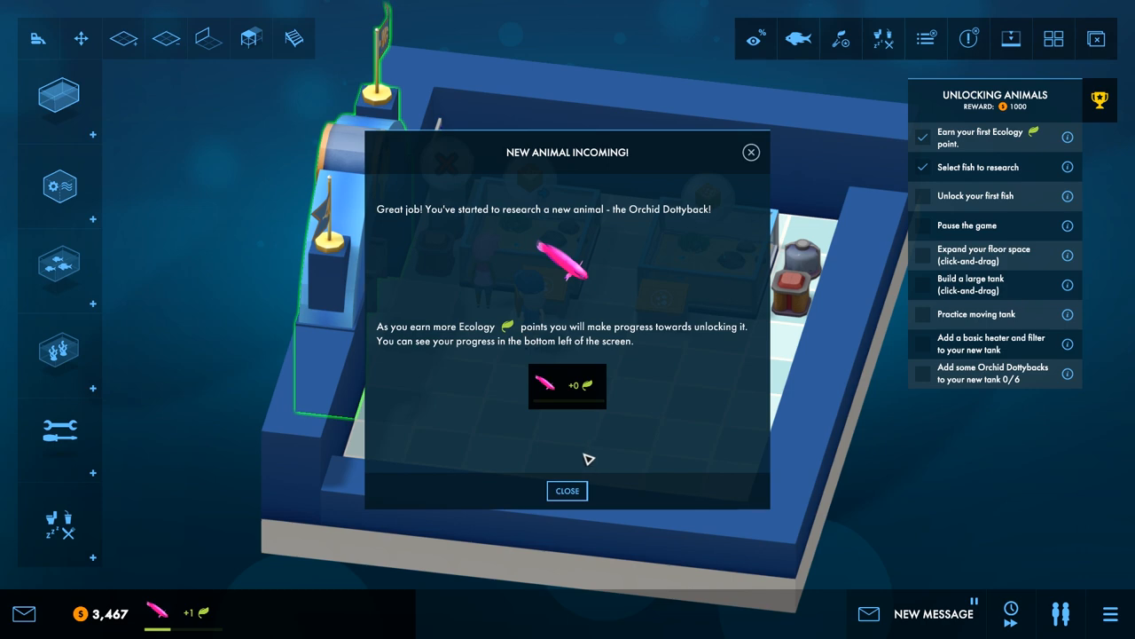
mouse_move(567, 489)
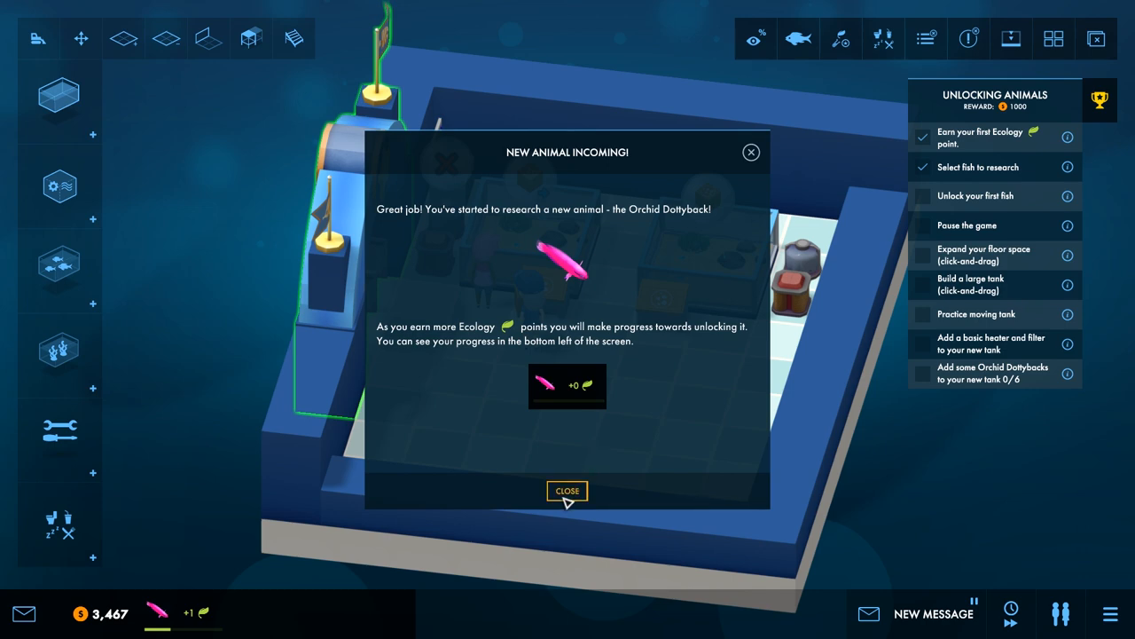
click(567, 489)
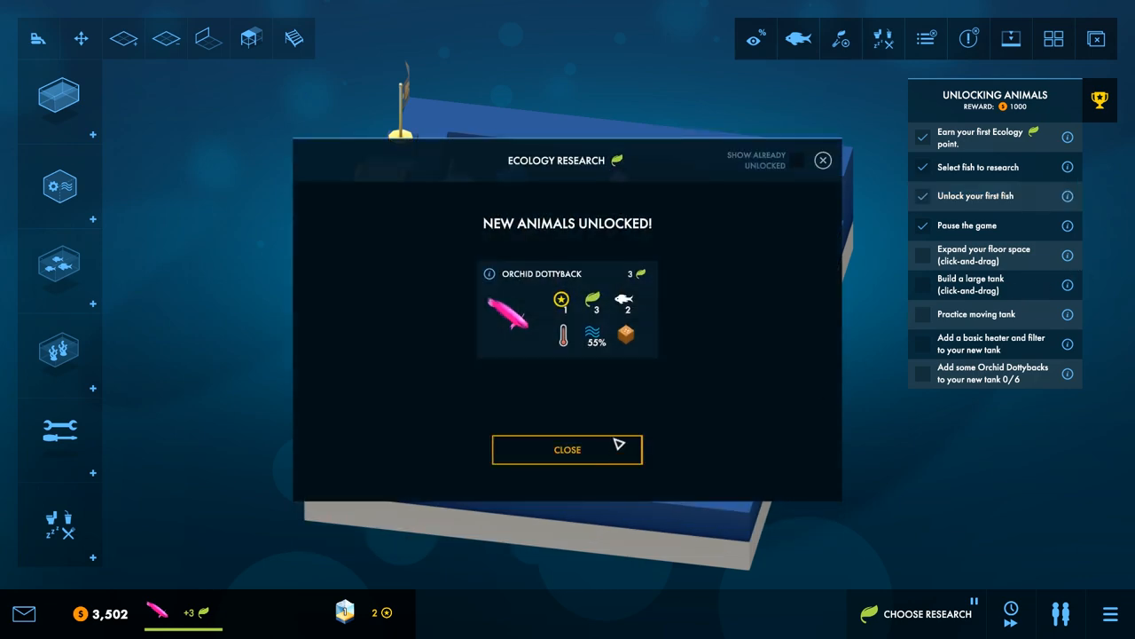
click(567, 448)
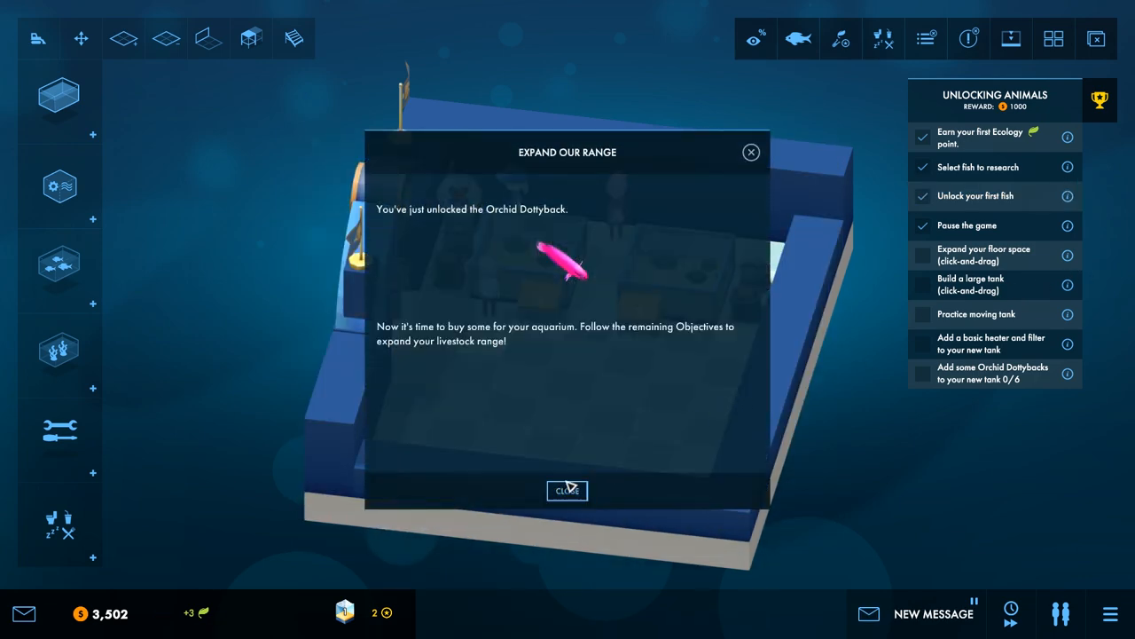
click(567, 490)
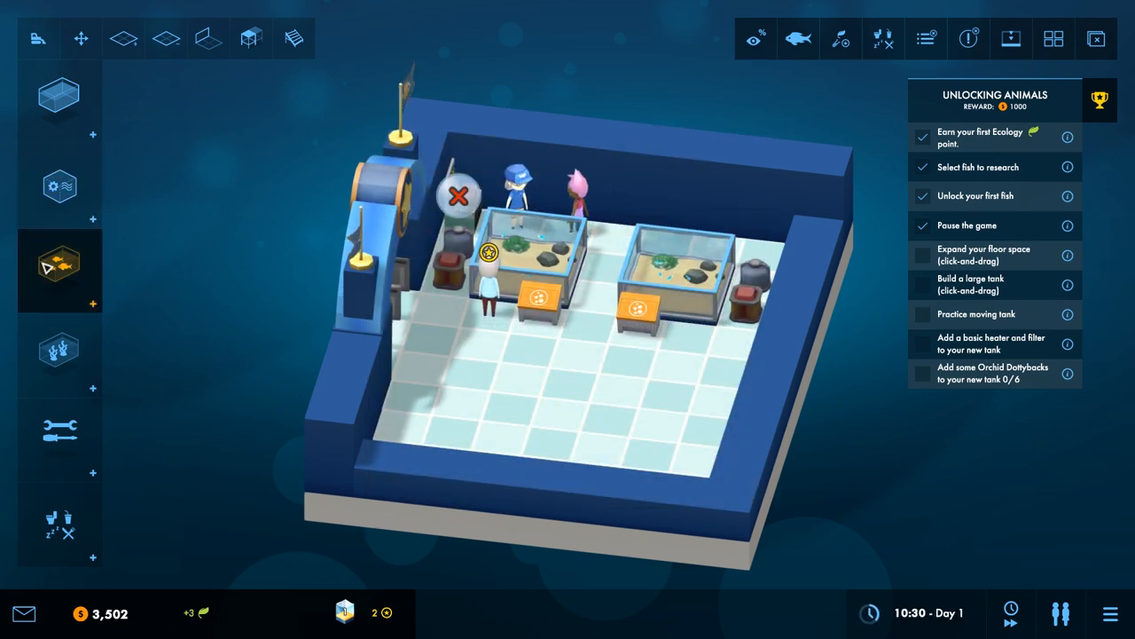
click(60, 269)
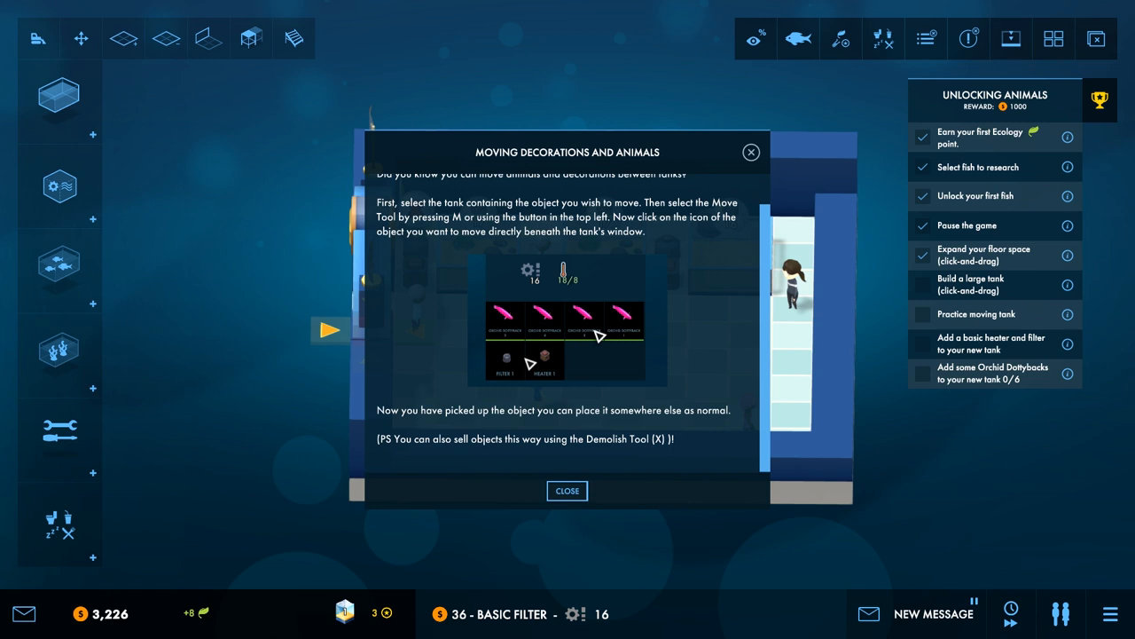
mouse_move(528, 364)
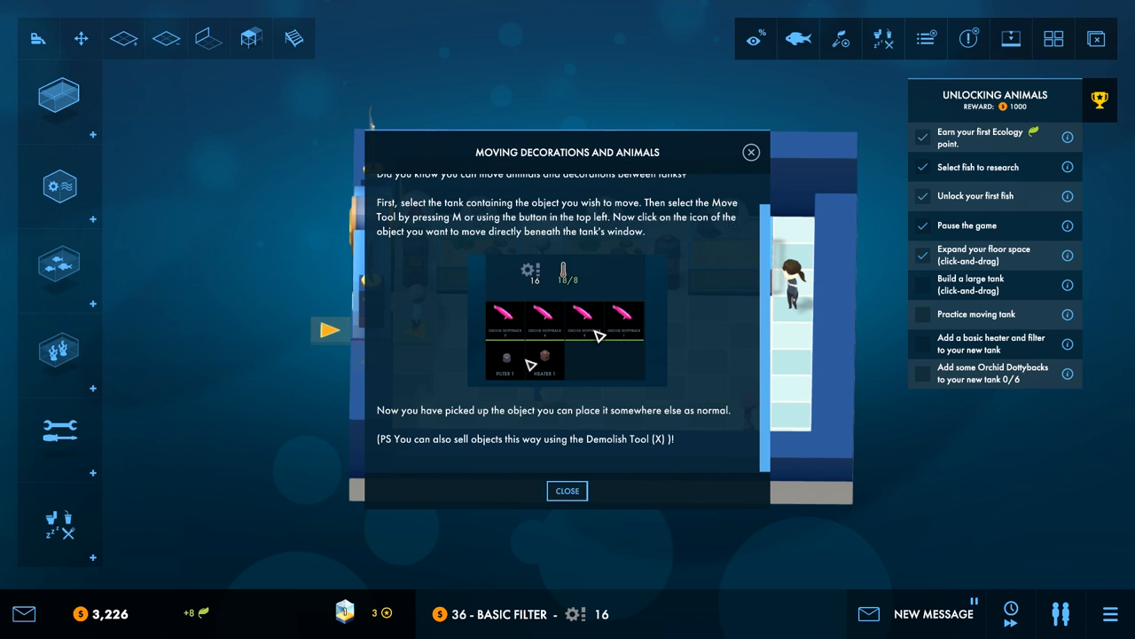
mouse_move(532, 367)
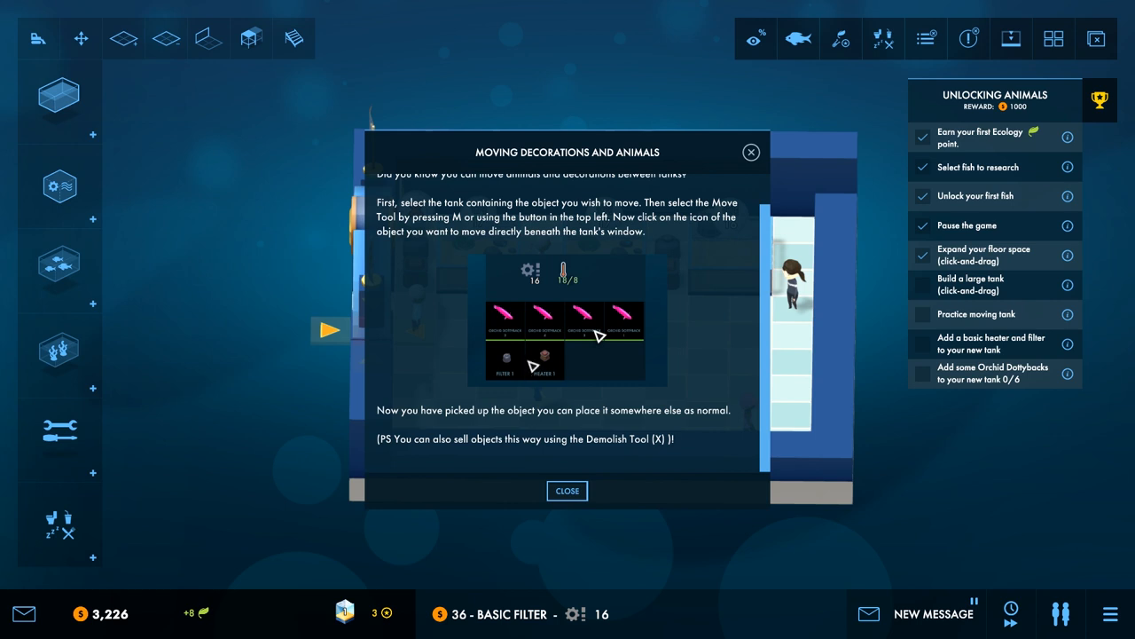
mouse_move(508, 429)
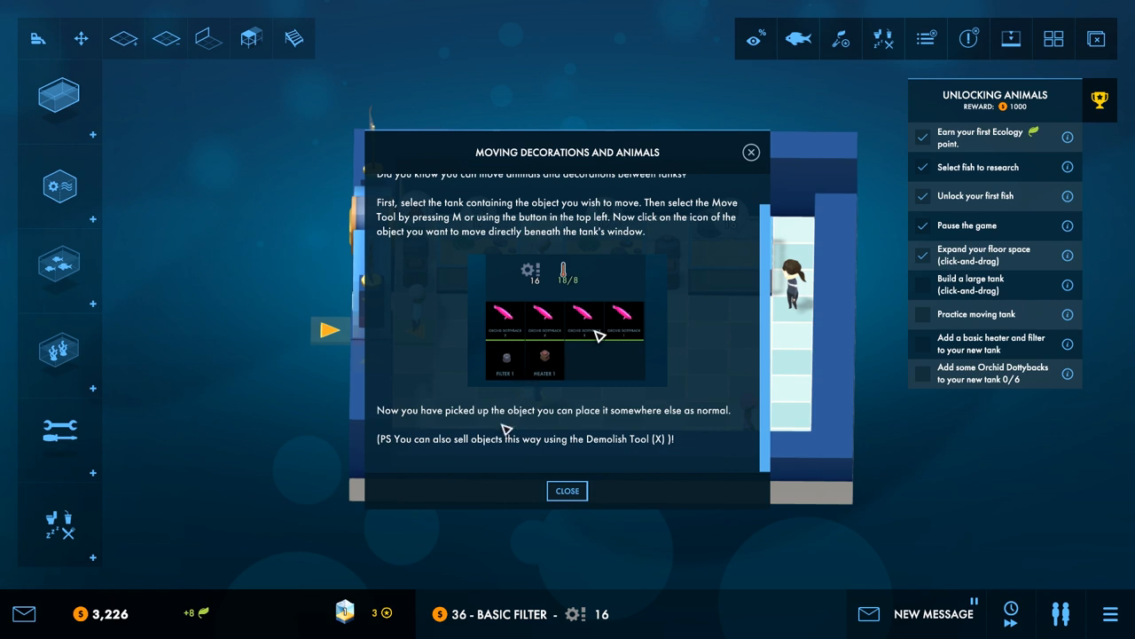
mouse_move(567, 493)
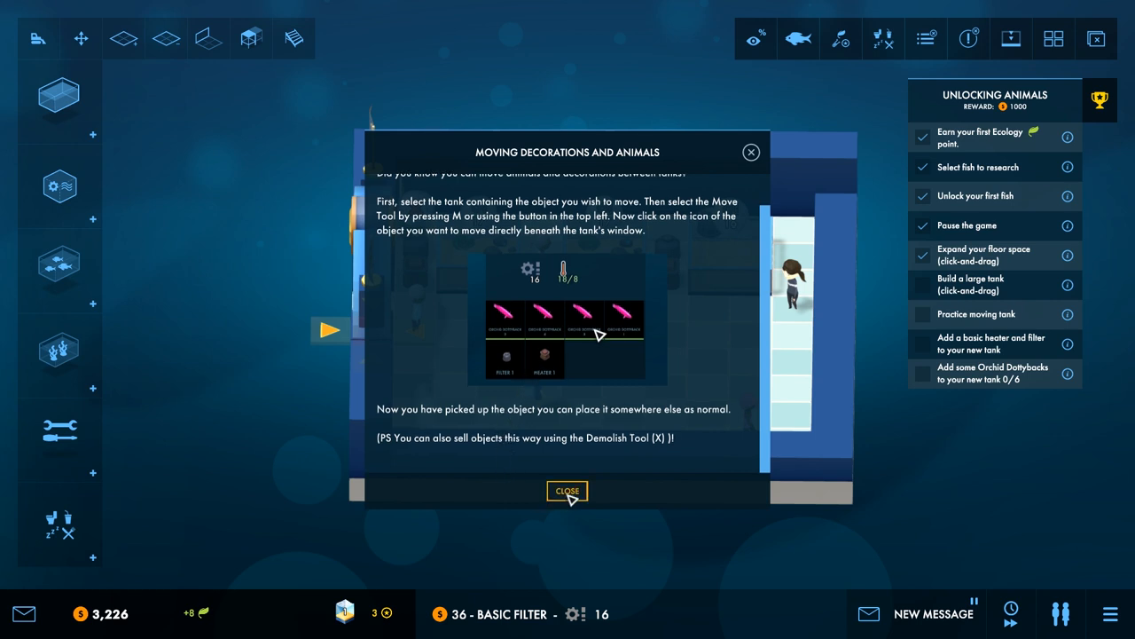
Step: Dismiss the moving tutorial and relocate a tank with the Move tool
click(567, 490)
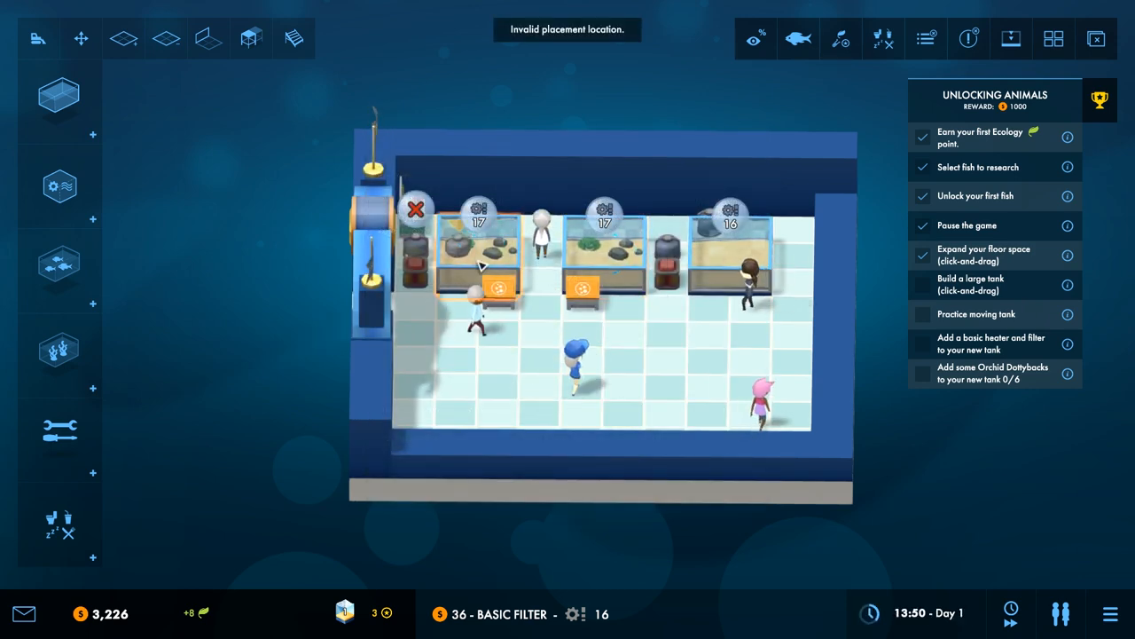
click(665, 257)
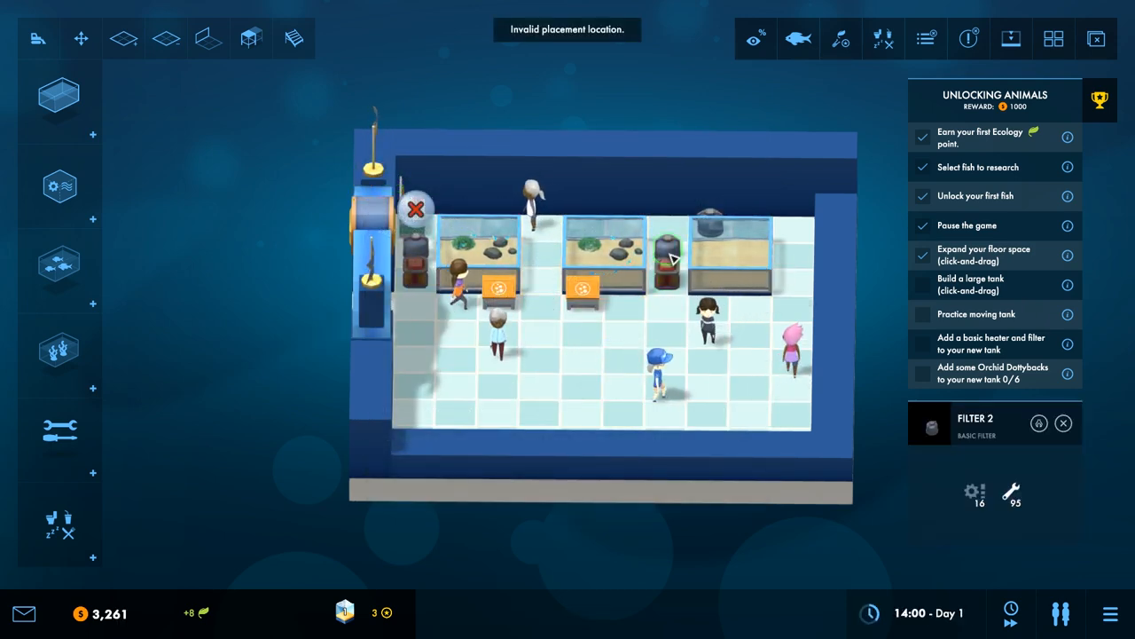
click(82, 39)
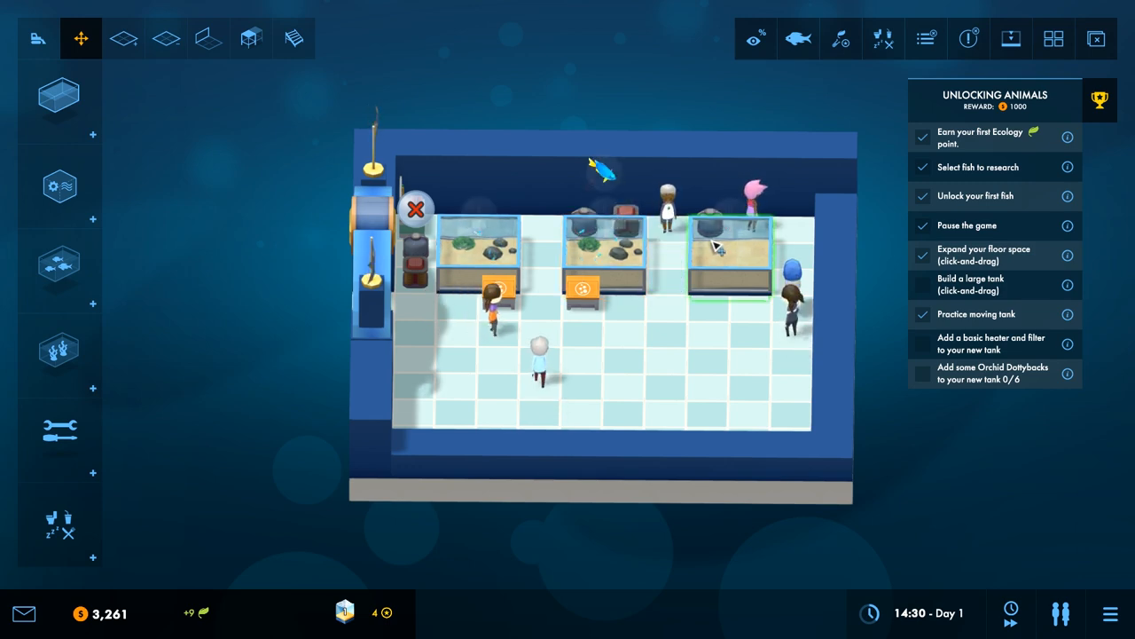
click(60, 186)
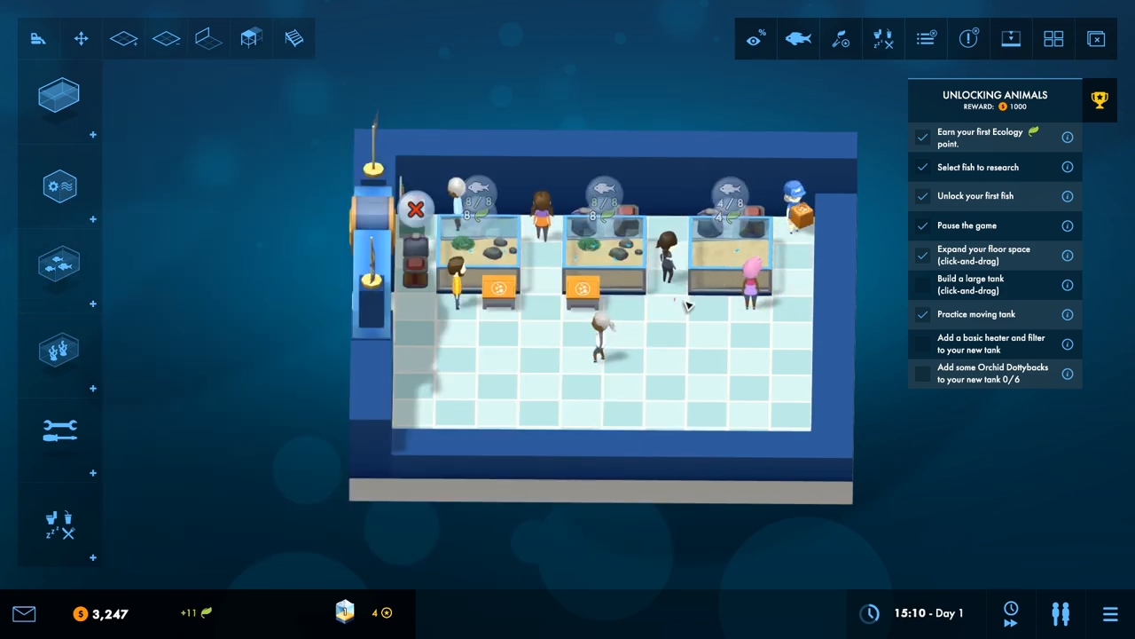
Step: Decorate a tank with Small Rocks and start placing an orange pellet dispenser
click(60, 354)
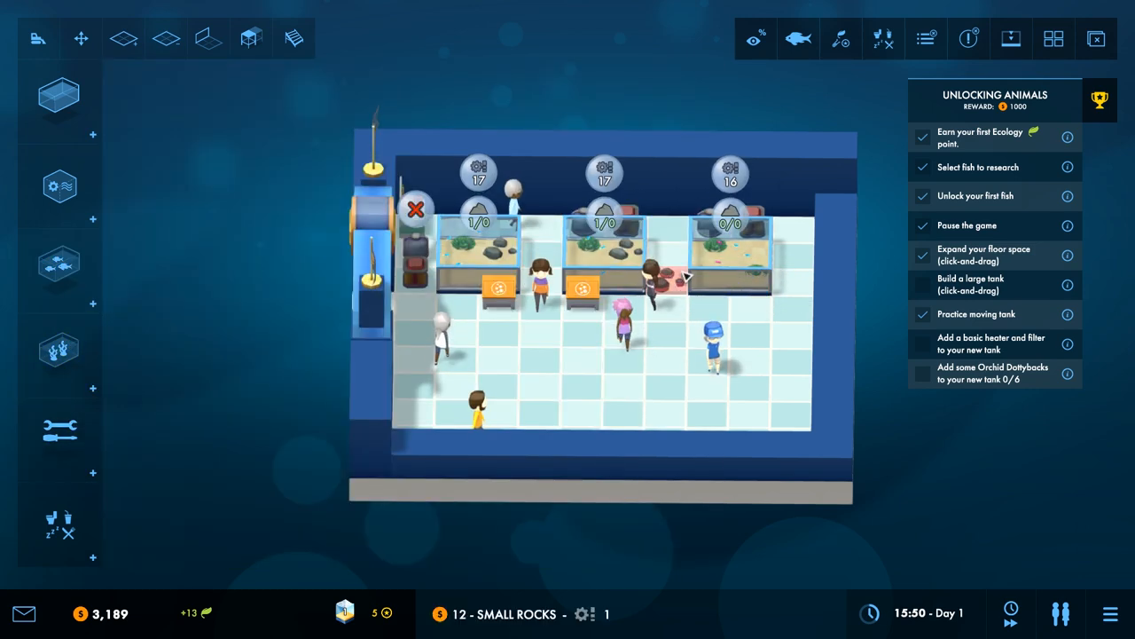
click(60, 431)
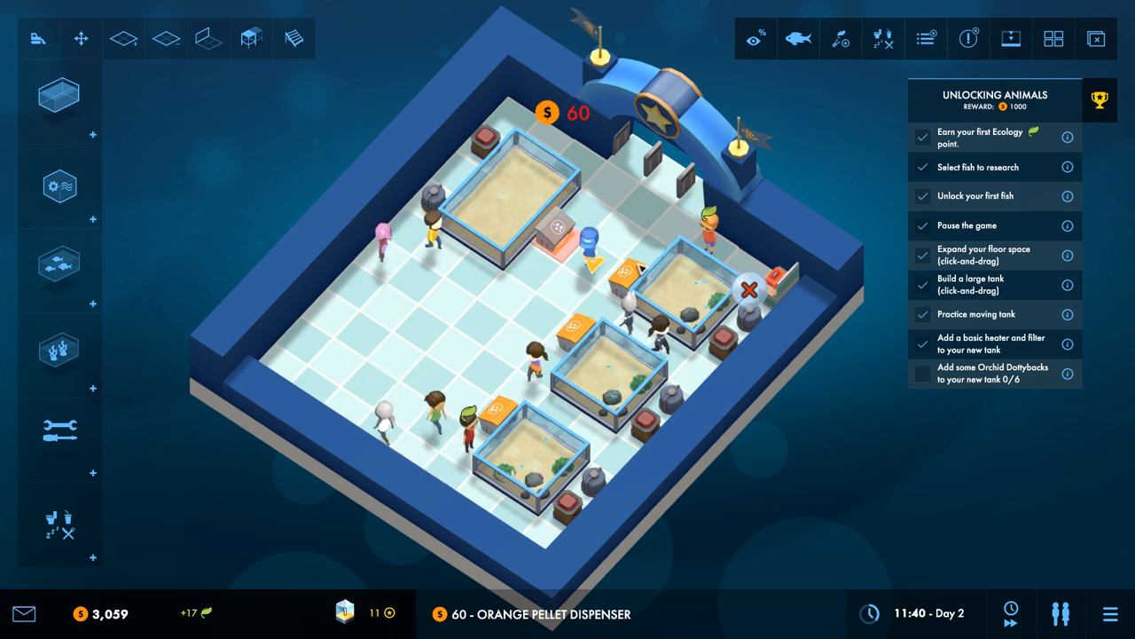
Step: Place a pellet dispenser, then a new Basic Tank with its Basic Filter
click(60, 273)
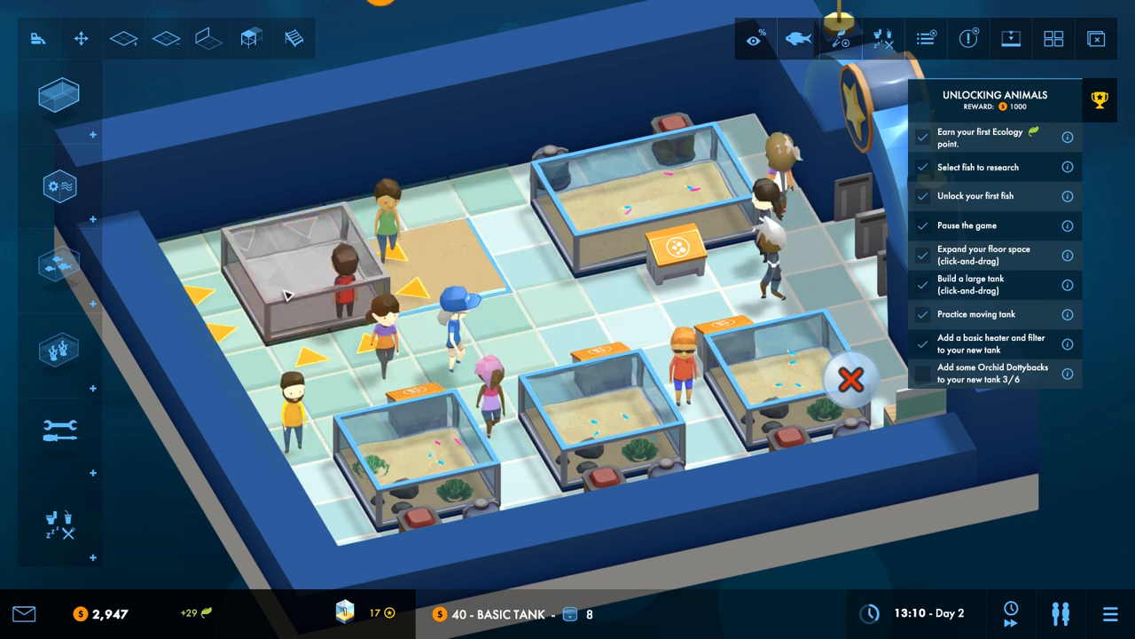
click(390, 230)
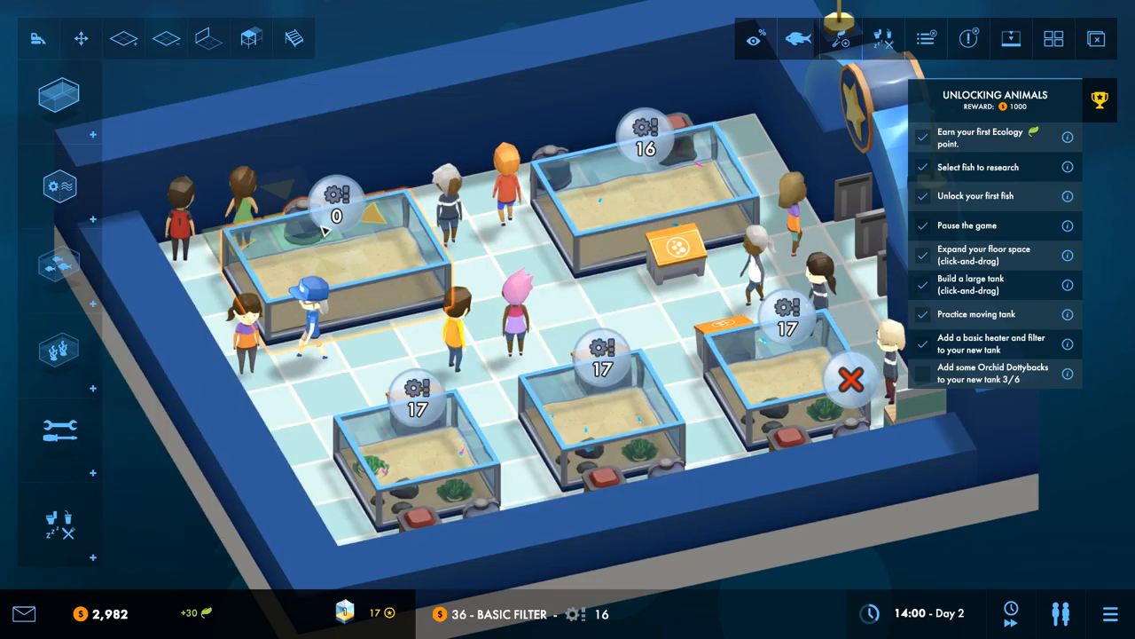
click(61, 186)
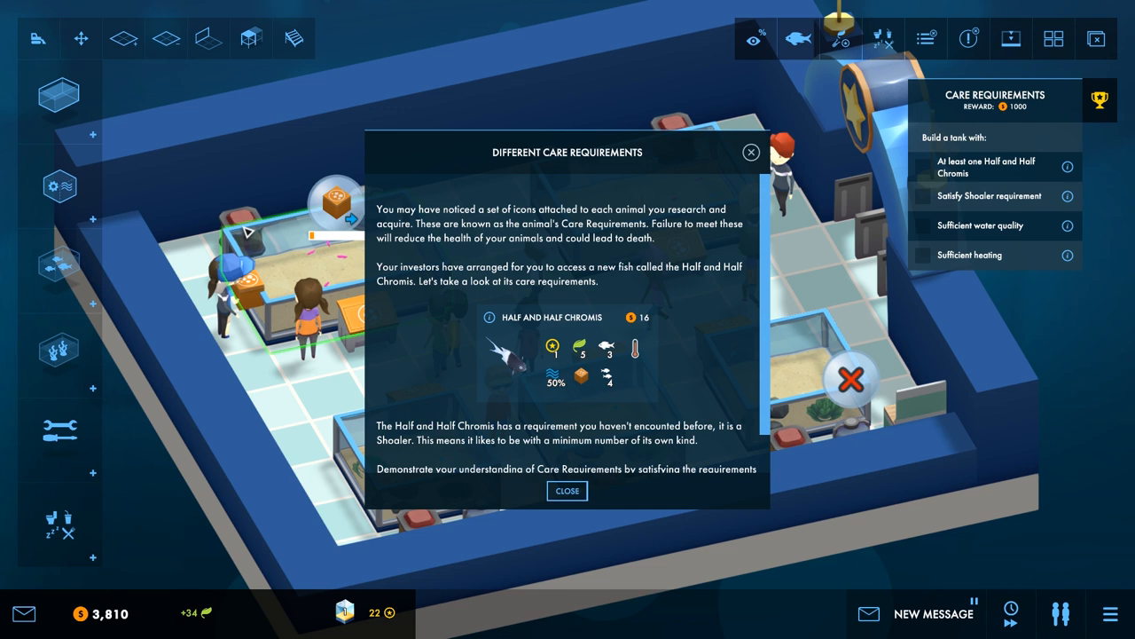
mouse_move(259, 239)
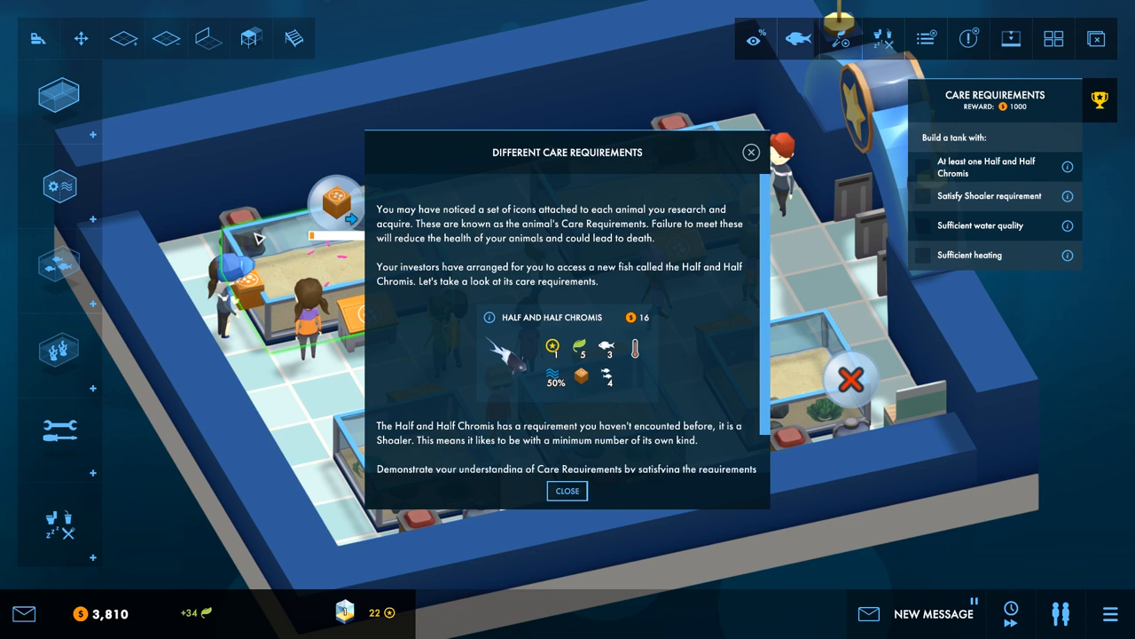
mouse_move(259, 239)
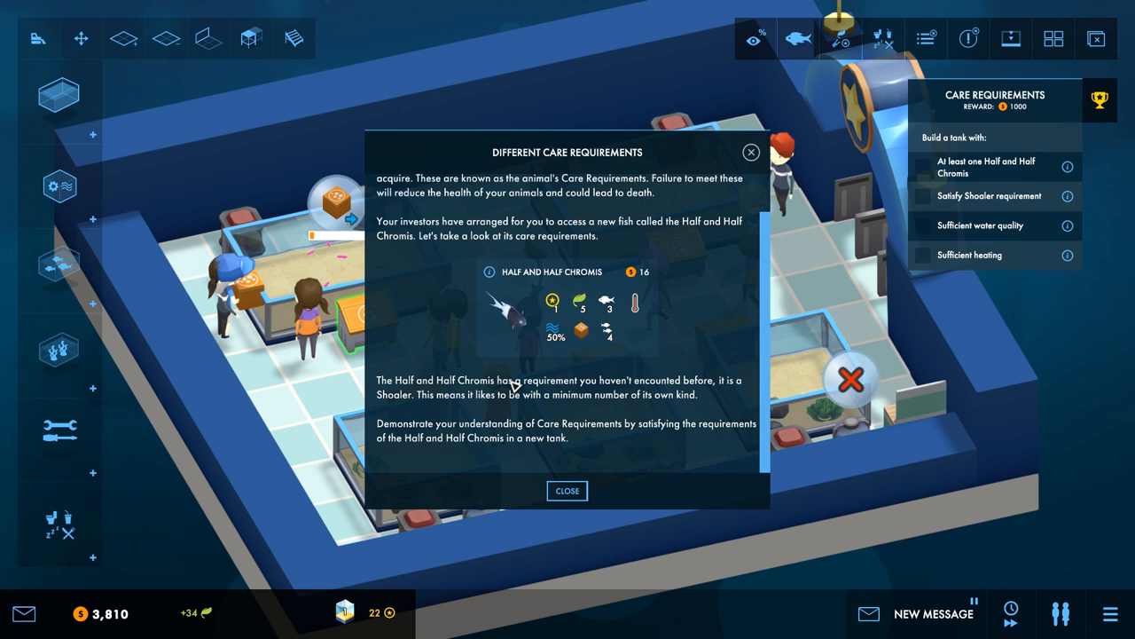
mouse_move(516, 379)
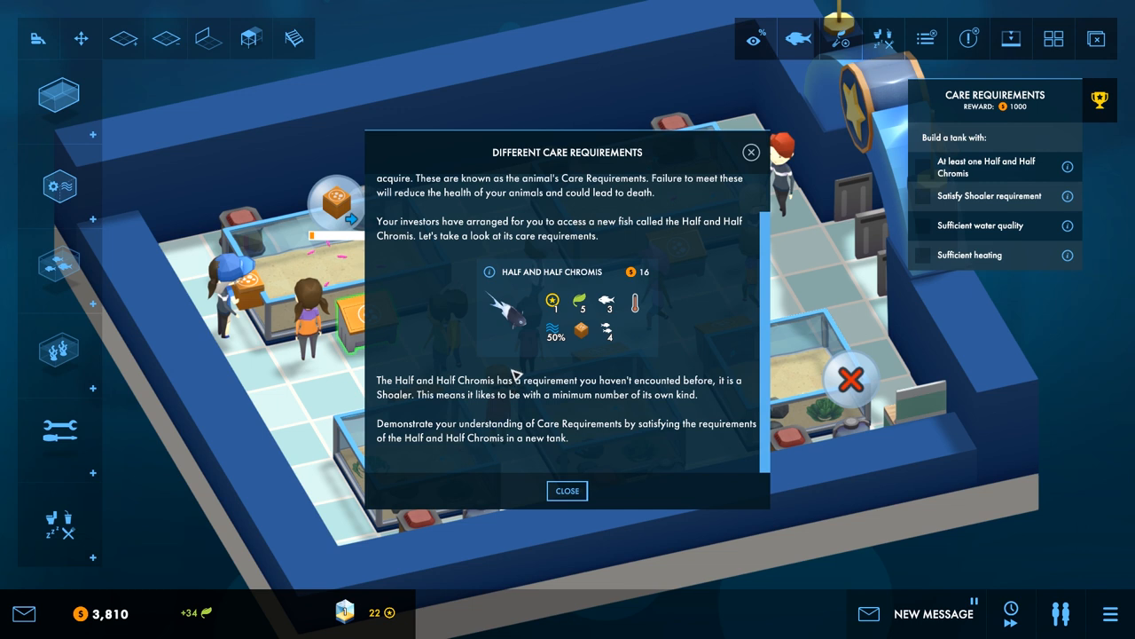
mouse_move(513, 368)
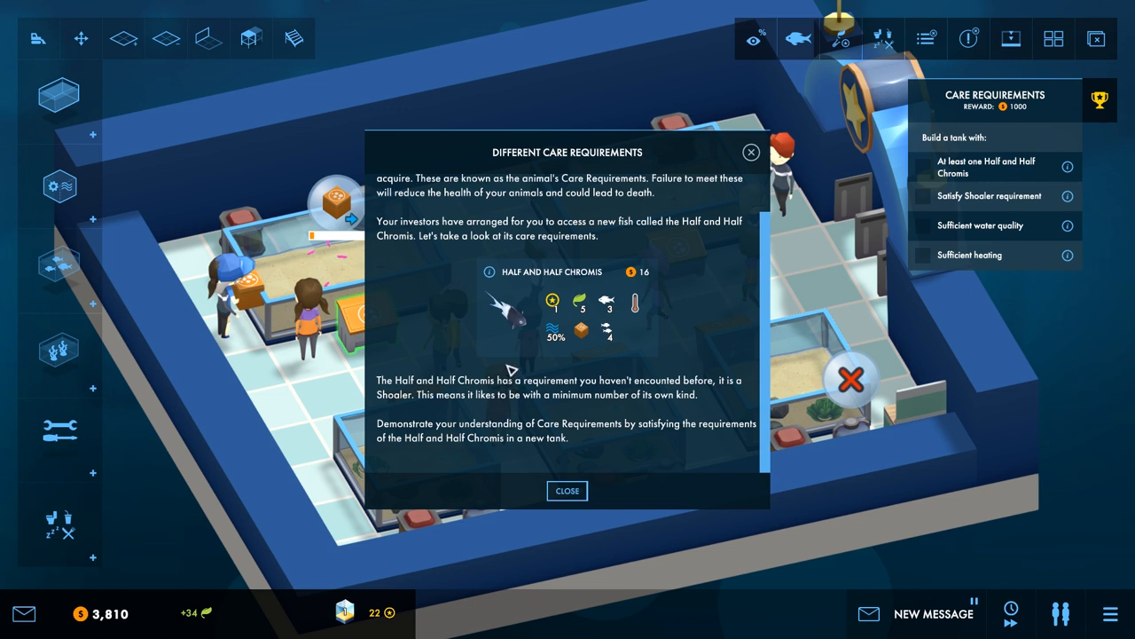
mouse_move(504, 358)
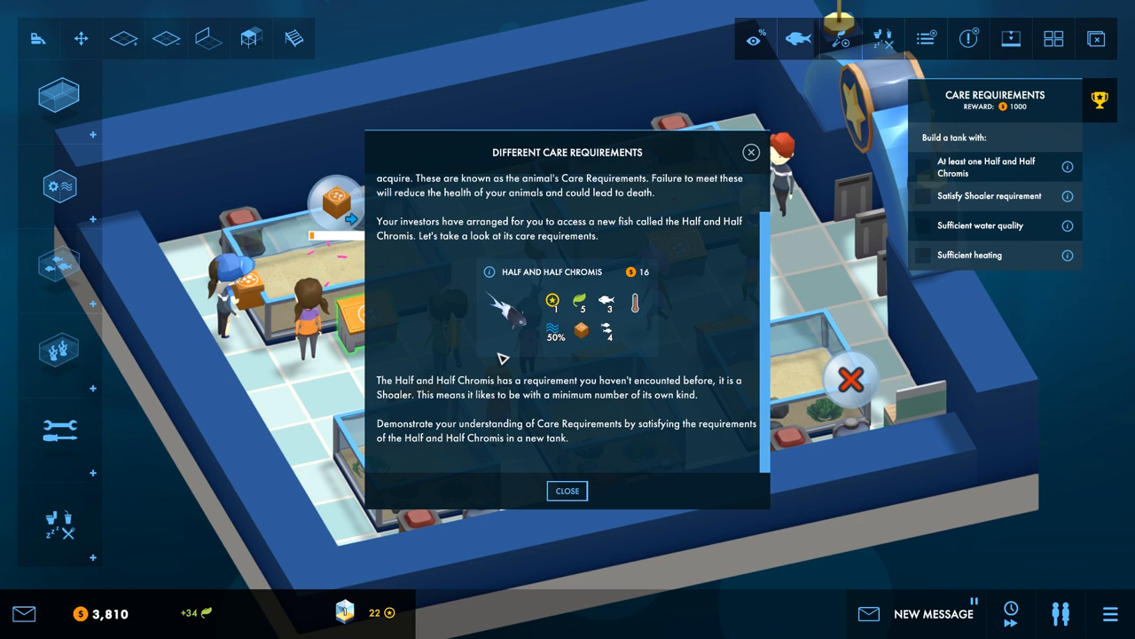
mouse_move(567, 490)
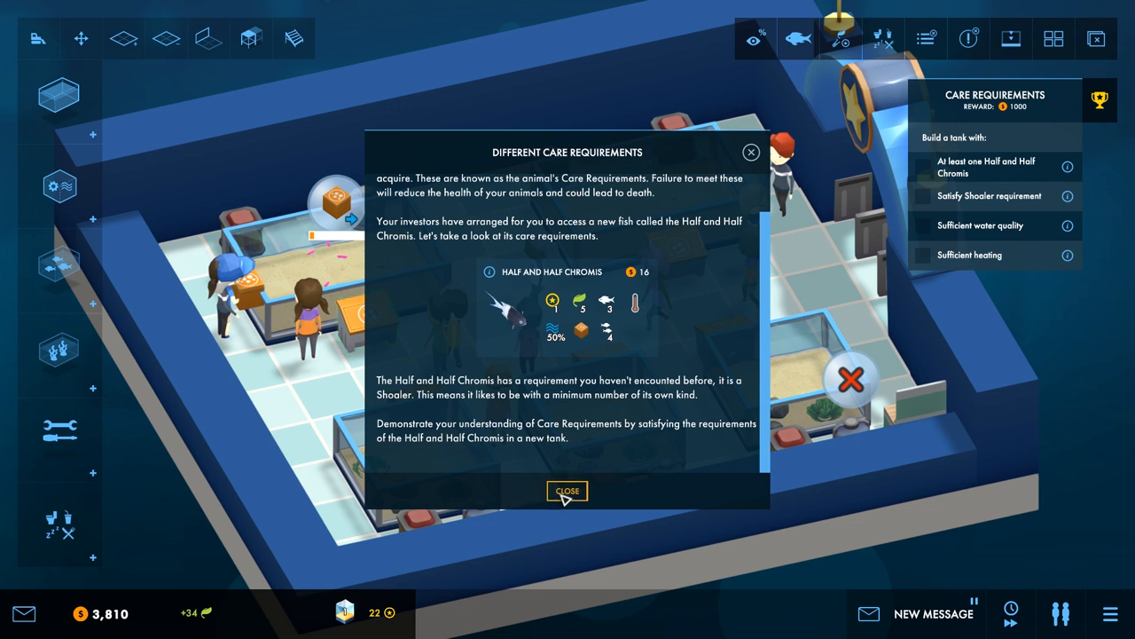
Step: Dismiss the Half and Half Chromis care requirements briefing
click(568, 490)
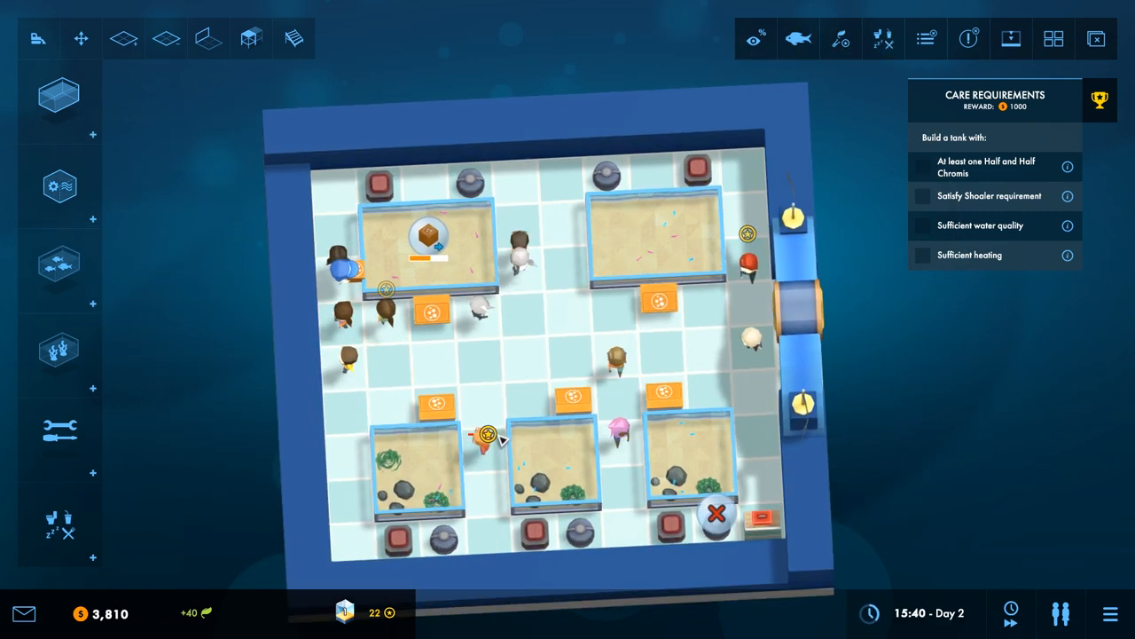
Step: Build a Basic Tank in the top-left corner of the aquarium
click(124, 39)
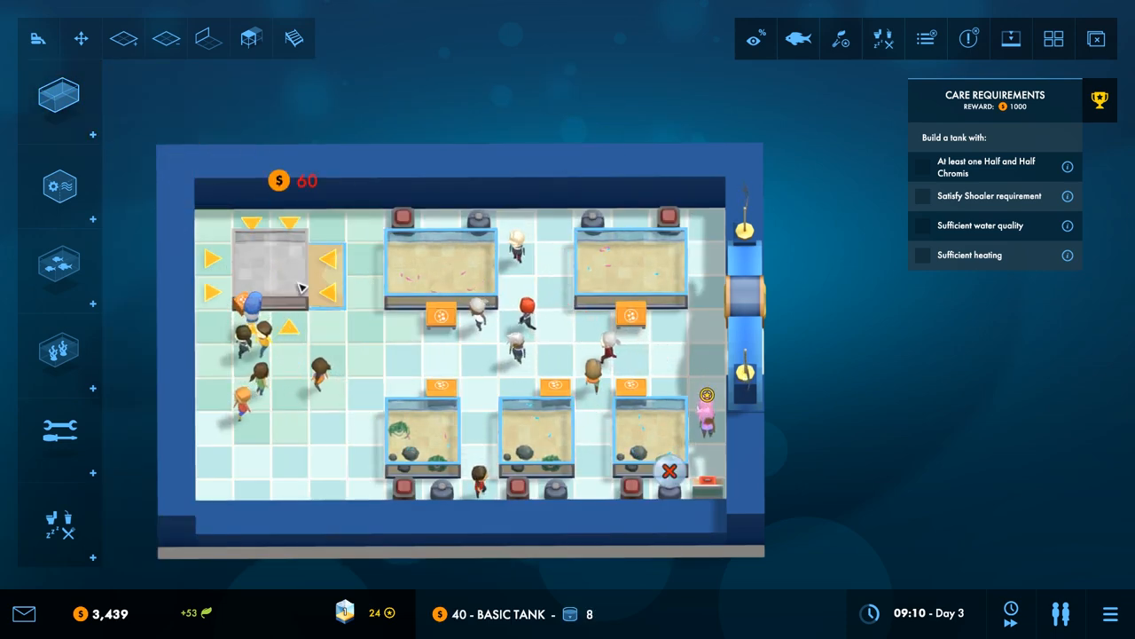
click(60, 266)
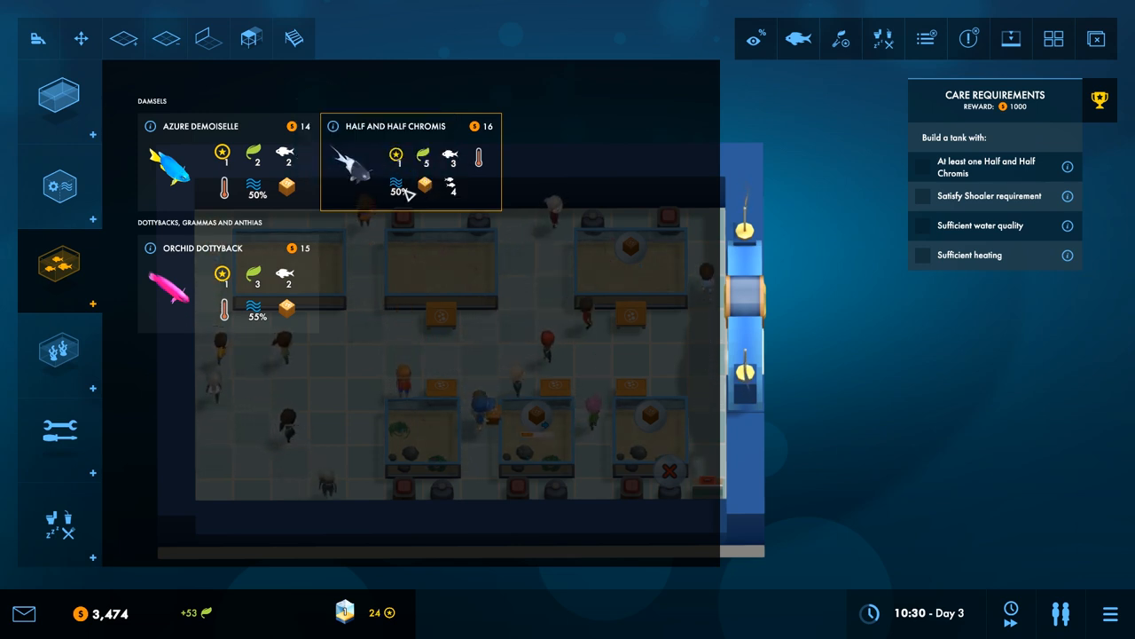
mouse_move(398, 153)
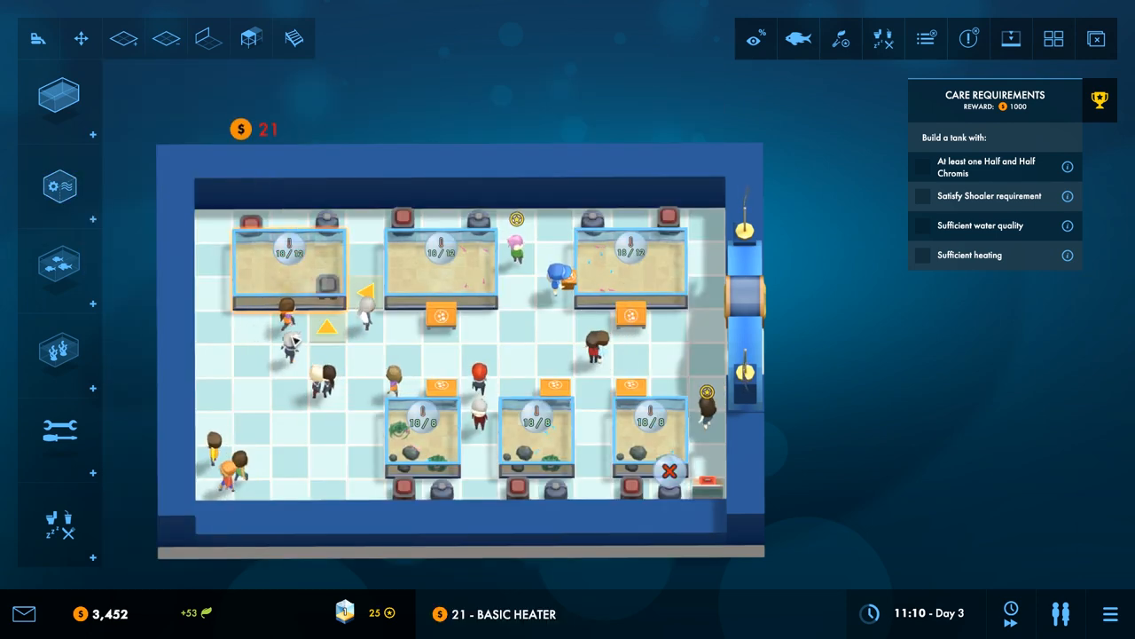
Step: Place a Basic Heater beside the new tank to complete its care requirements
click(61, 263)
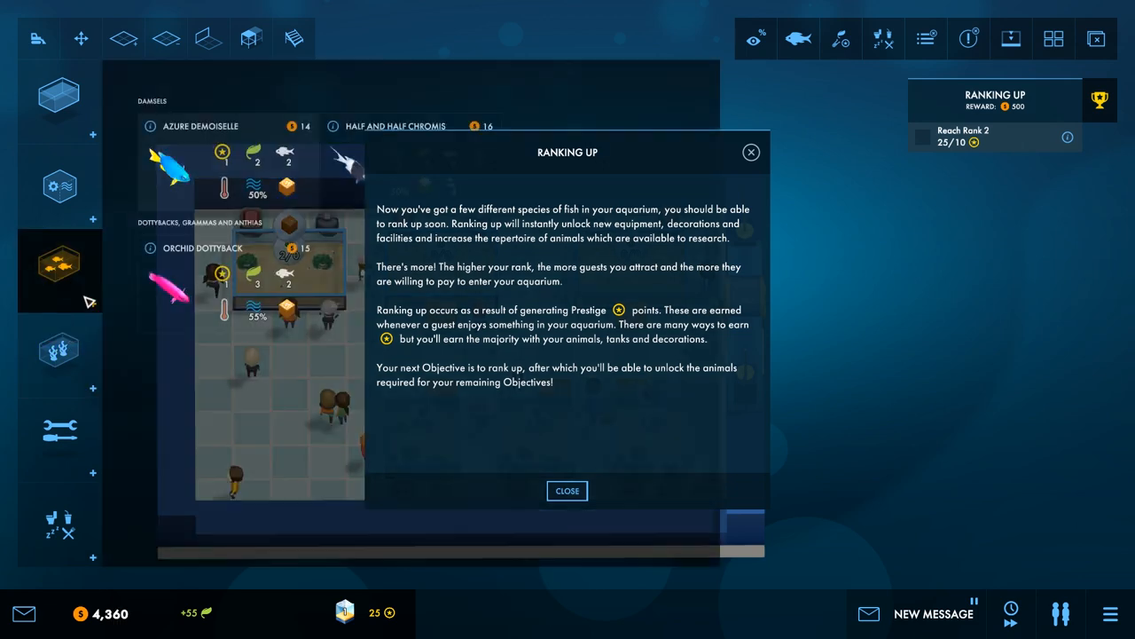
Step: Close the Ranking Up briefing, reaching Rank 2 and its research unlocks
click(60, 355)
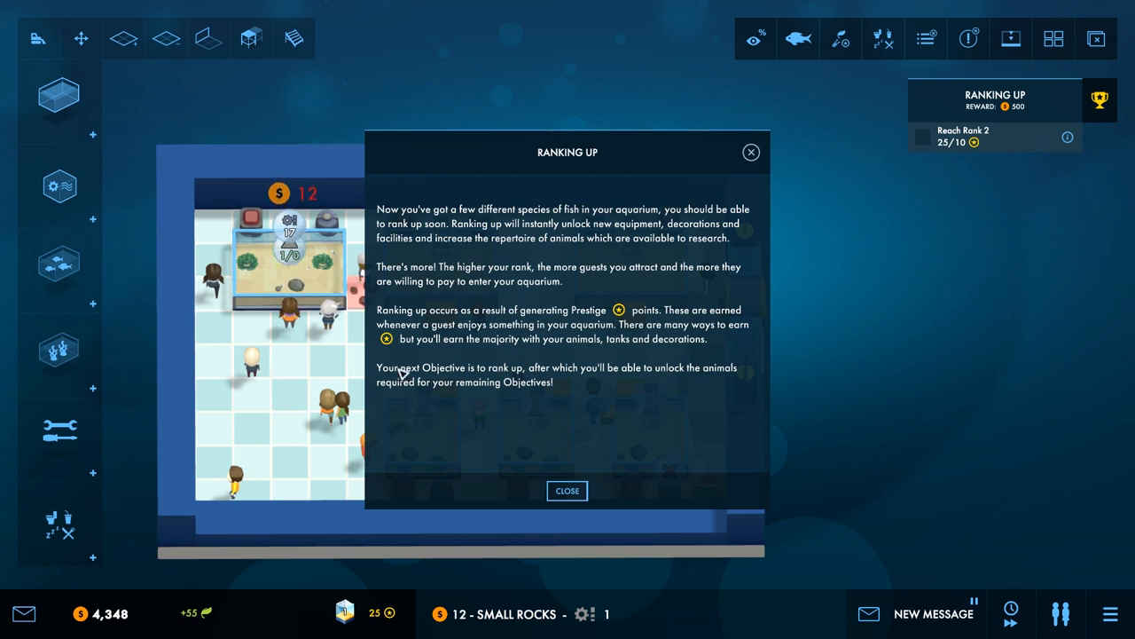
mouse_move(554, 475)
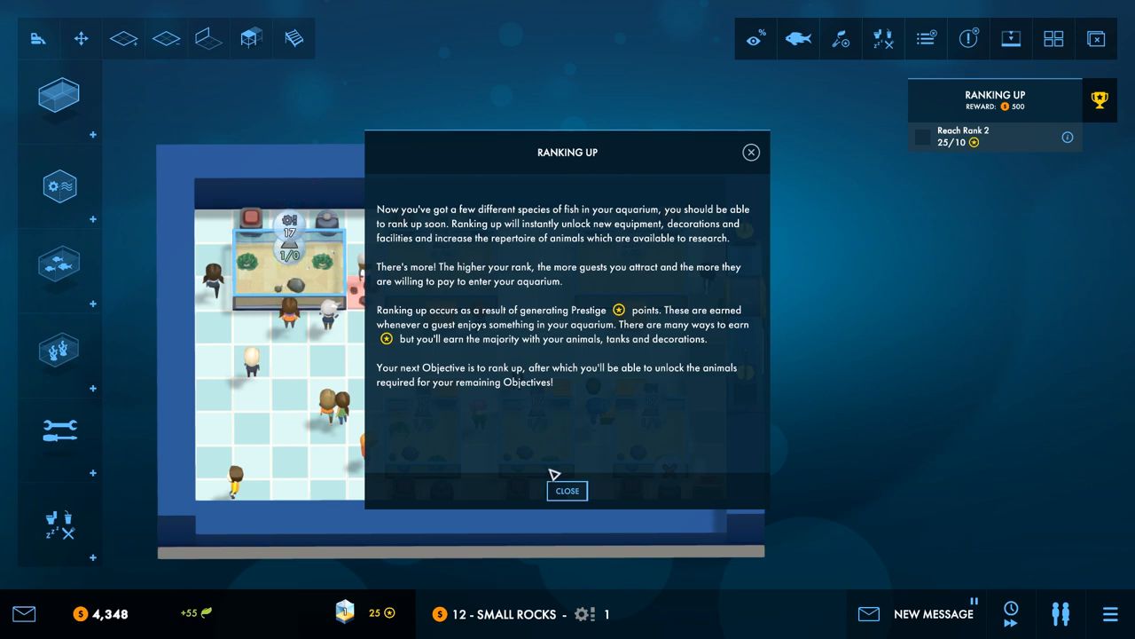
mouse_move(553, 472)
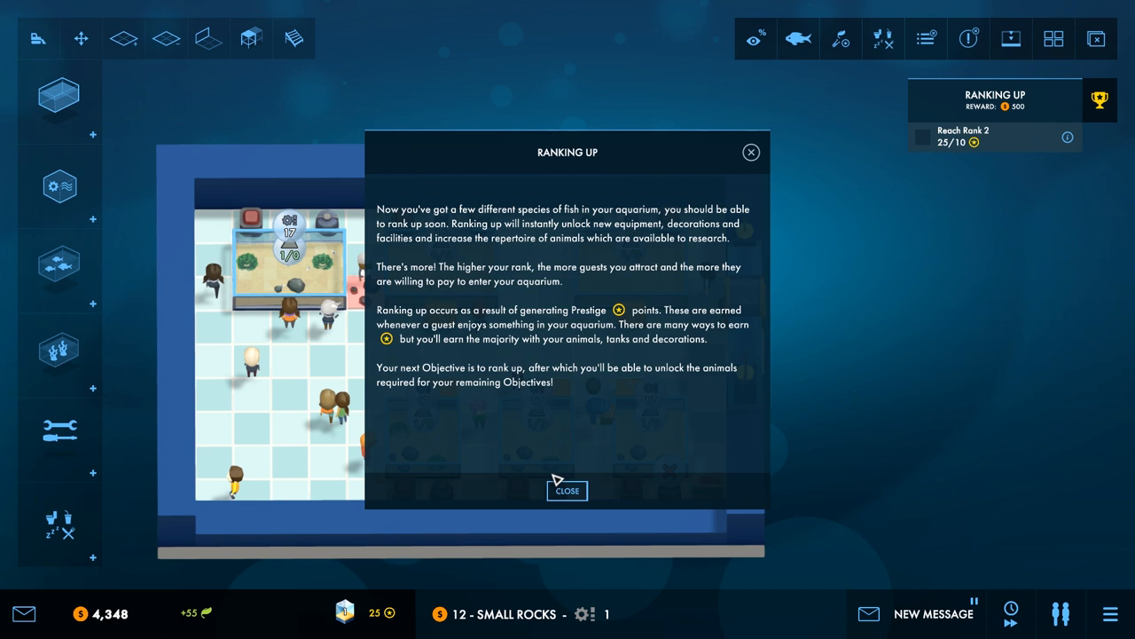
mouse_move(557, 483)
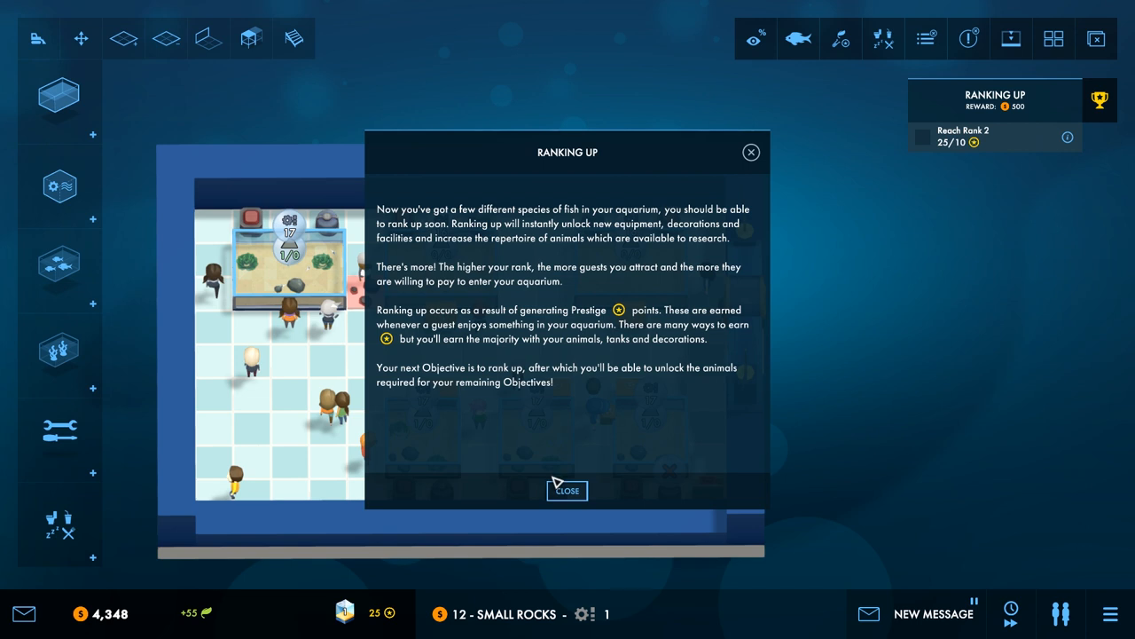
mouse_move(557, 483)
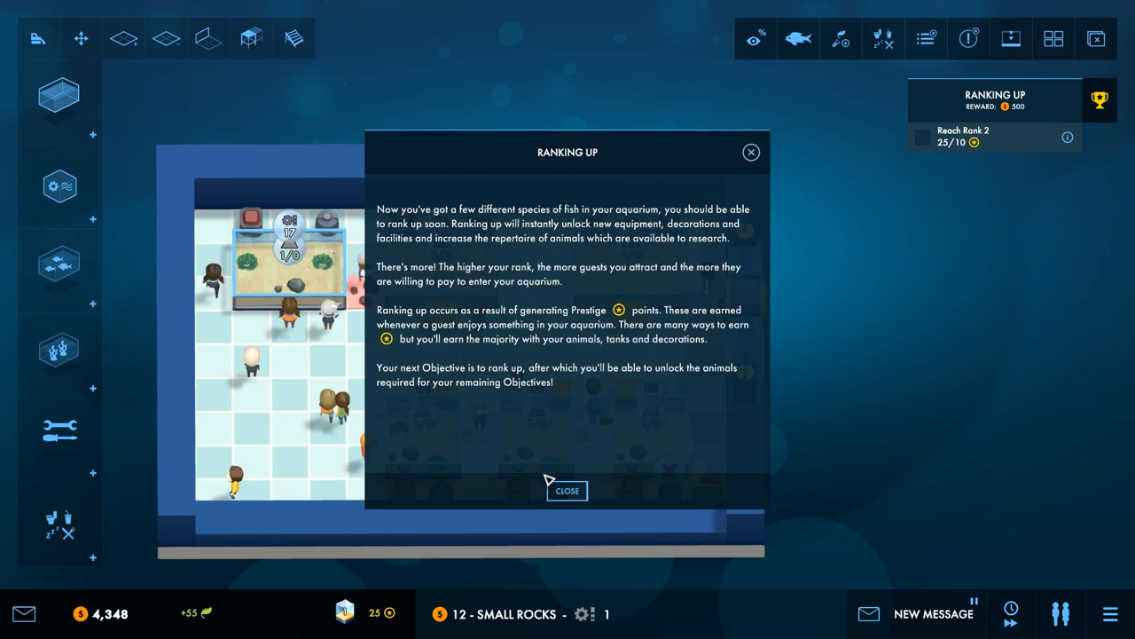
mouse_move(547, 482)
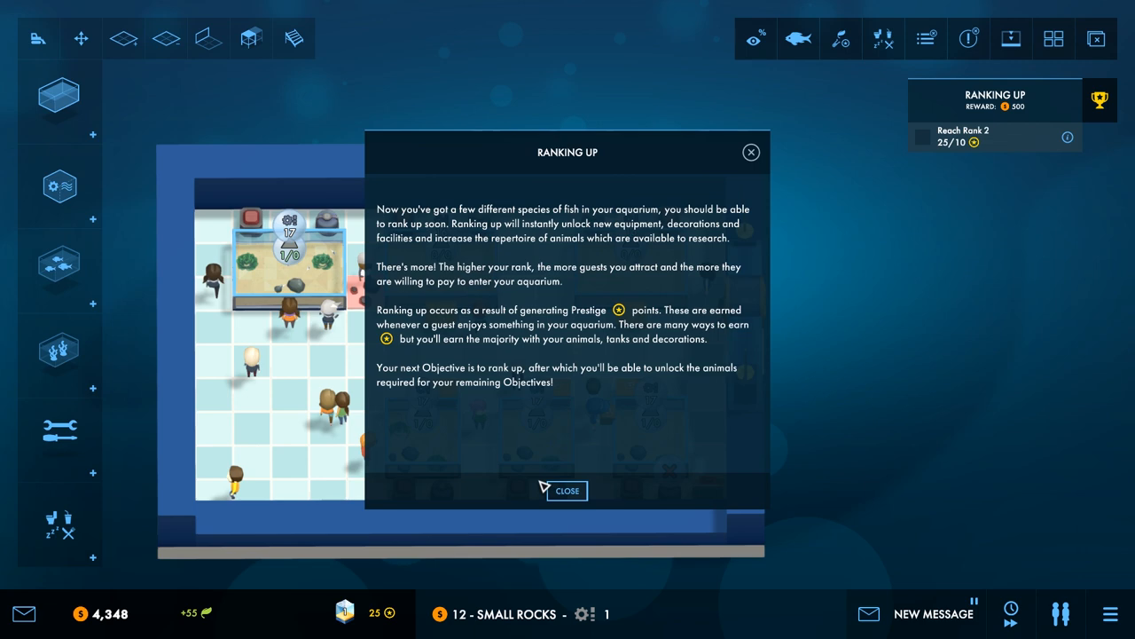
mouse_move(545, 490)
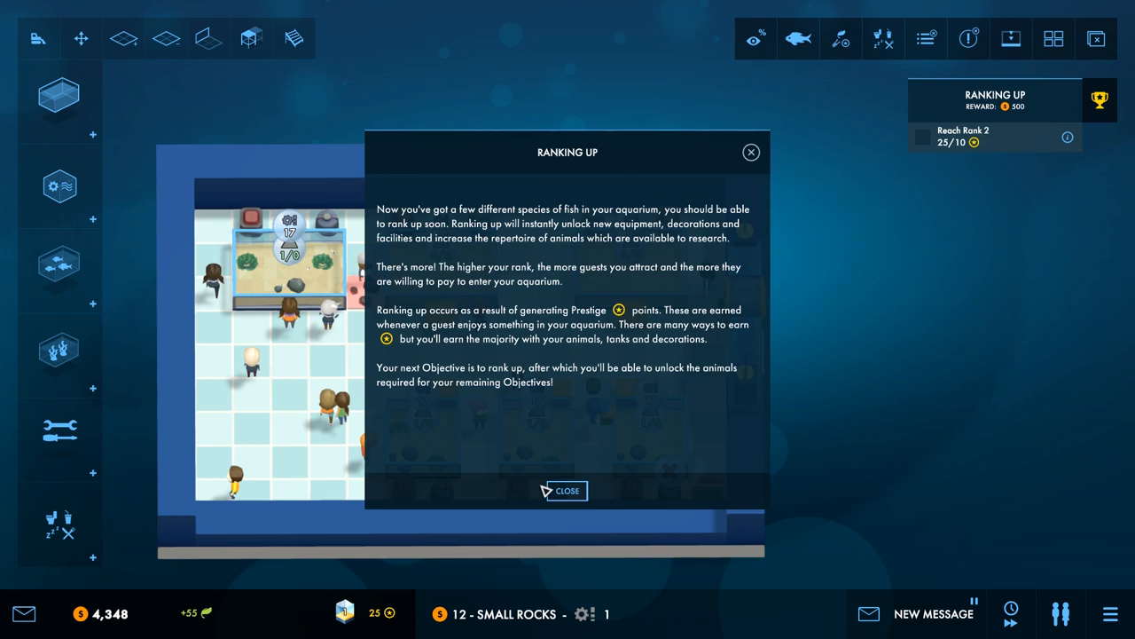
click(568, 490)
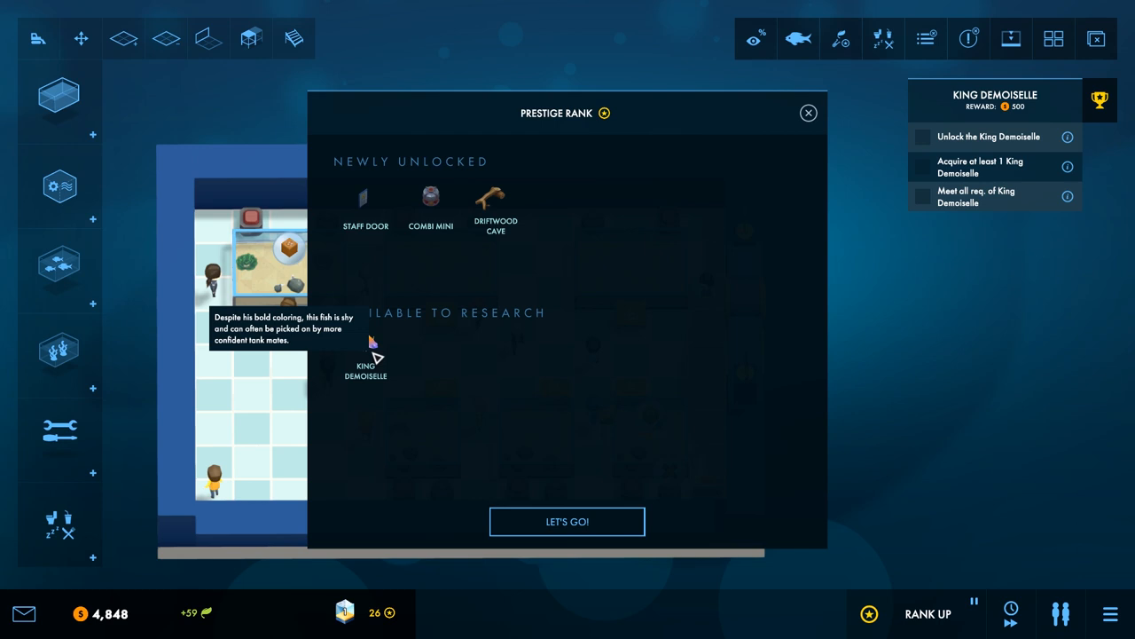
mouse_move(518, 199)
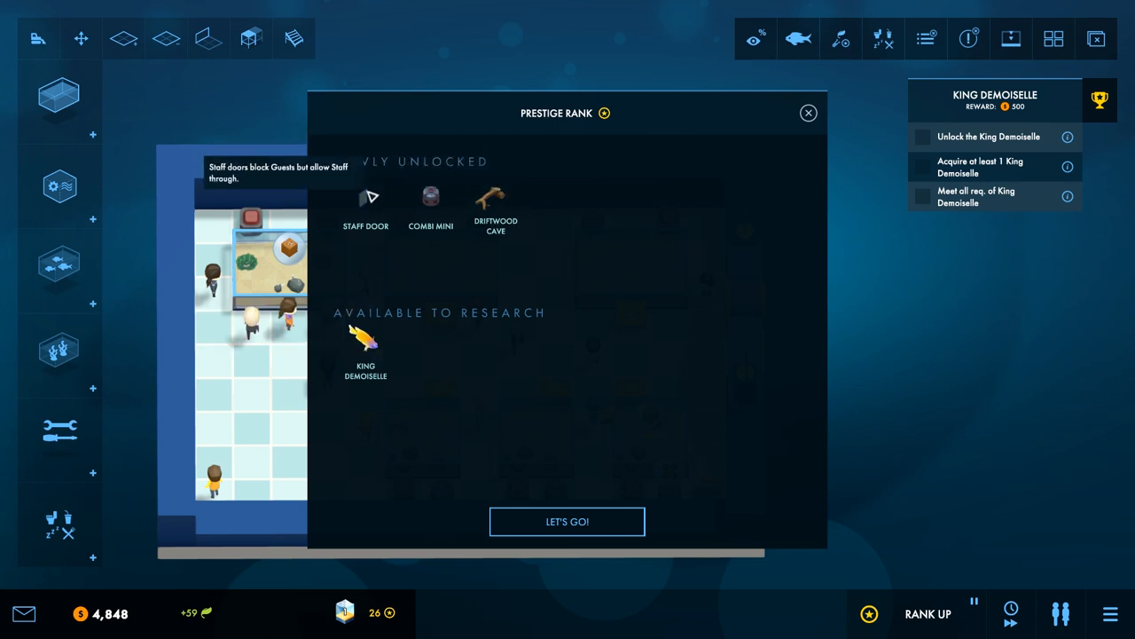
mouse_move(429, 195)
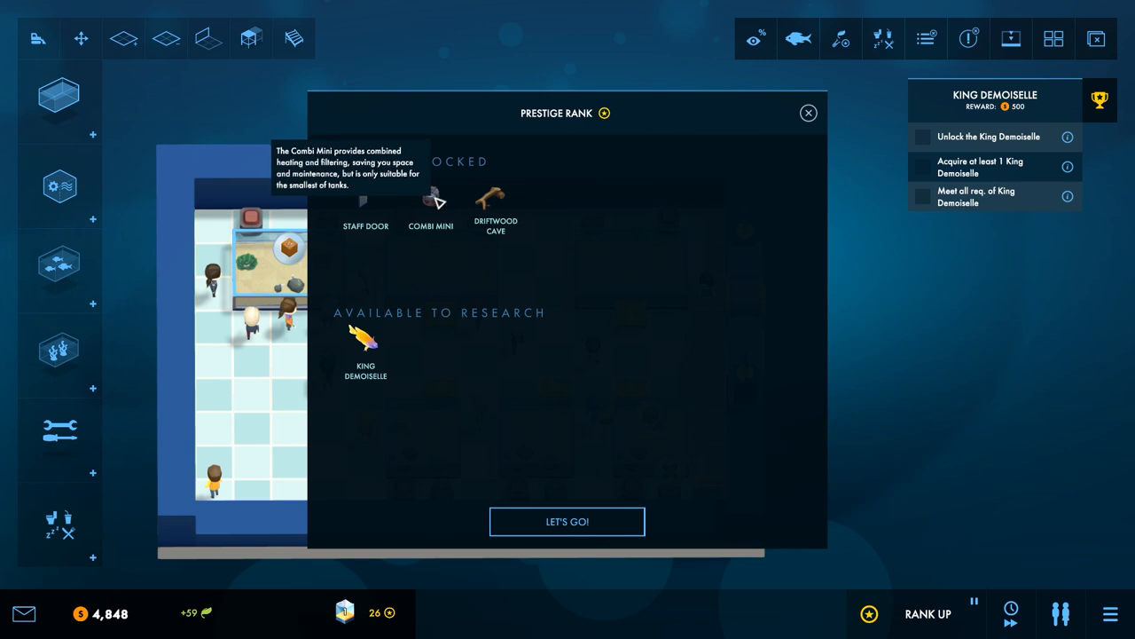
mouse_move(496, 193)
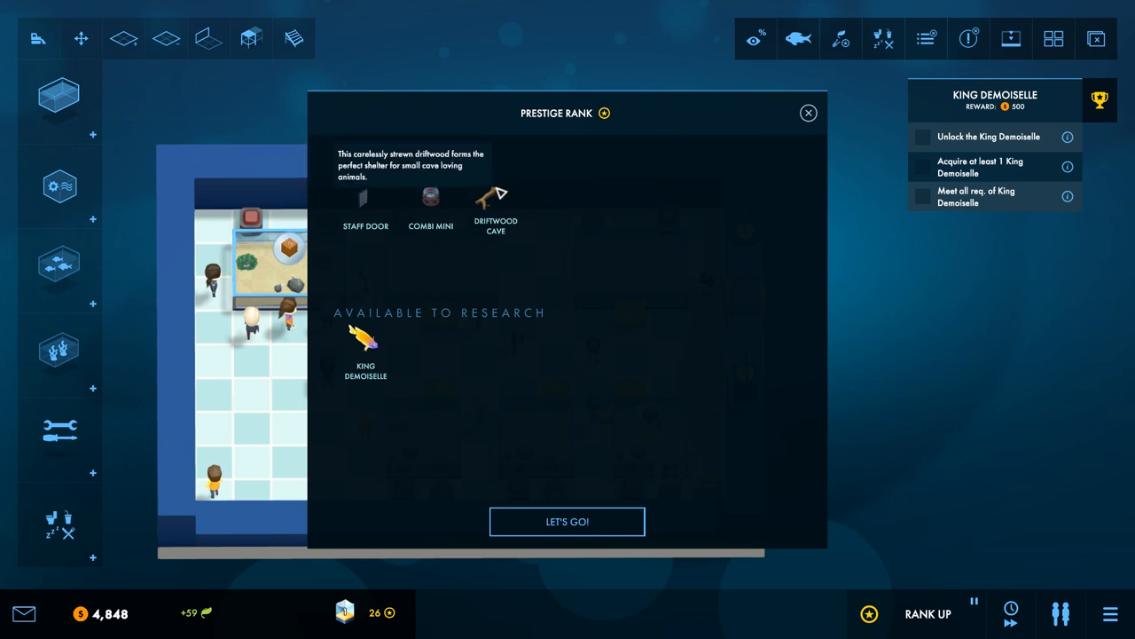
Step: Accept the Prestige Rank 2 unlocks with Let's Go!
click(568, 521)
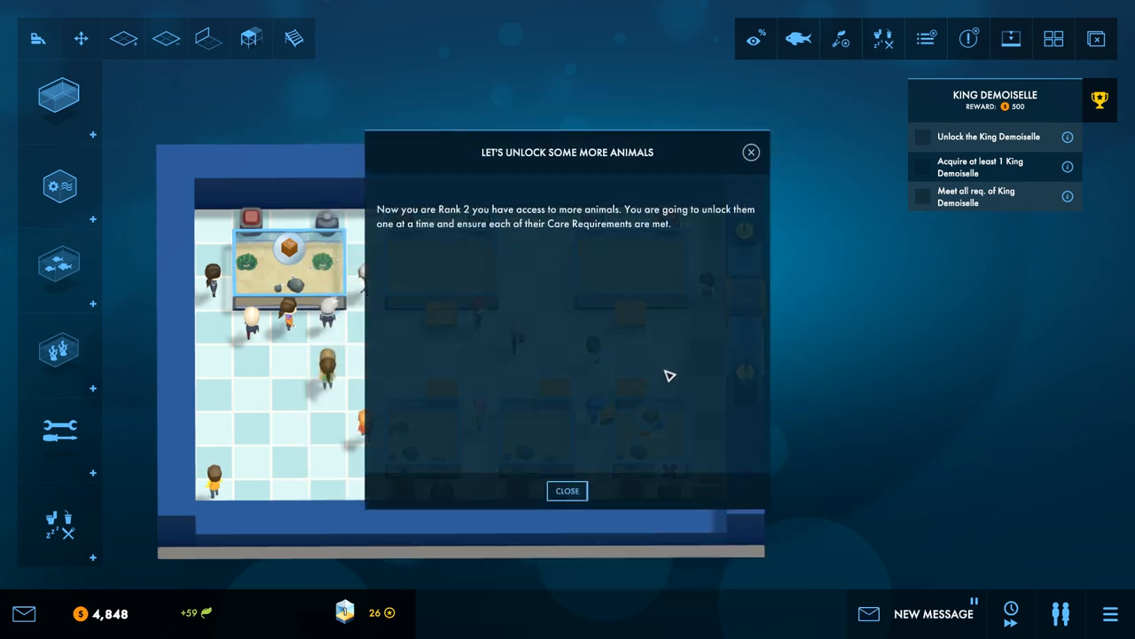
mouse_move(639, 410)
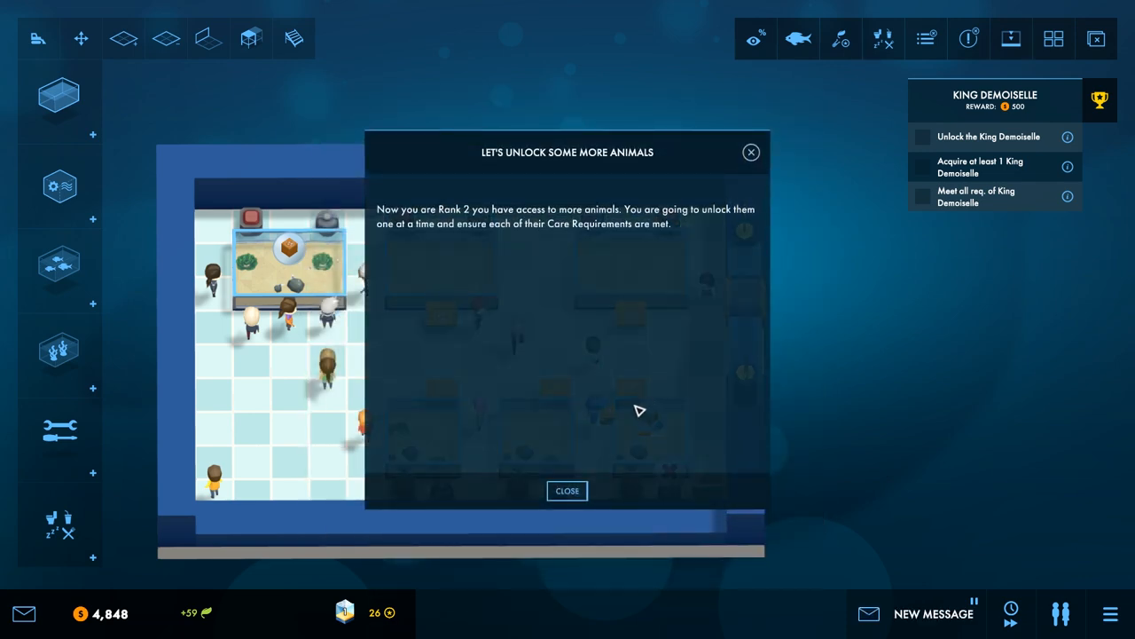
mouse_move(635, 417)
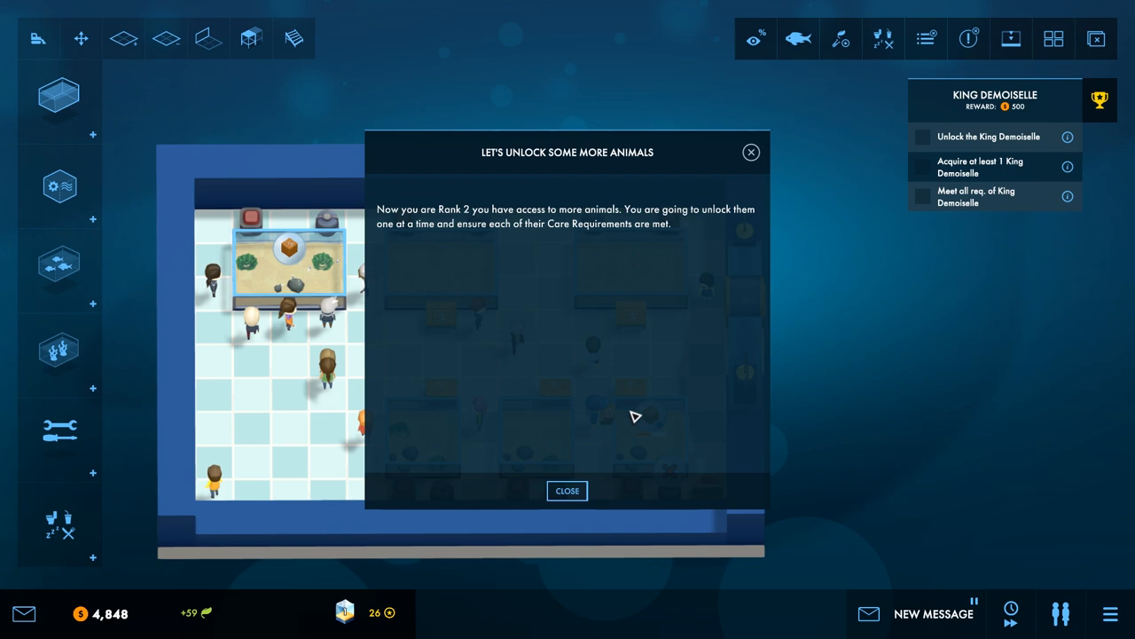
Step: Close the Rank 2 animals briefing to reach the ecology project picker
click(568, 490)
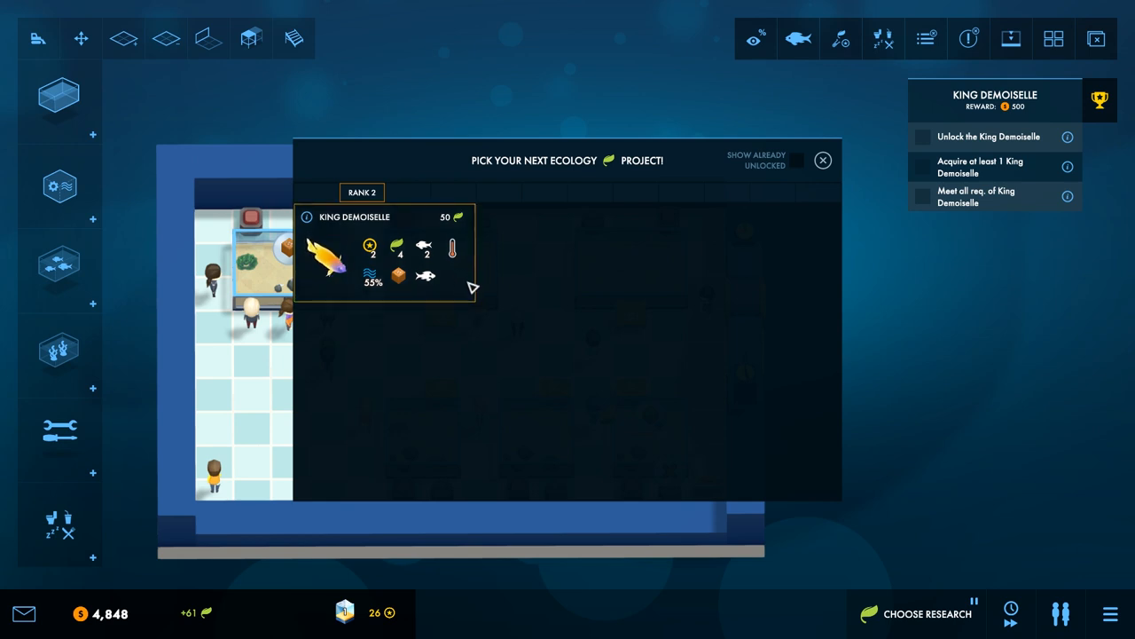
mouse_move(372, 282)
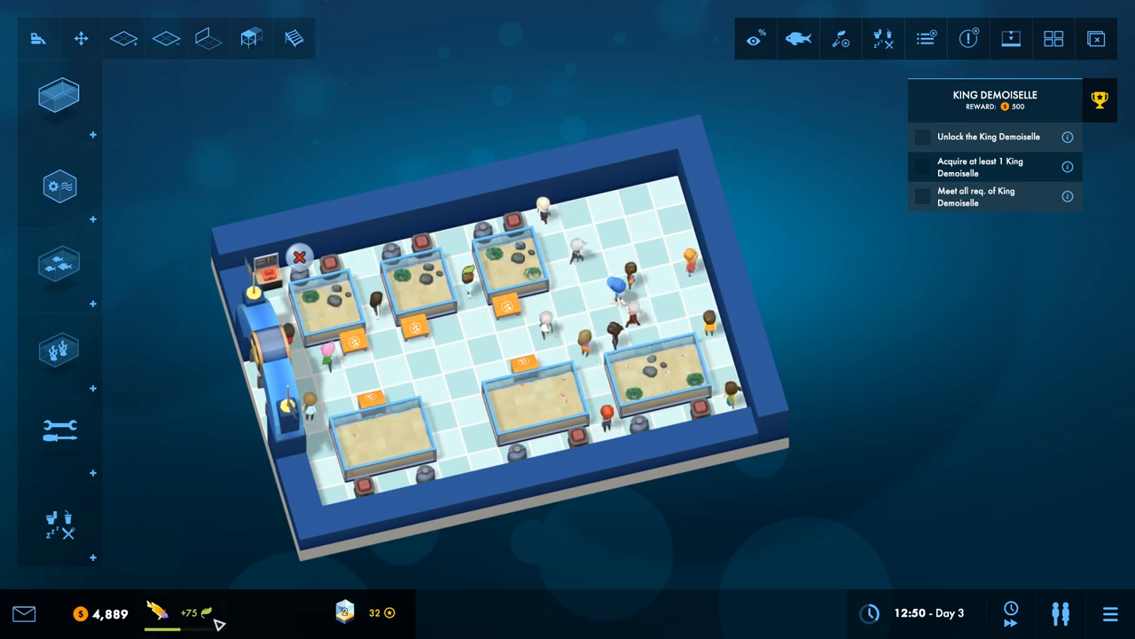
click(344, 612)
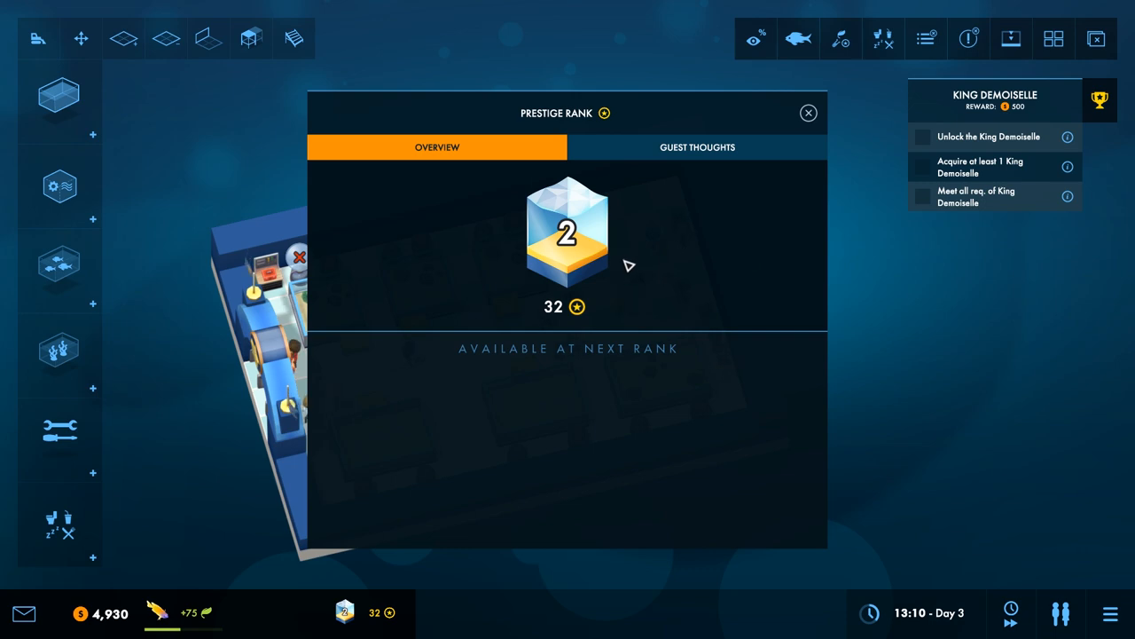
click(697, 145)
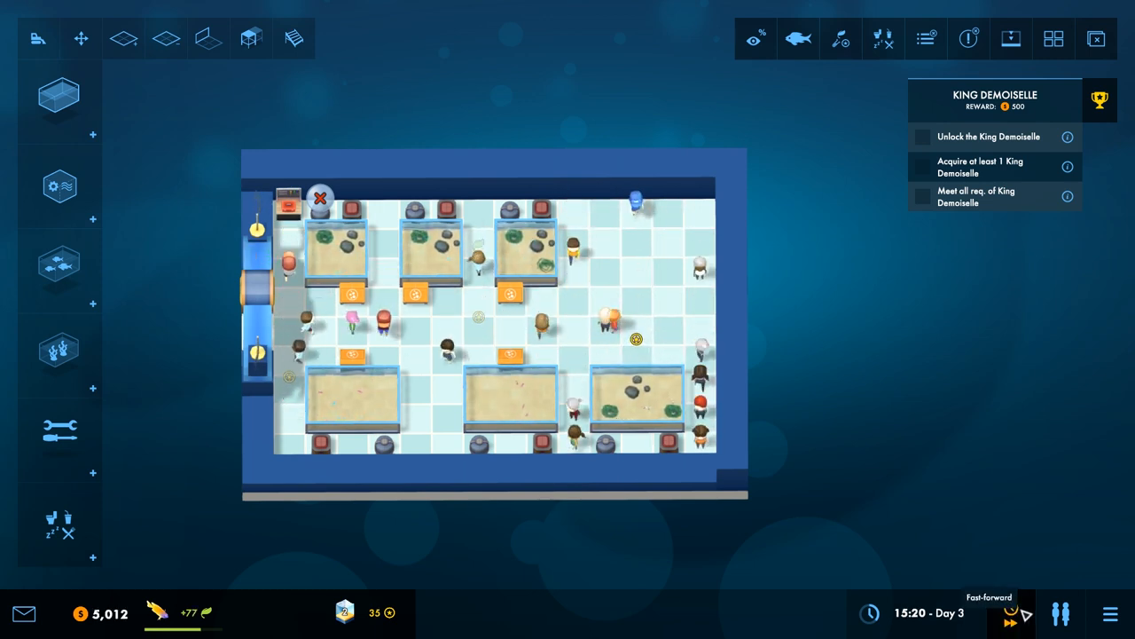
Step: Raise the game speed twice so the King Demoiselle research finishes
click(1011, 612)
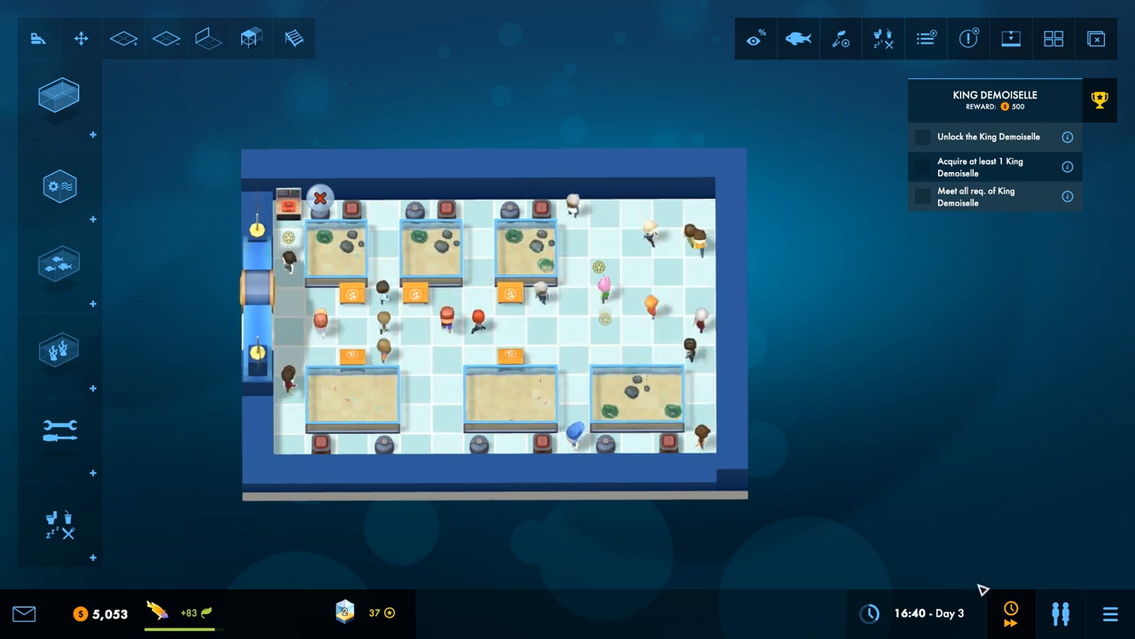
click(1011, 612)
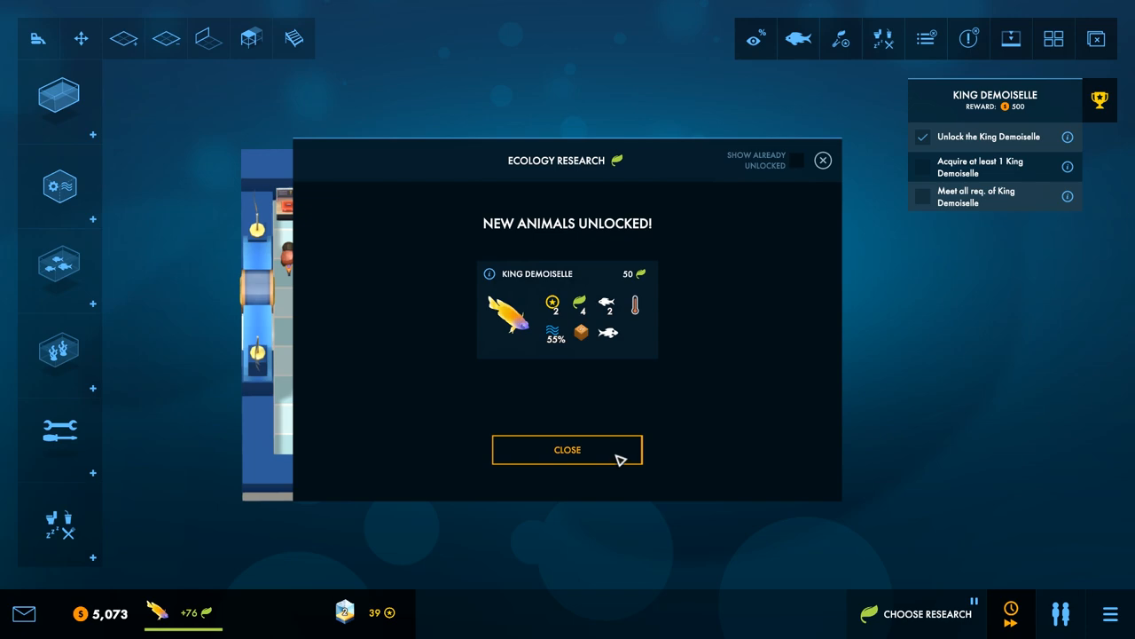
Step: Close the New Animals Unlocked notice and the King Demoiselle introduction
click(568, 450)
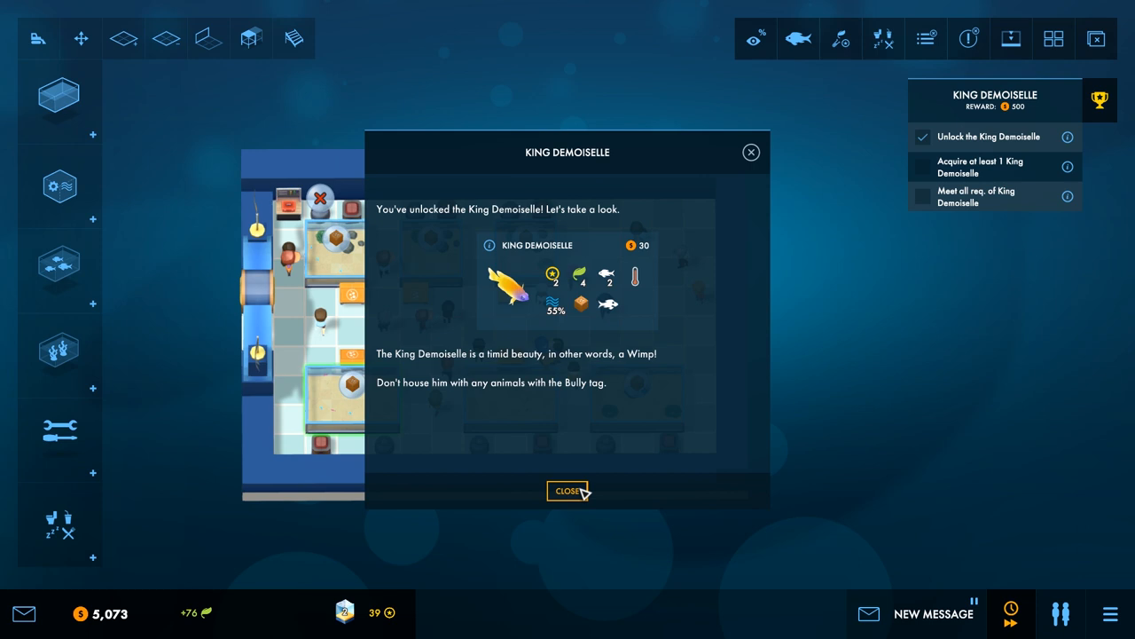
mouse_move(582, 493)
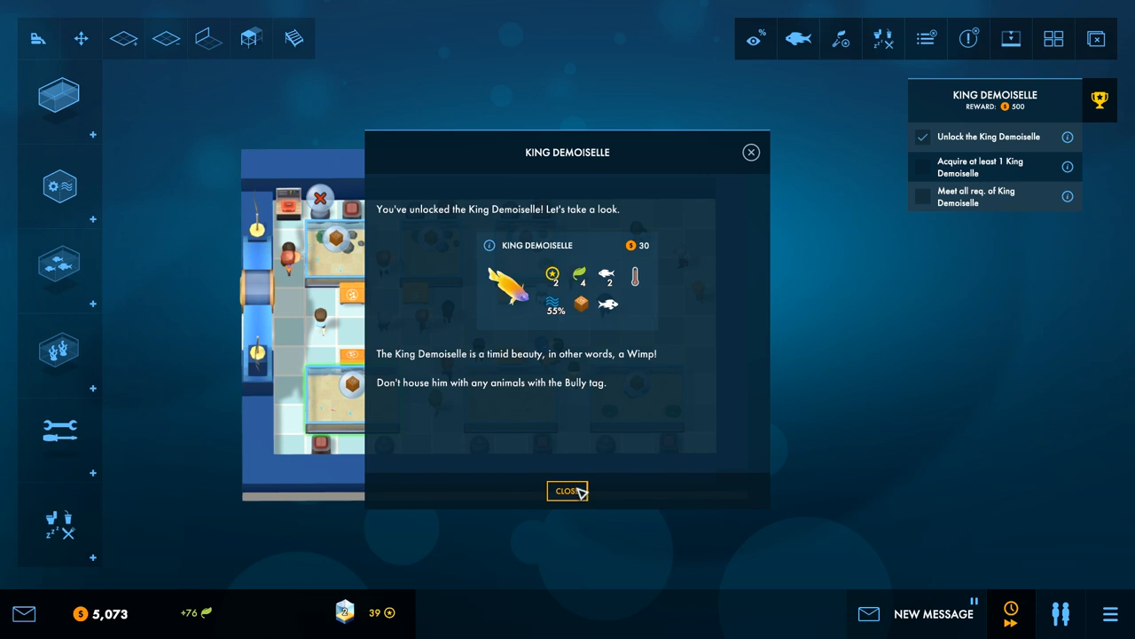
mouse_move(568, 478)
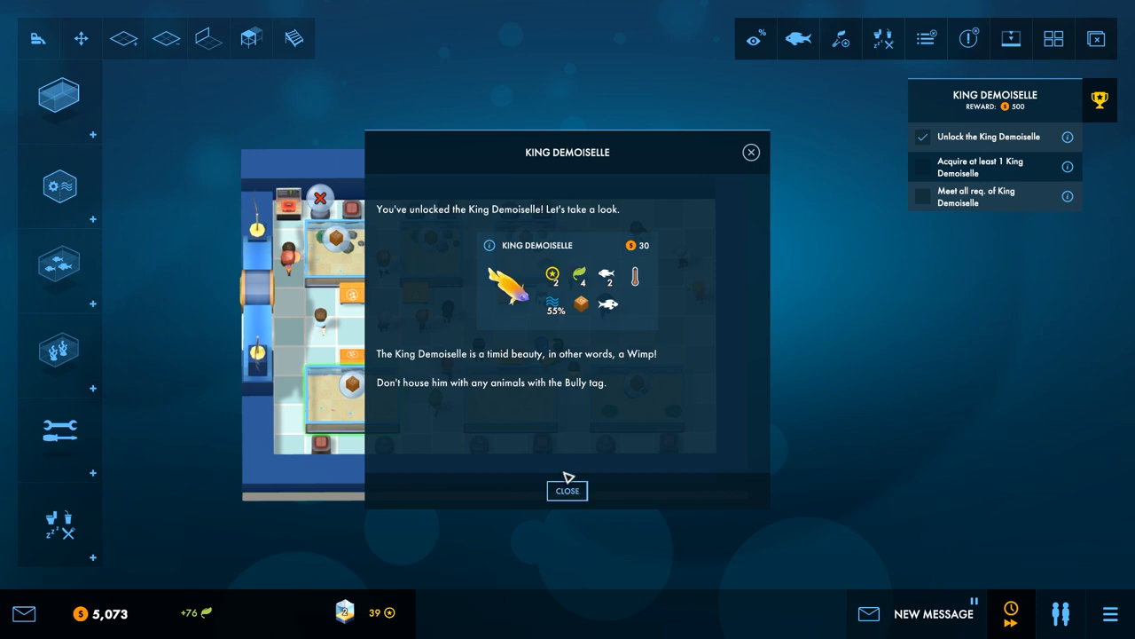
mouse_move(567, 489)
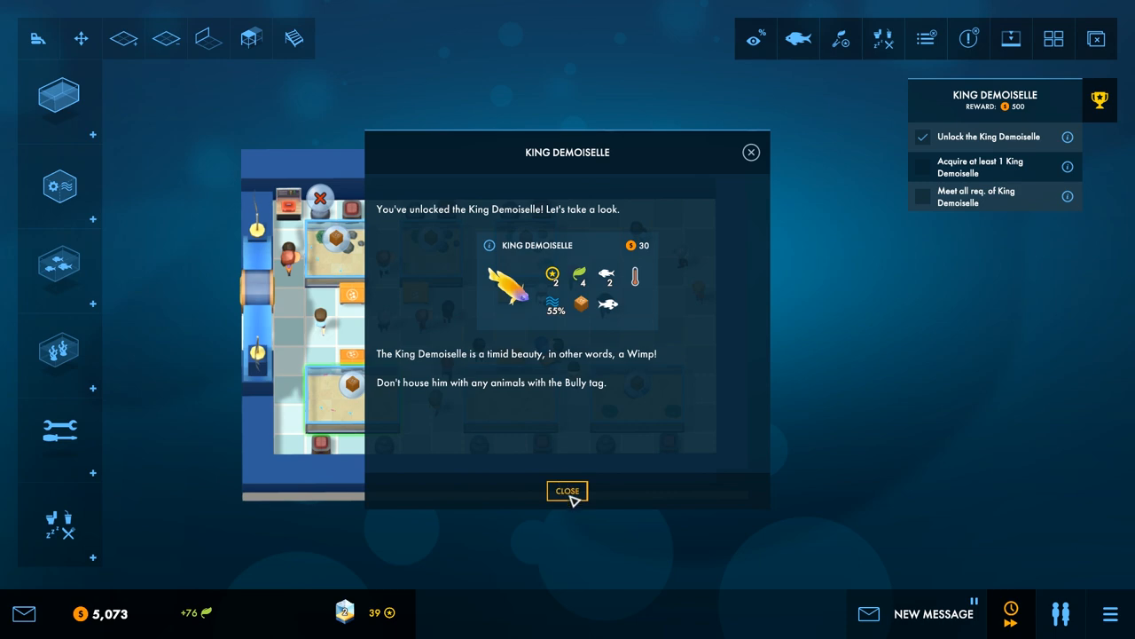
click(567, 490)
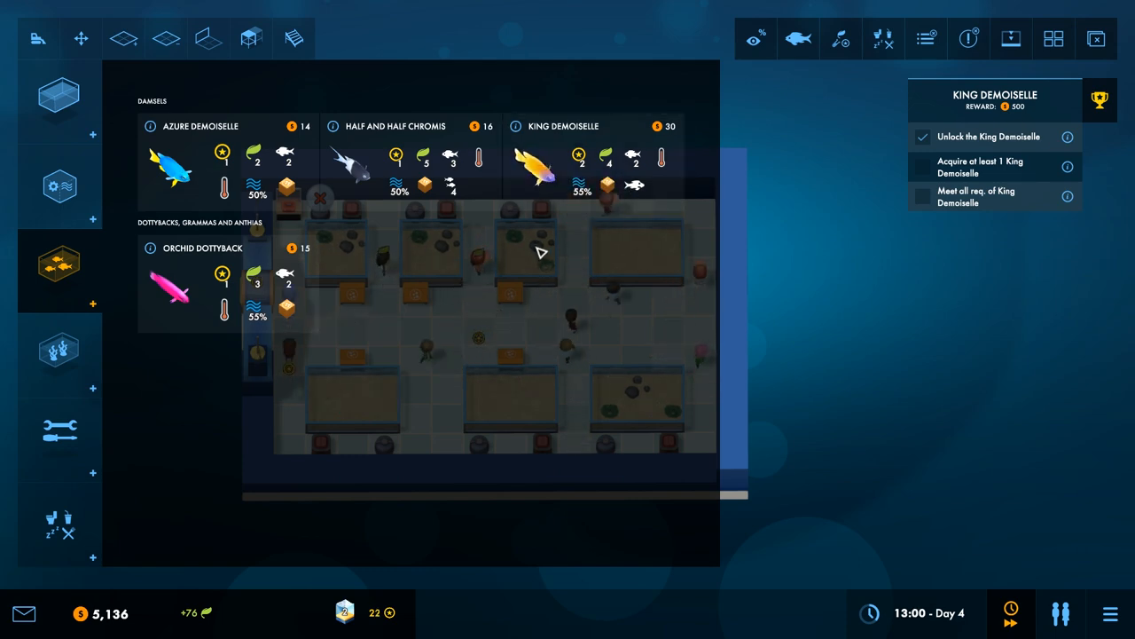
Step: Place a King Demoiselle into a tank, completing its unlock objectives
click(60, 186)
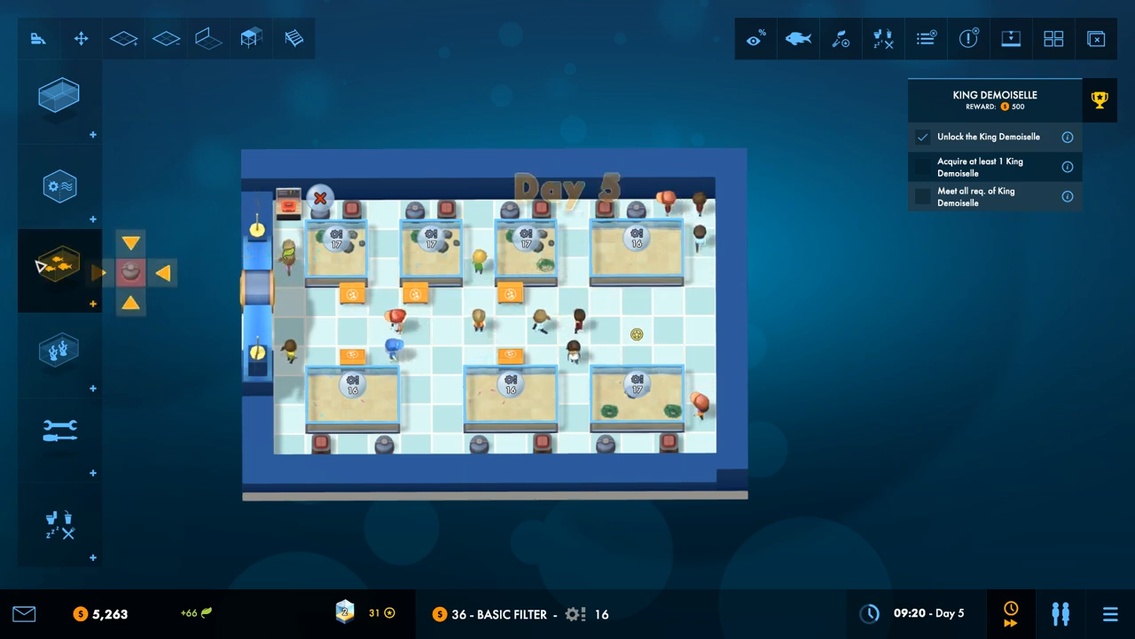
click(60, 266)
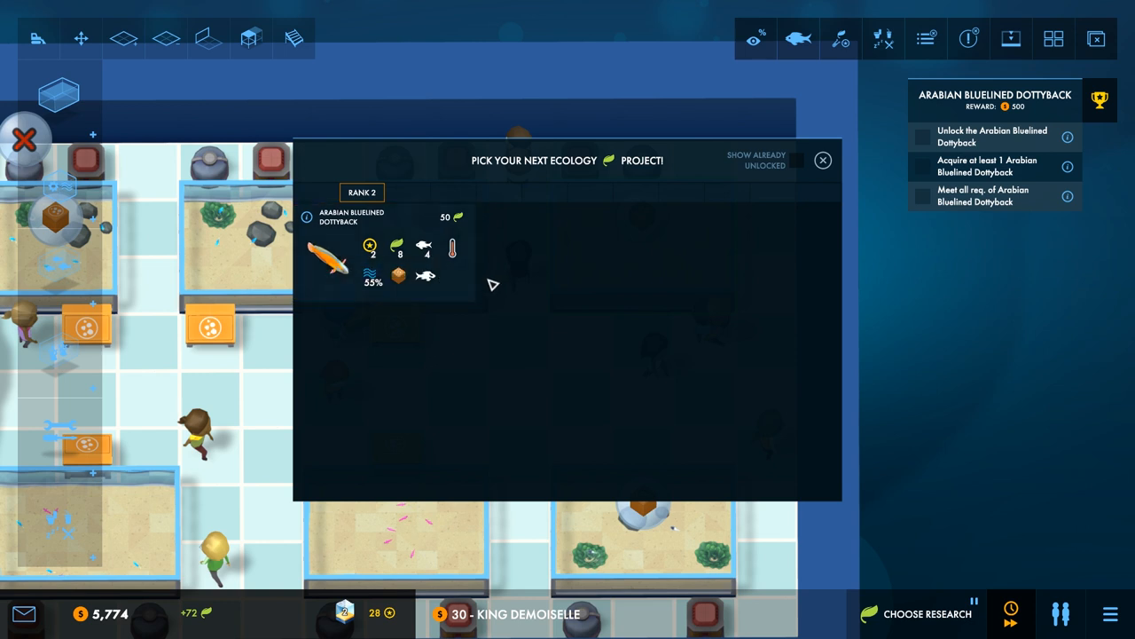
mouse_move(490, 299)
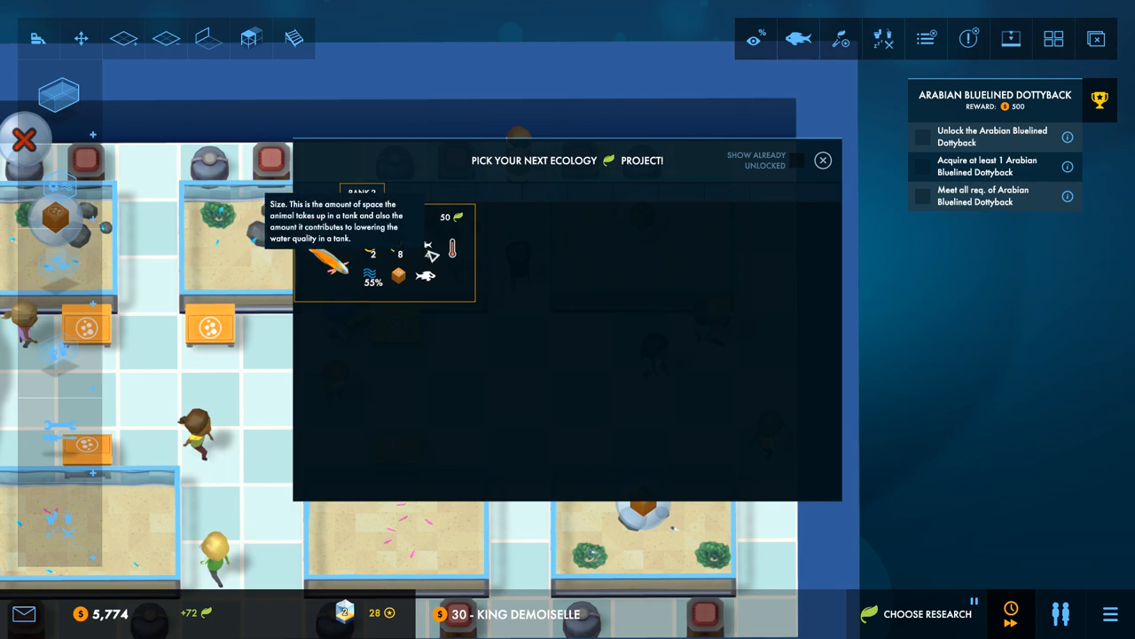
Step: Start Arabian Bluelined Dottyback research and inspect the top-right sand tank meanwhile
click(823, 160)
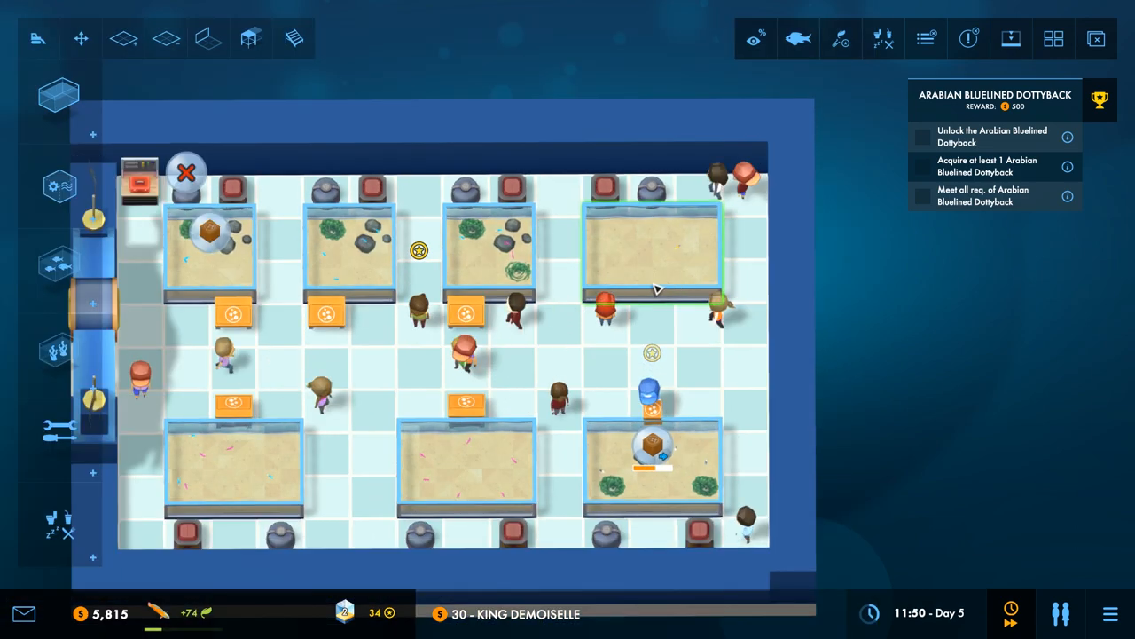
click(351, 244)
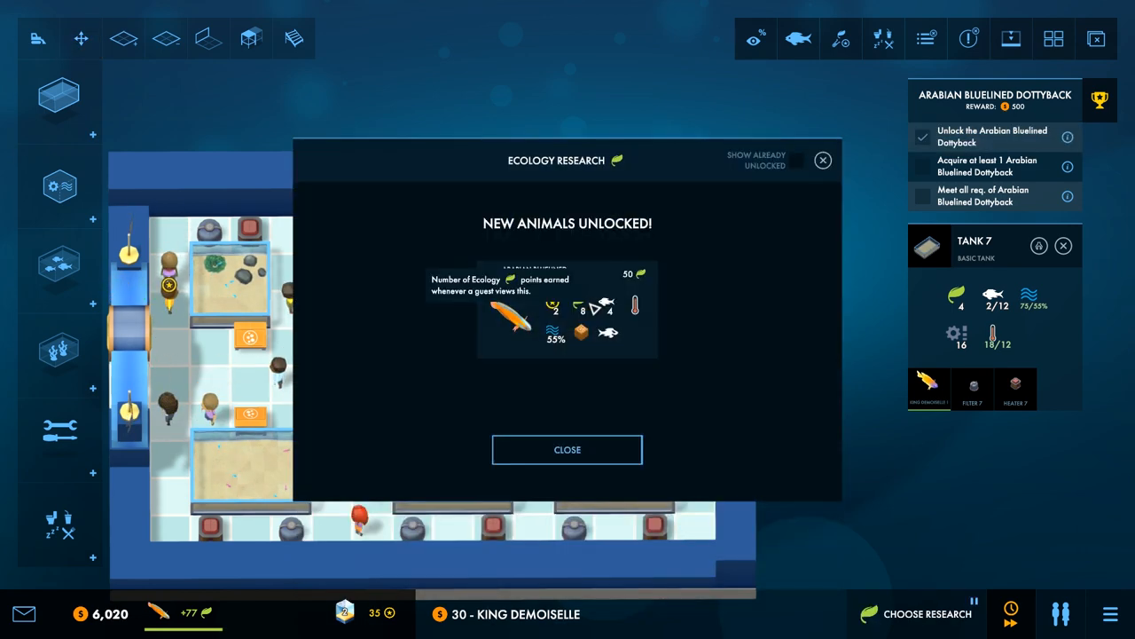
Step: Close the New Animals Unlocked notice and the Arabian Bluelined Dottyback introduction
click(568, 449)
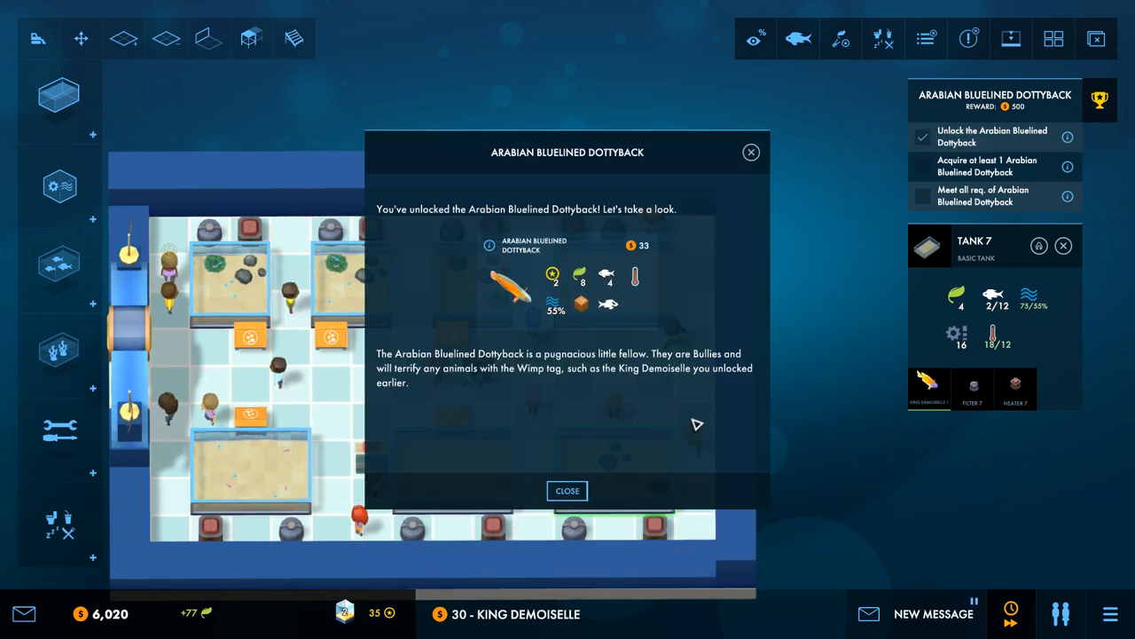
mouse_move(621, 451)
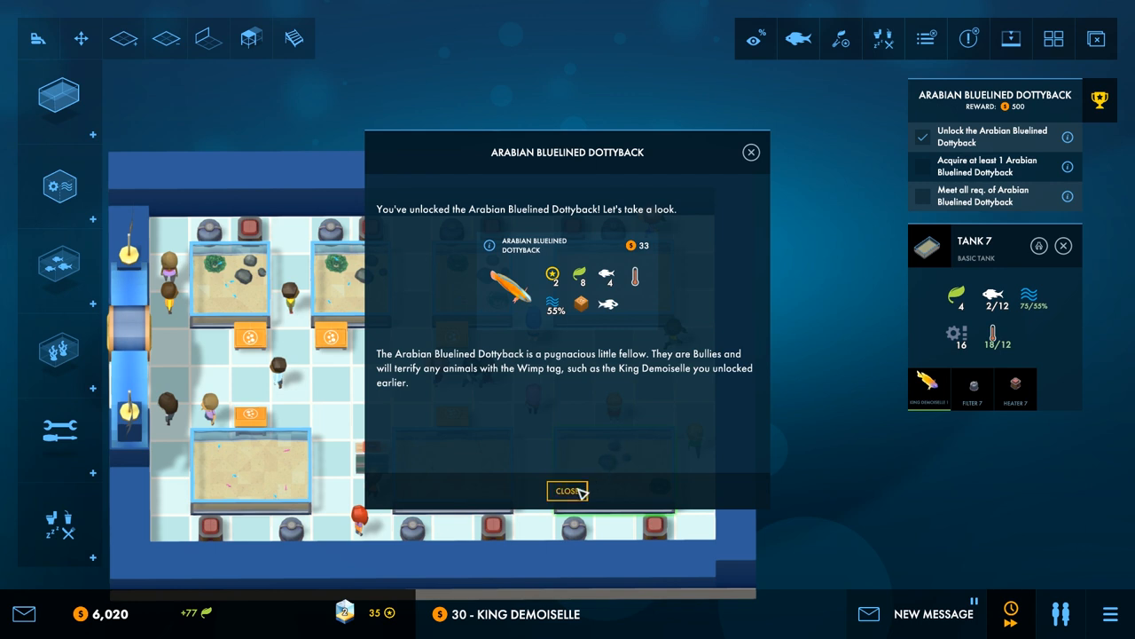
click(567, 490)
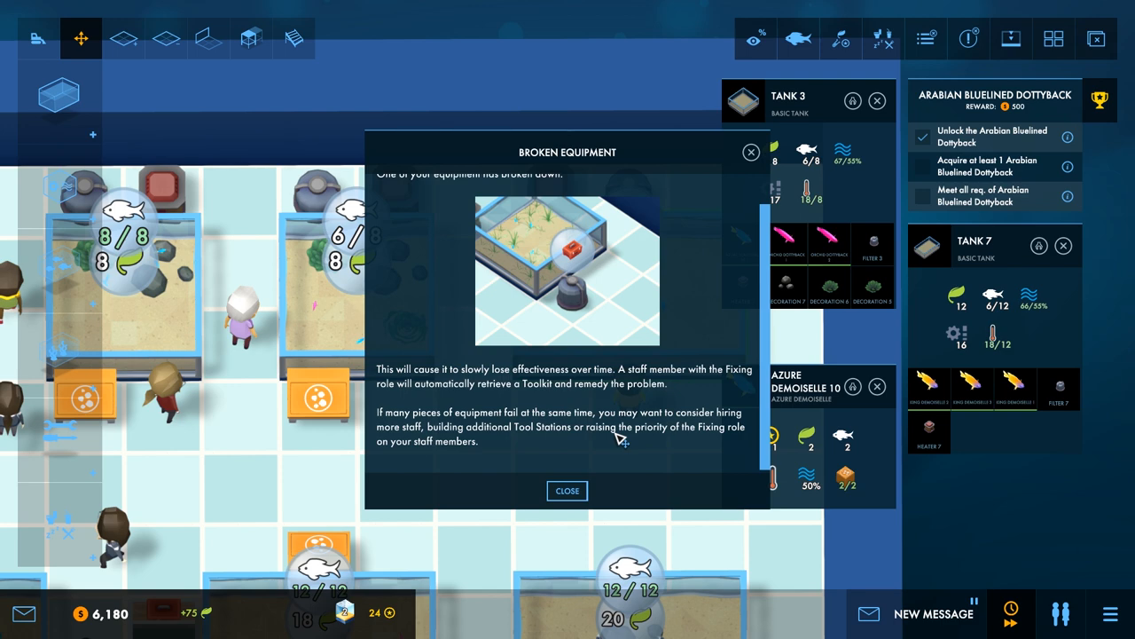
mouse_move(568, 489)
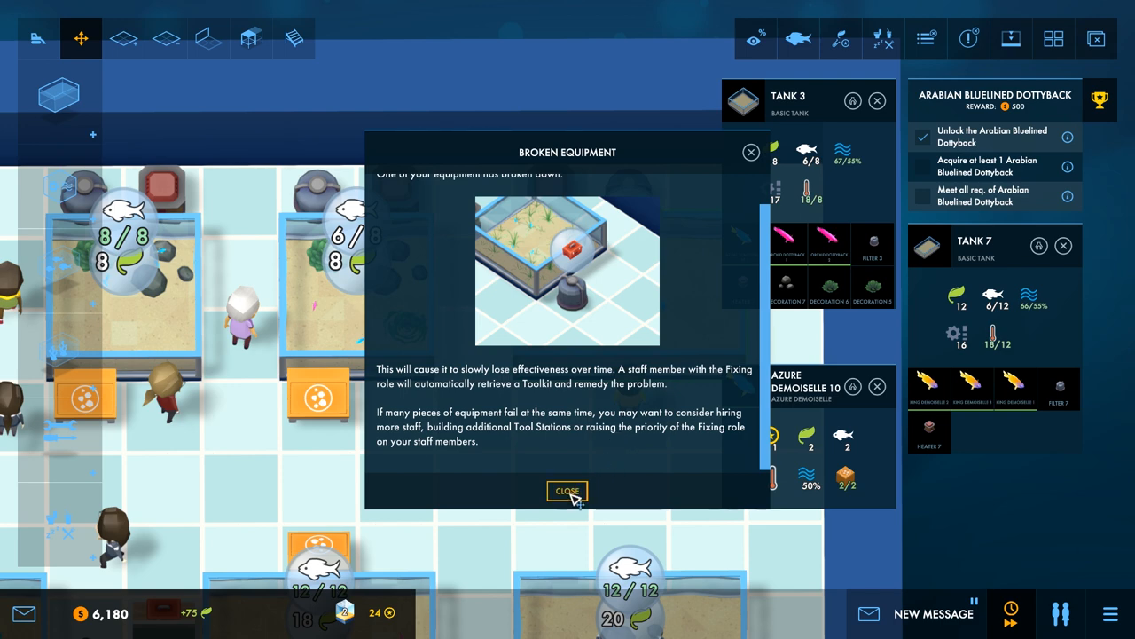
Step: Dismiss the Broken Equipment notice and return to the aquarium floor on Day 6
click(566, 489)
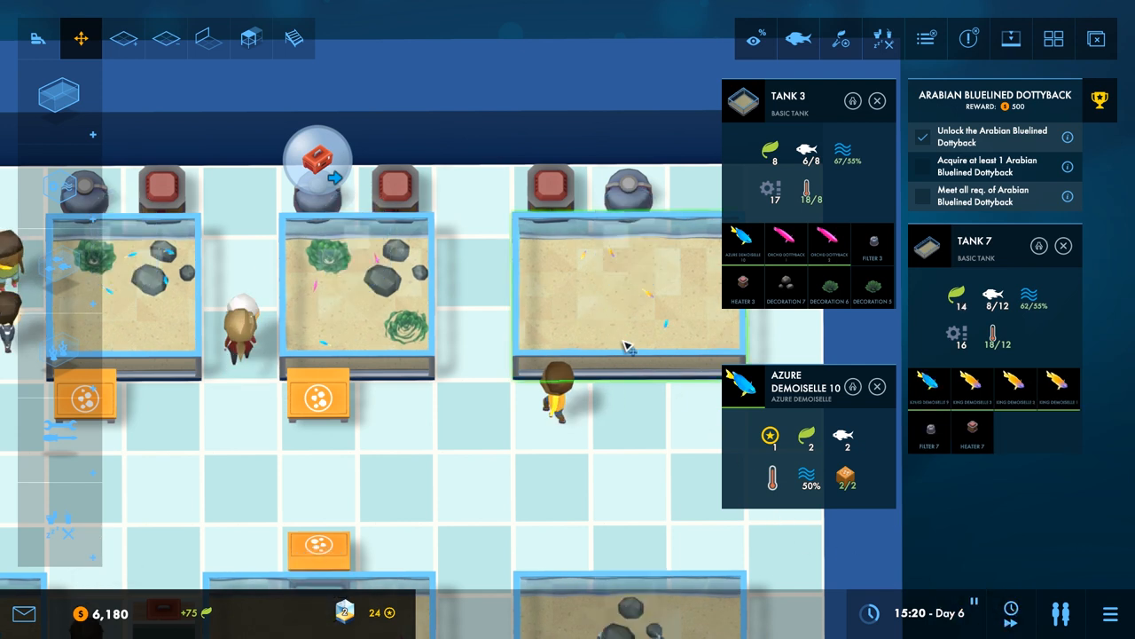
mouse_move(813, 246)
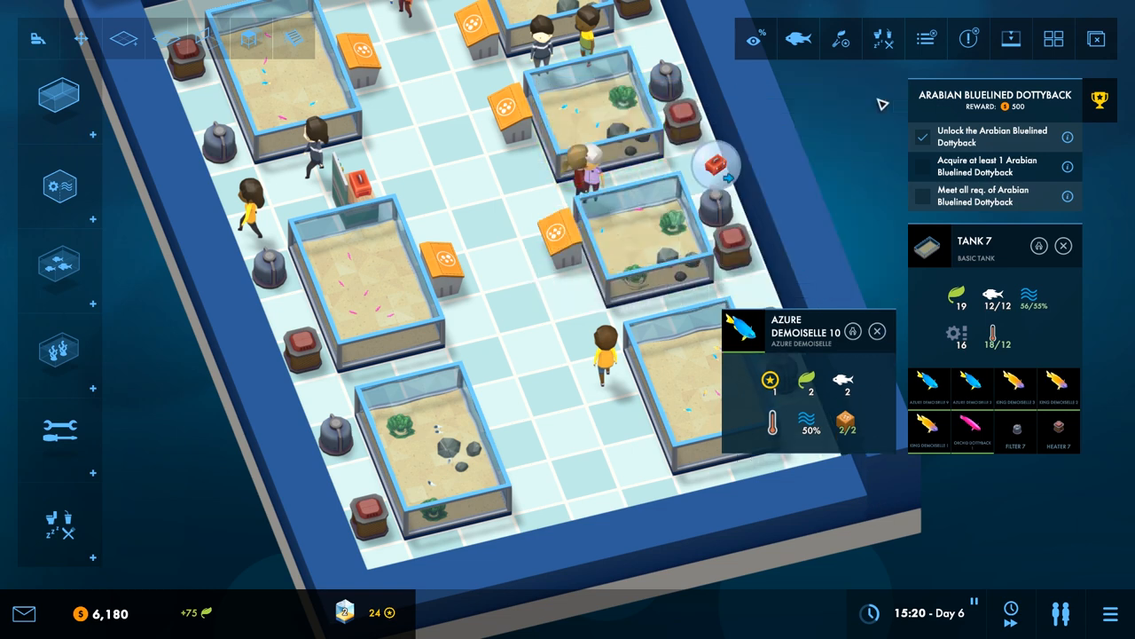
Step: Hire candidates Harry and Wade as aquarists from the Staff window, then close it
click(876, 332)
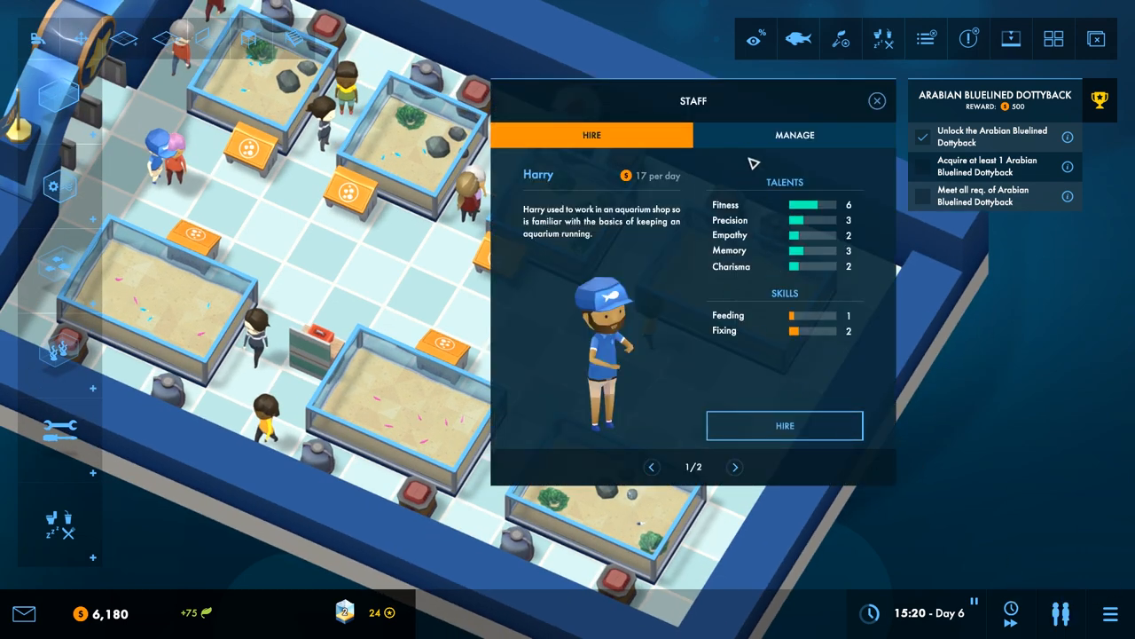
click(735, 466)
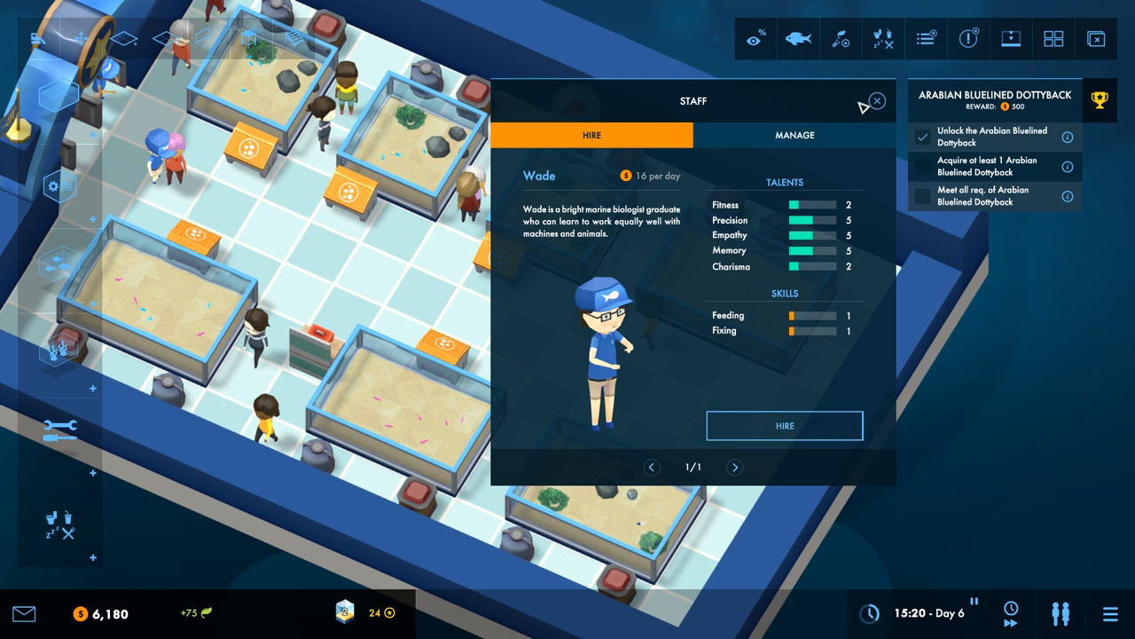
mouse_move(833, 266)
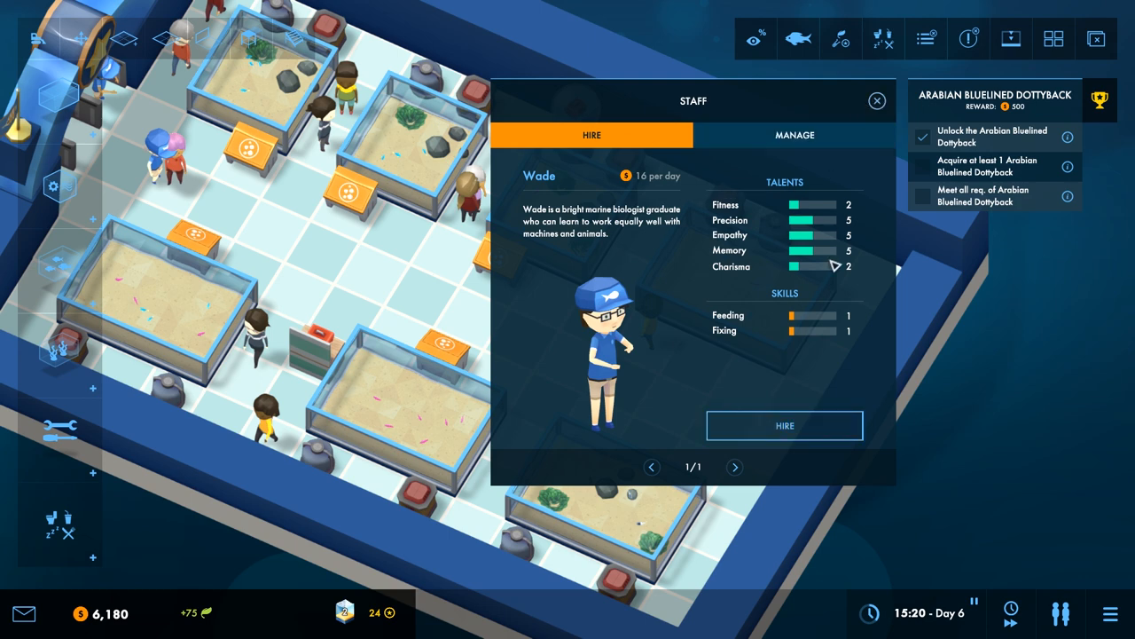
click(785, 426)
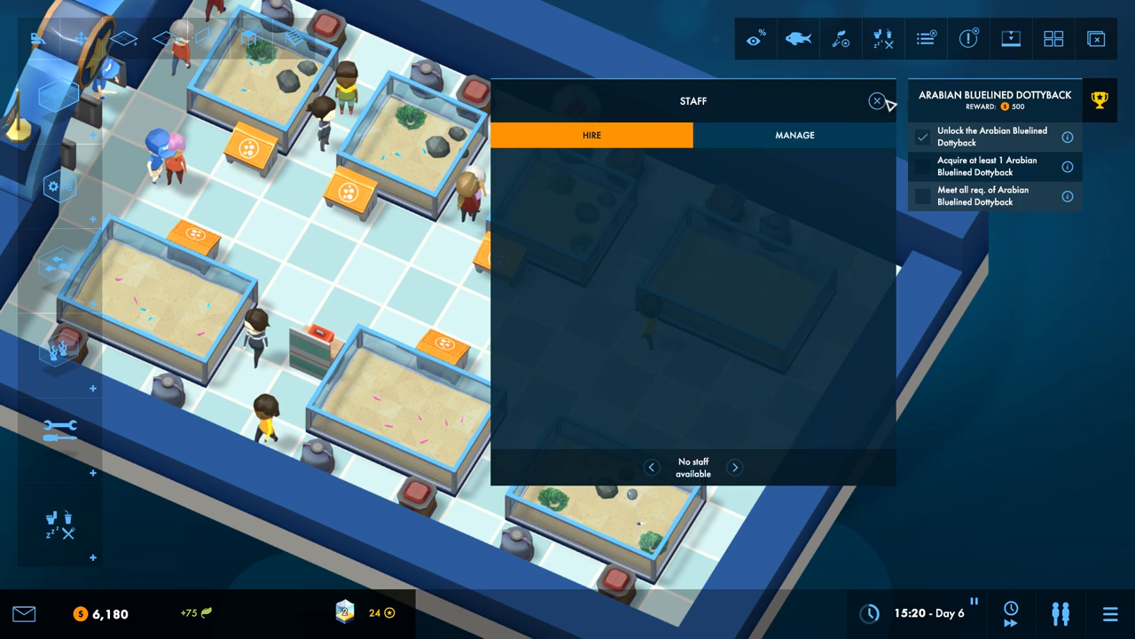
click(876, 101)
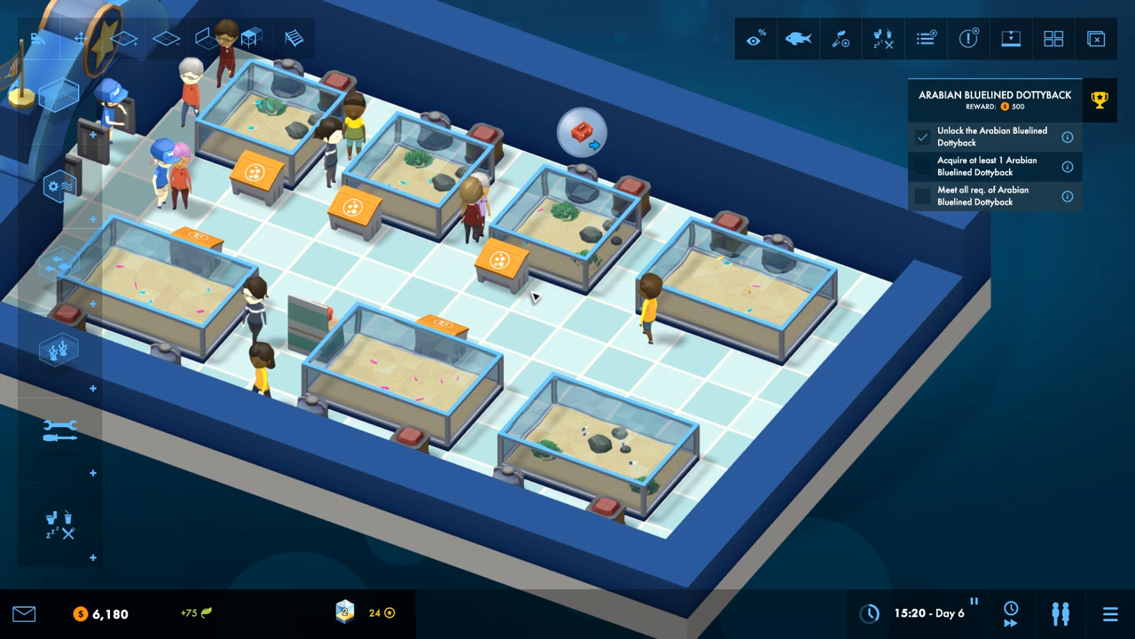
Step: Review Anna, Wade and Harry in the Manage tab, checking Harry's Talents before returning to Roles
click(1064, 612)
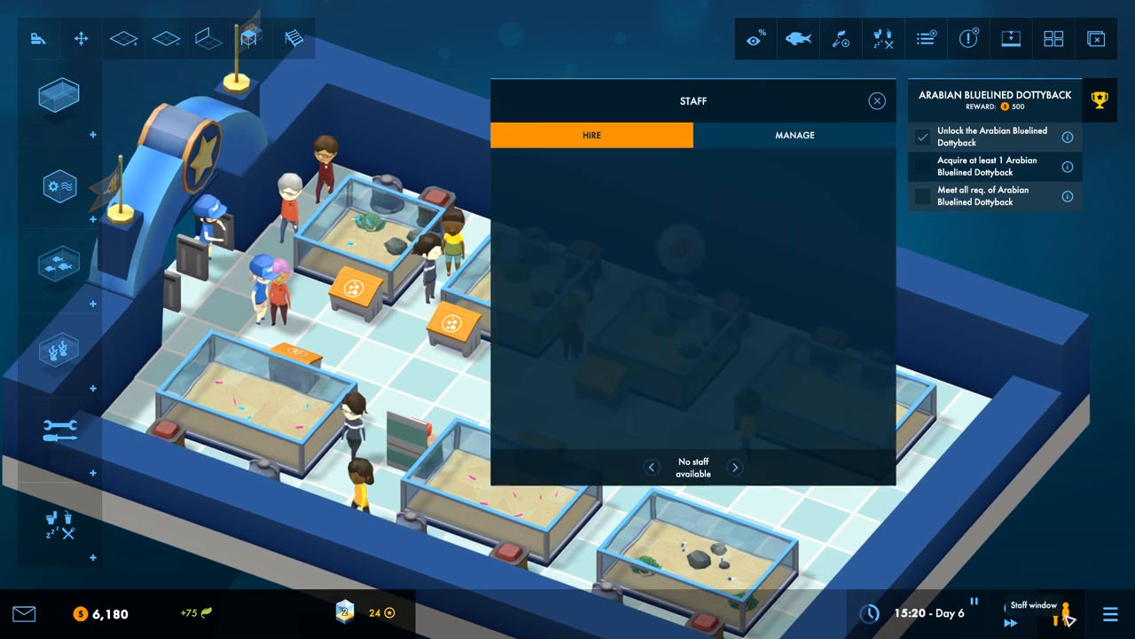
click(793, 135)
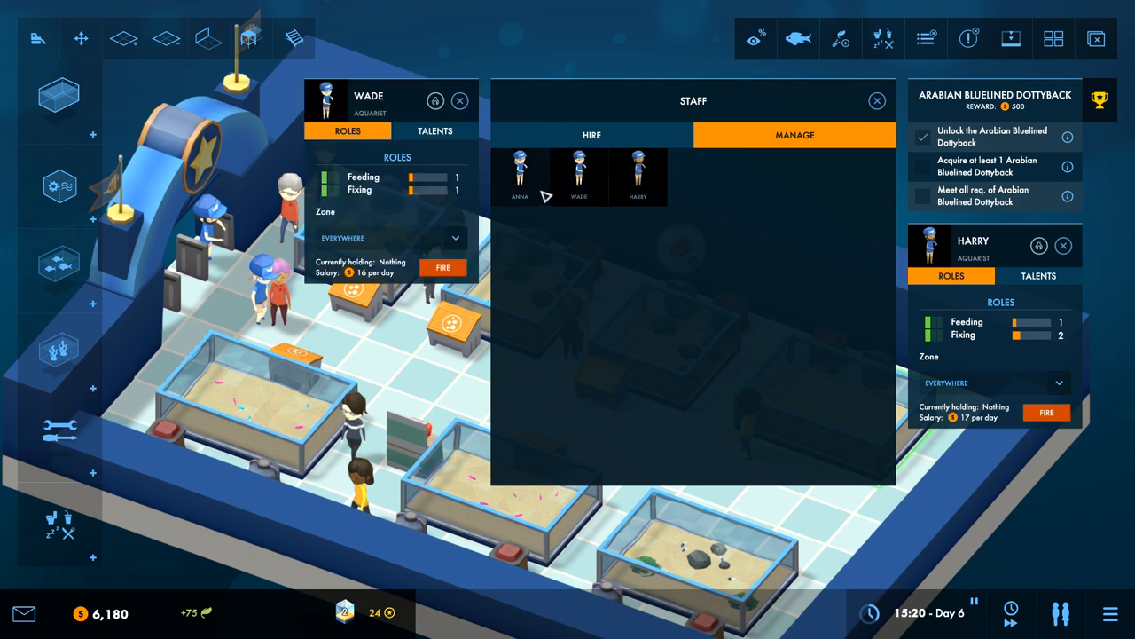
click(518, 176)
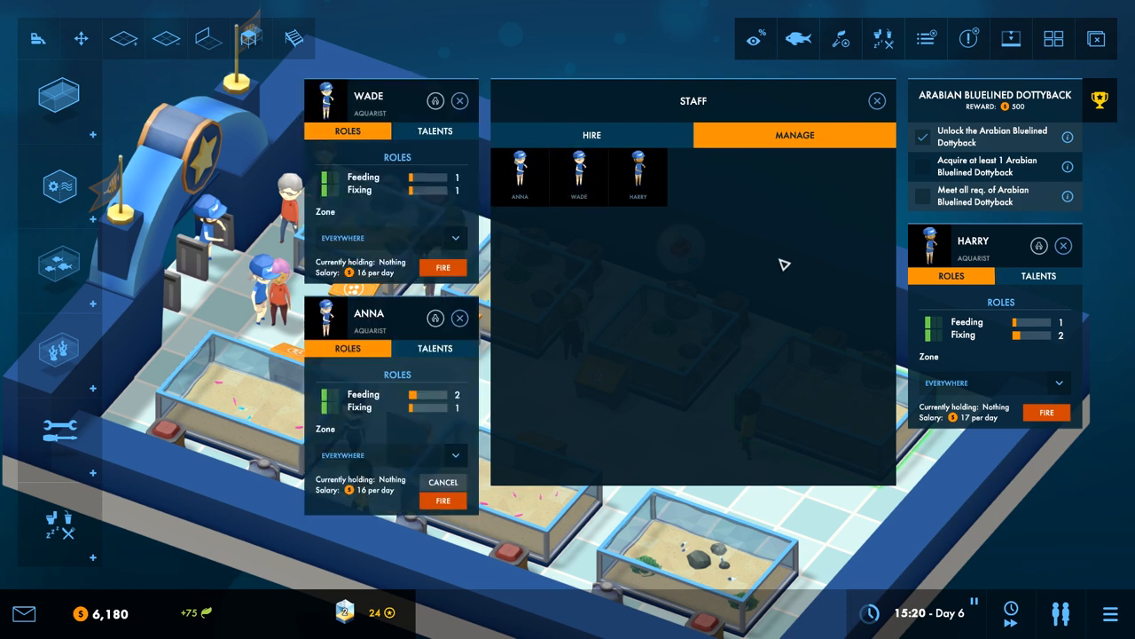
click(990, 383)
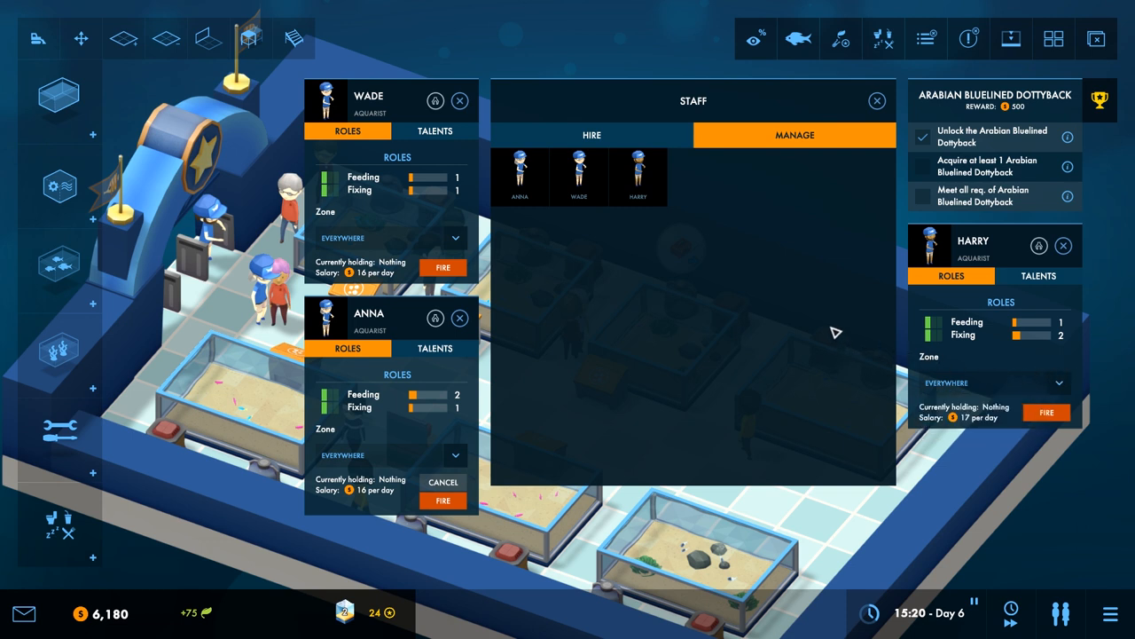
click(1038, 276)
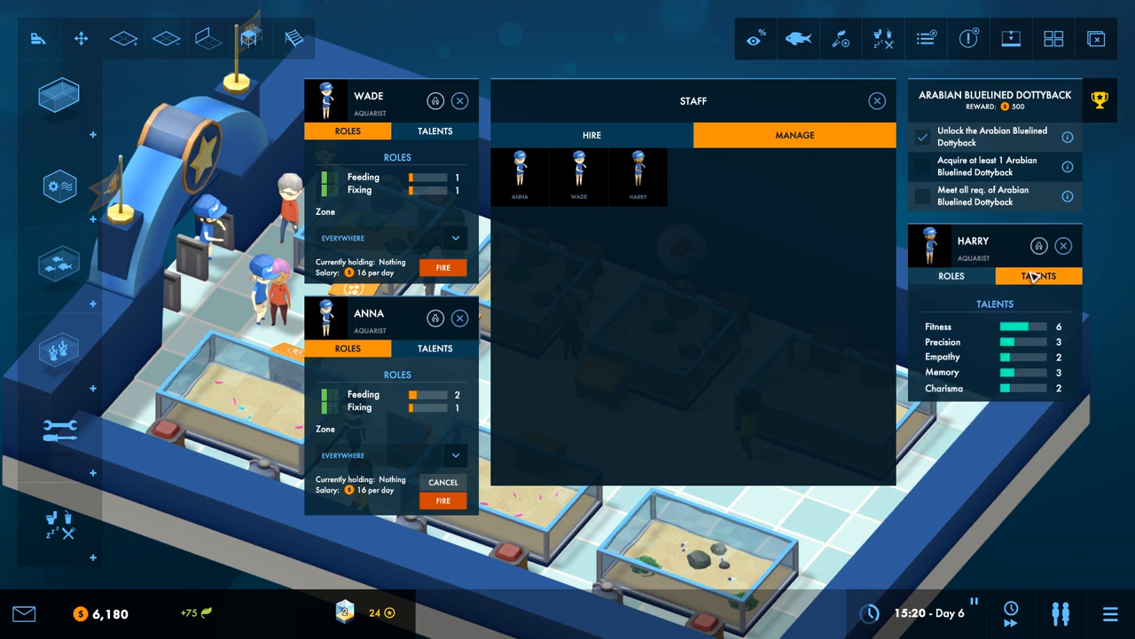
click(951, 277)
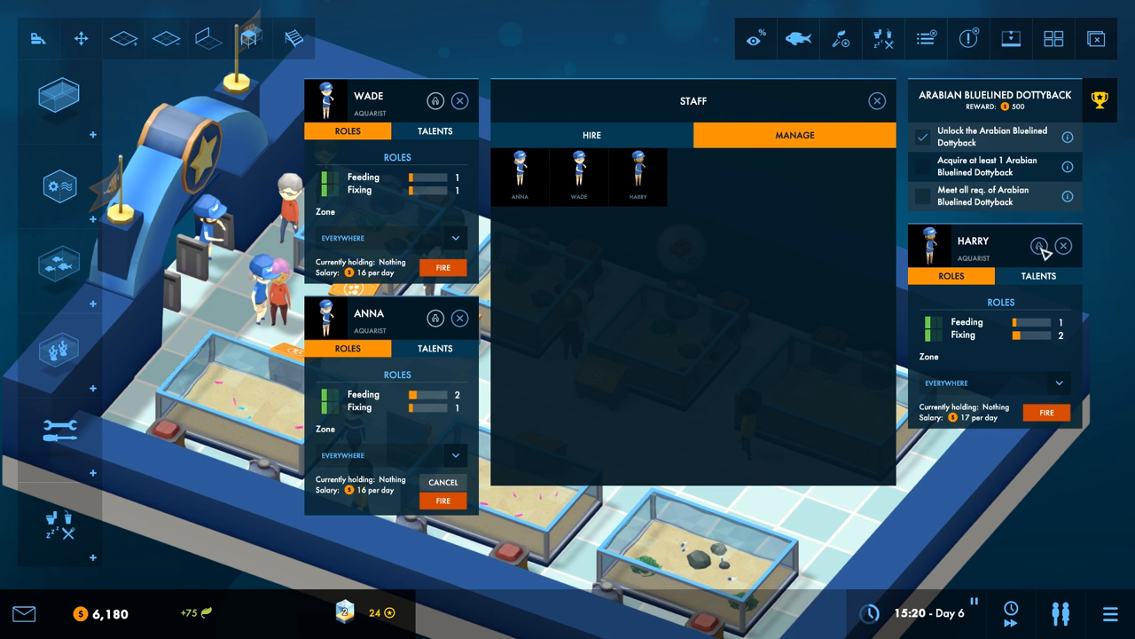
mouse_move(1043, 252)
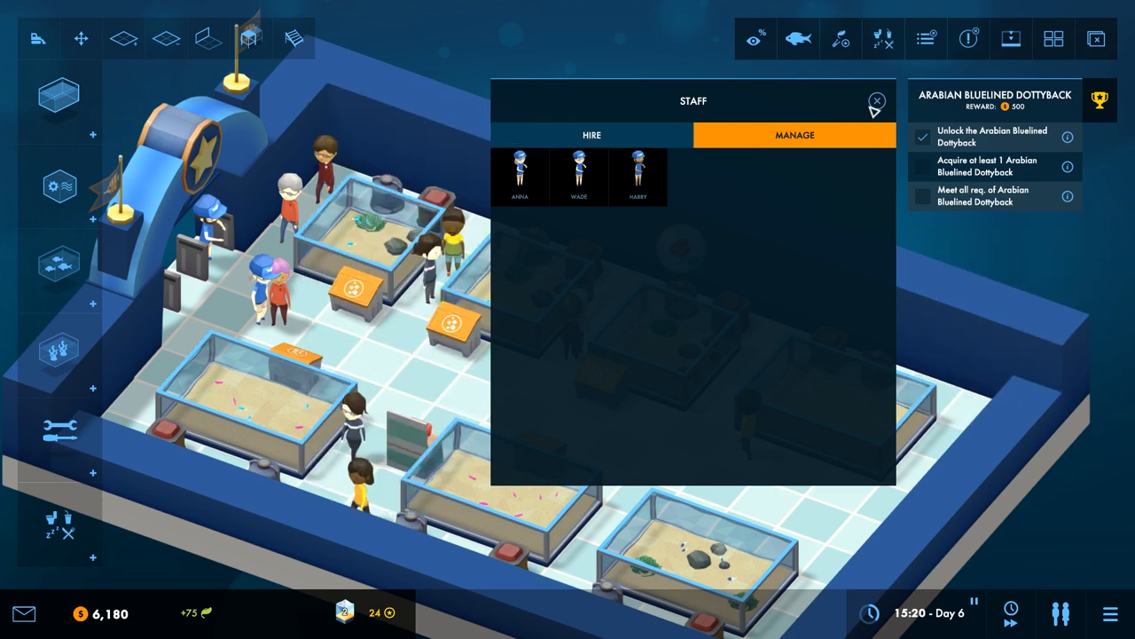
Step: Close the Staff window and toggle the view rate overlay on and off to check each tank
click(877, 102)
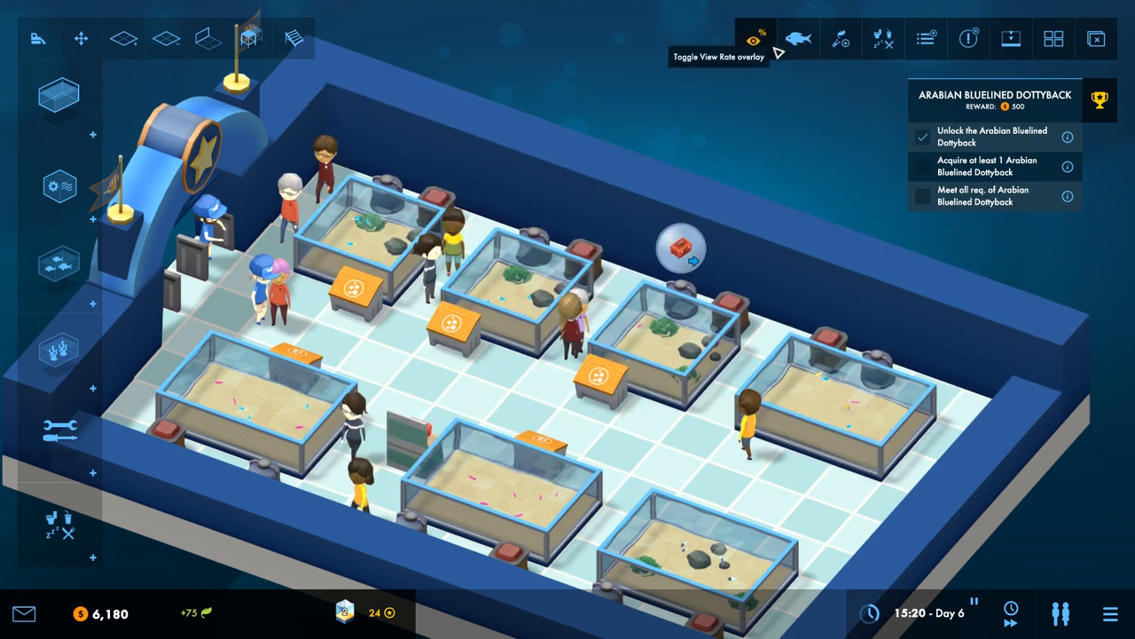
click(755, 39)
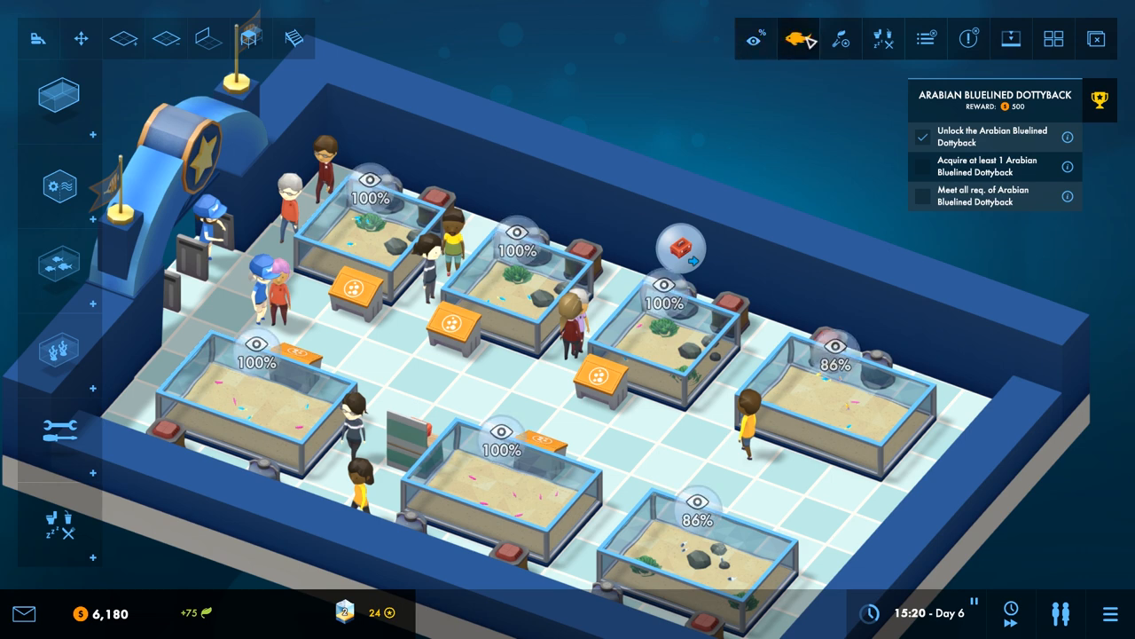
click(798, 39)
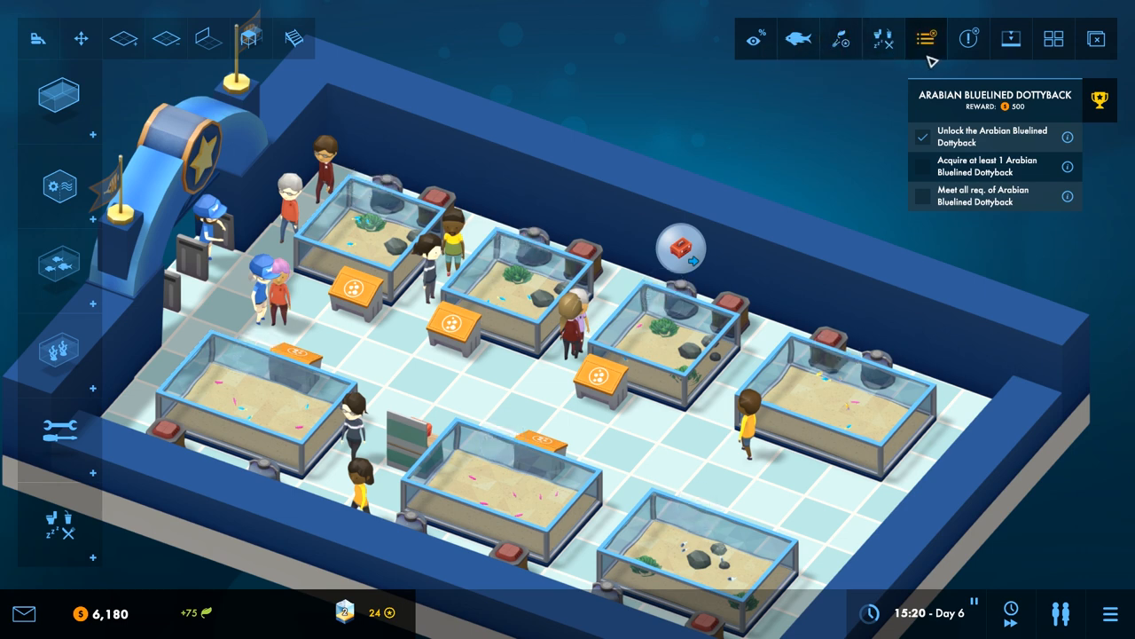
mouse_move(944, 56)
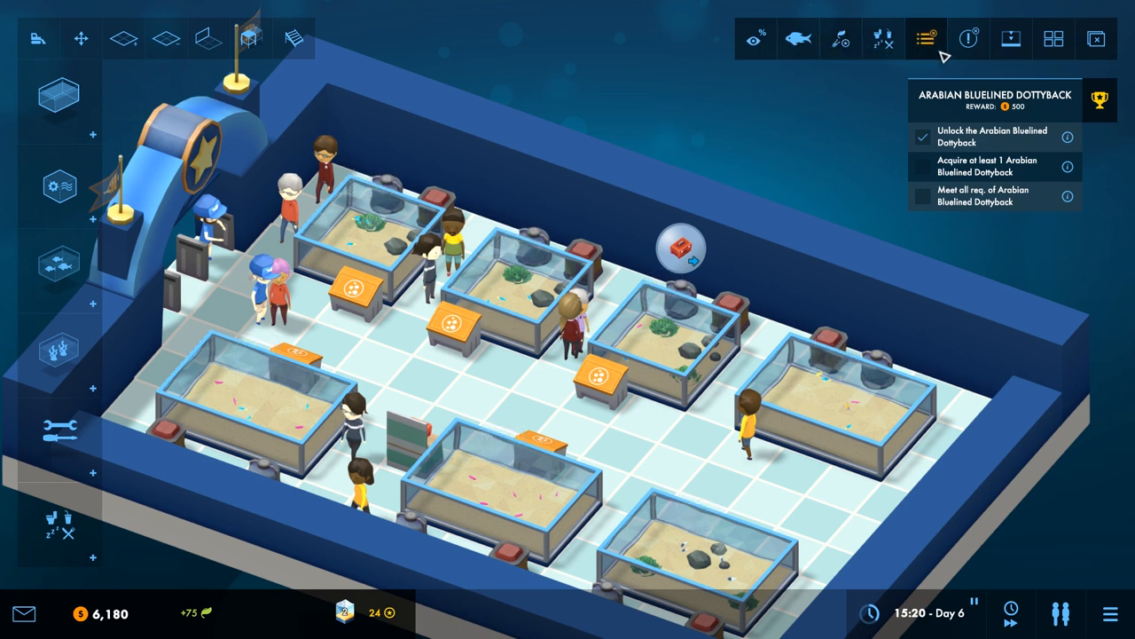
mouse_move(926, 39)
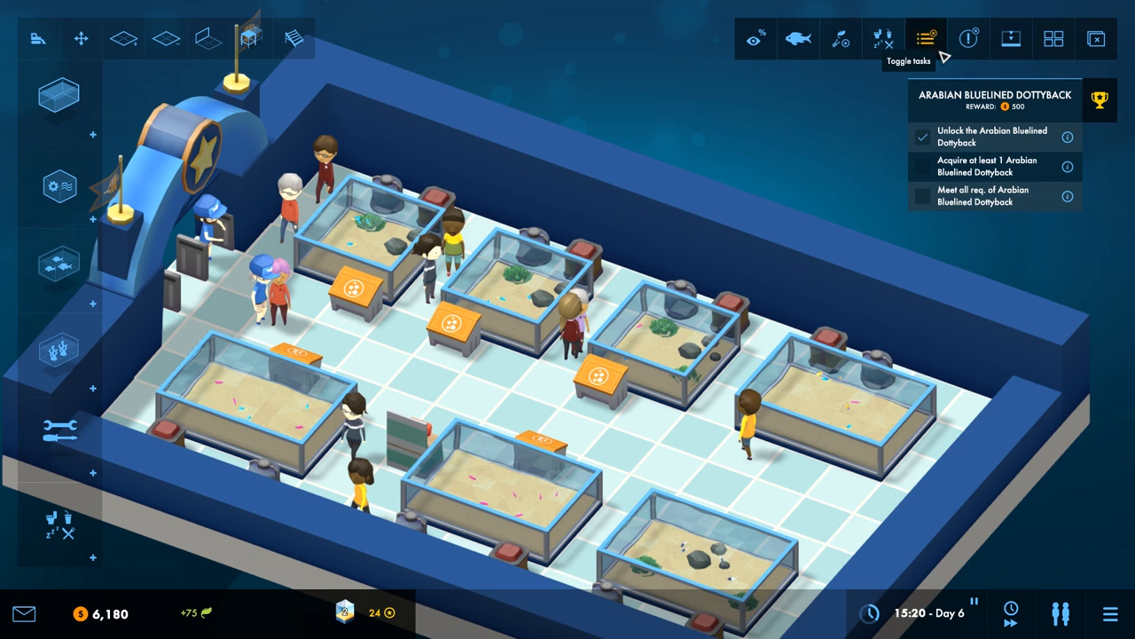
mouse_move(1011, 39)
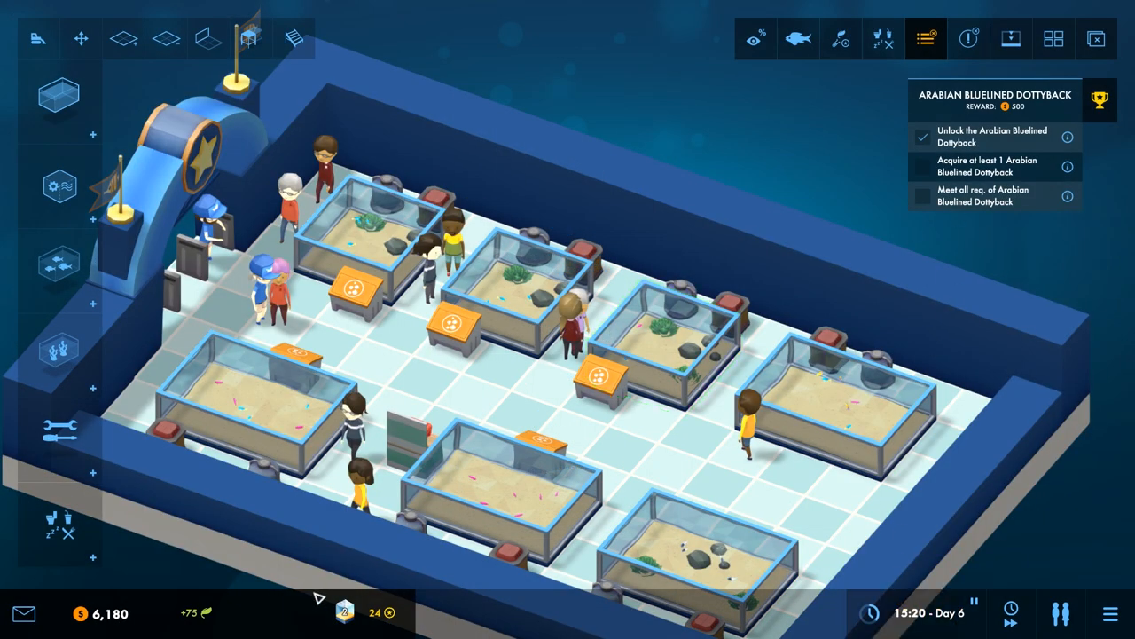
mouse_move(121, 103)
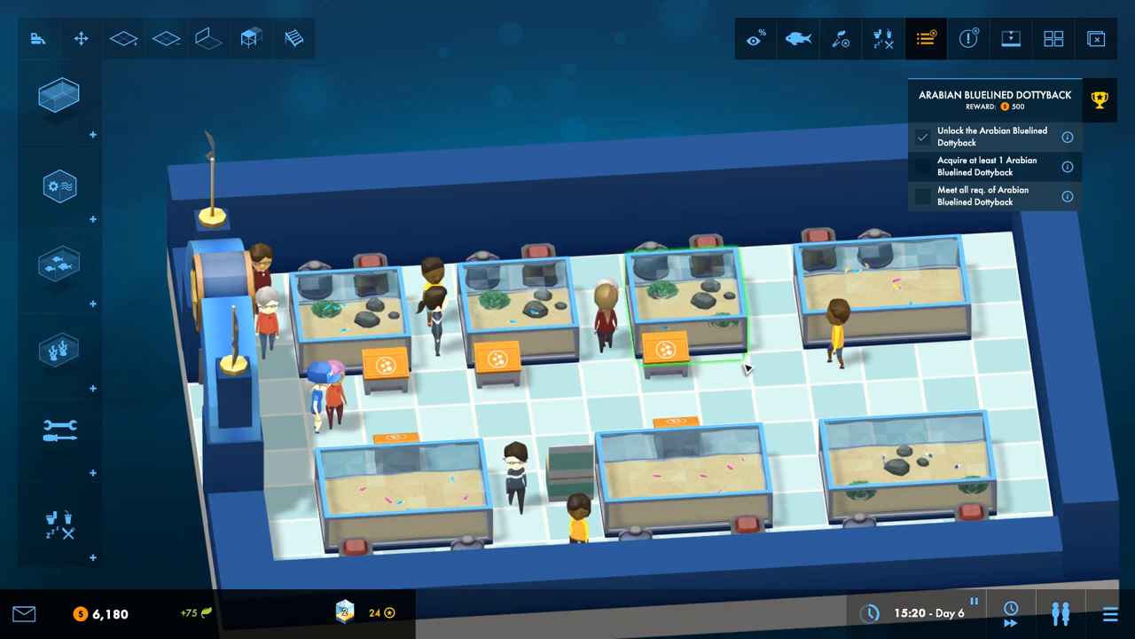
Step: Inspect Tank 3 and Tank 2 stats as the Dottyback goal completes, then close both panels
click(683, 292)
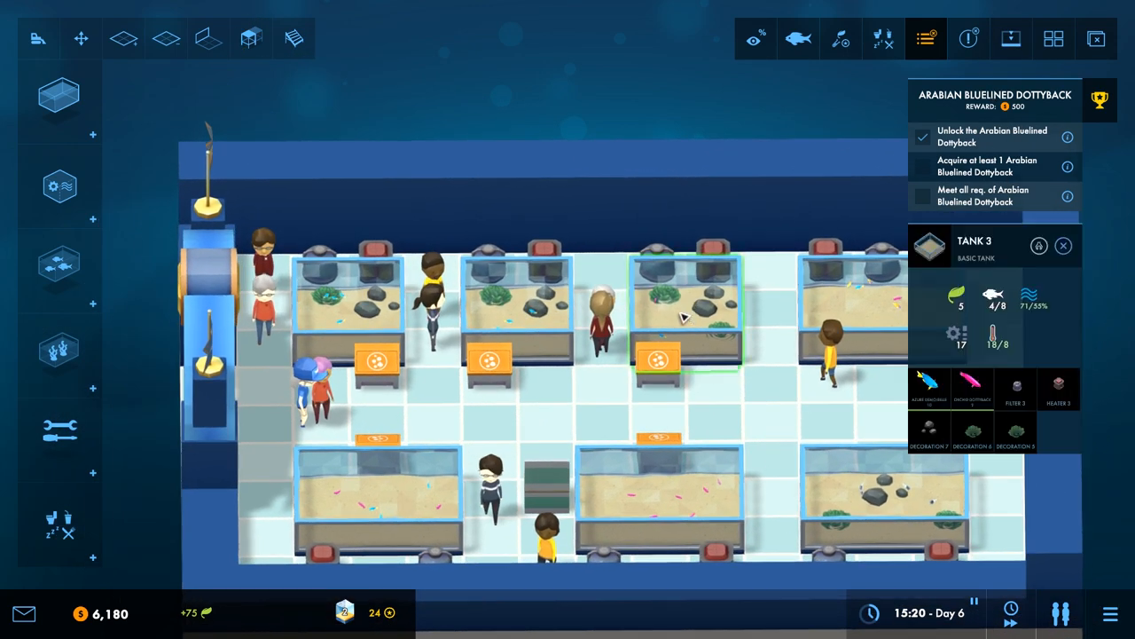
click(688, 316)
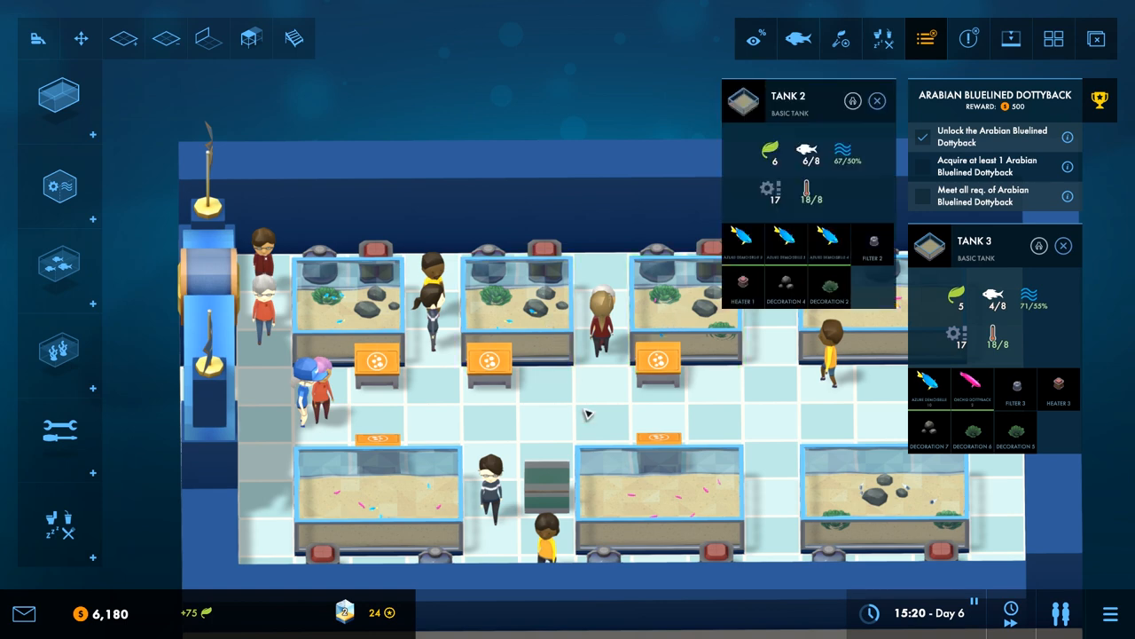
click(60, 262)
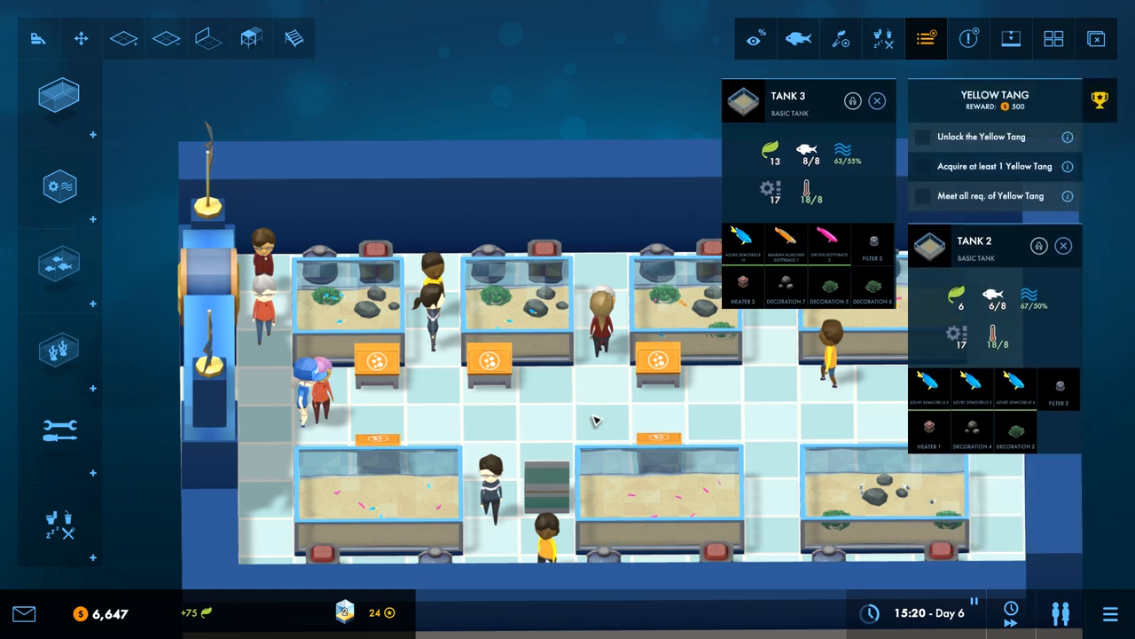
click(876, 99)
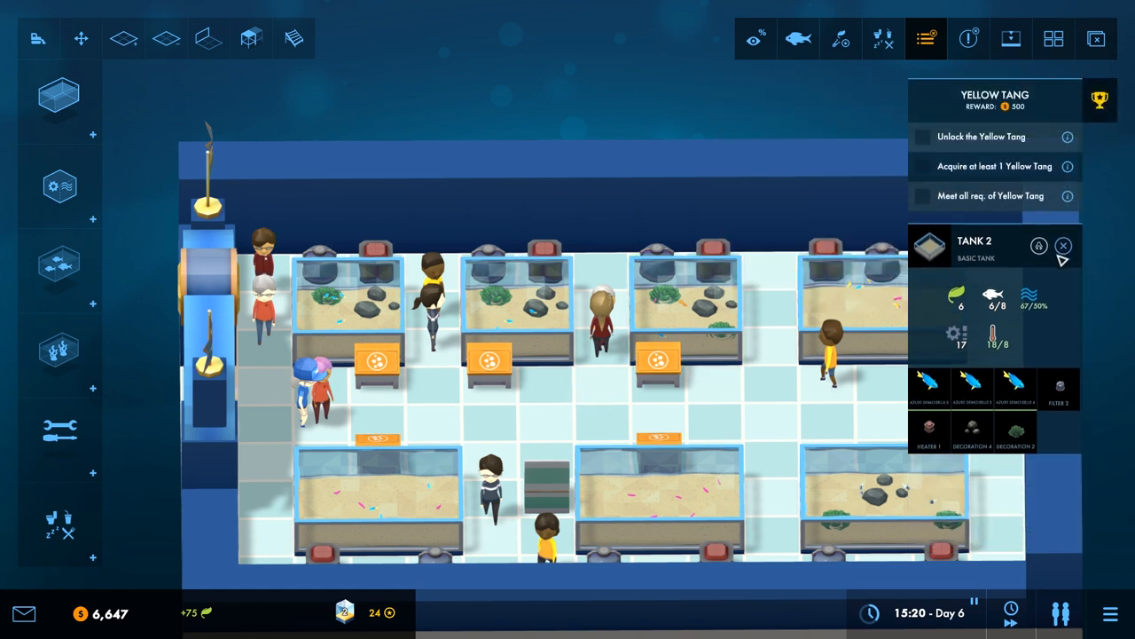
click(1065, 245)
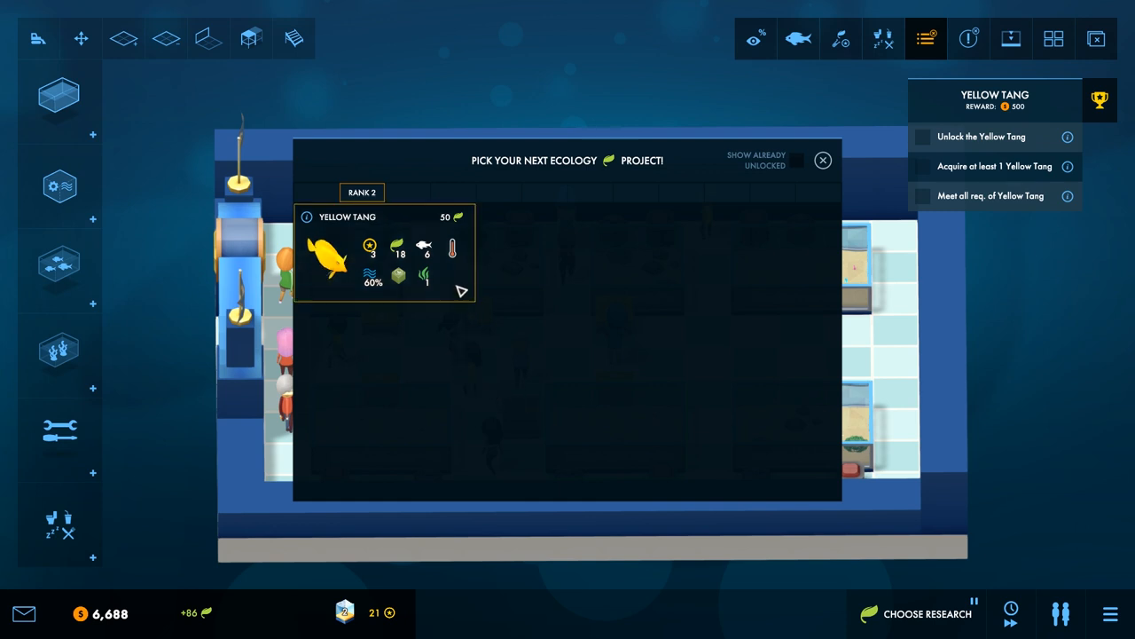
mouse_move(459, 298)
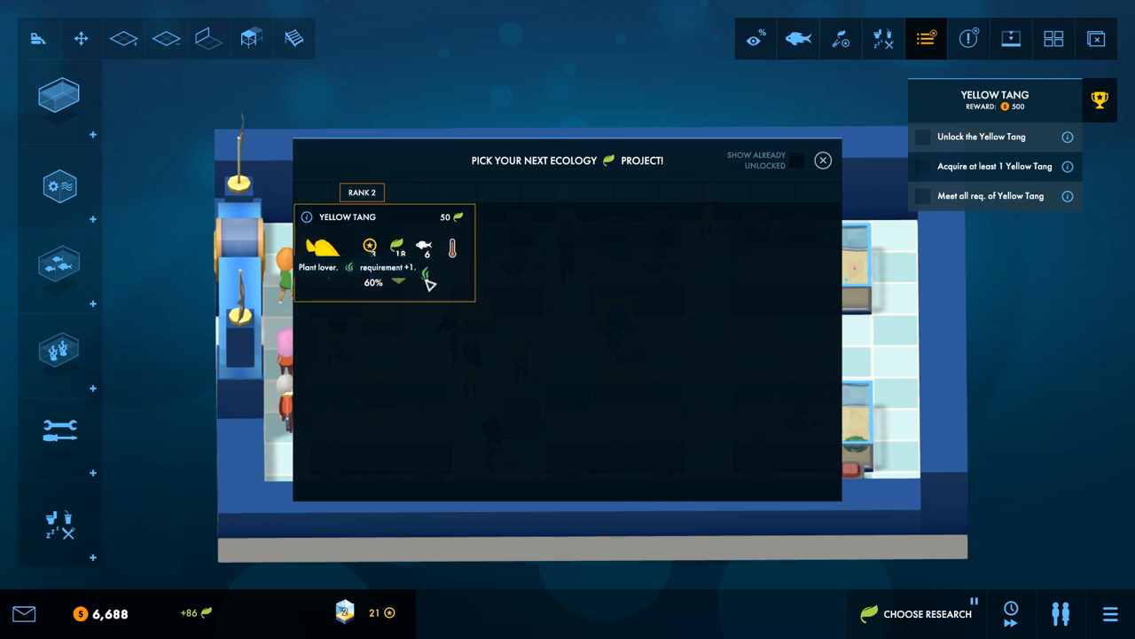
Step: Choose the Yellow Tang rank 2 card as the next ecology research project
click(823, 159)
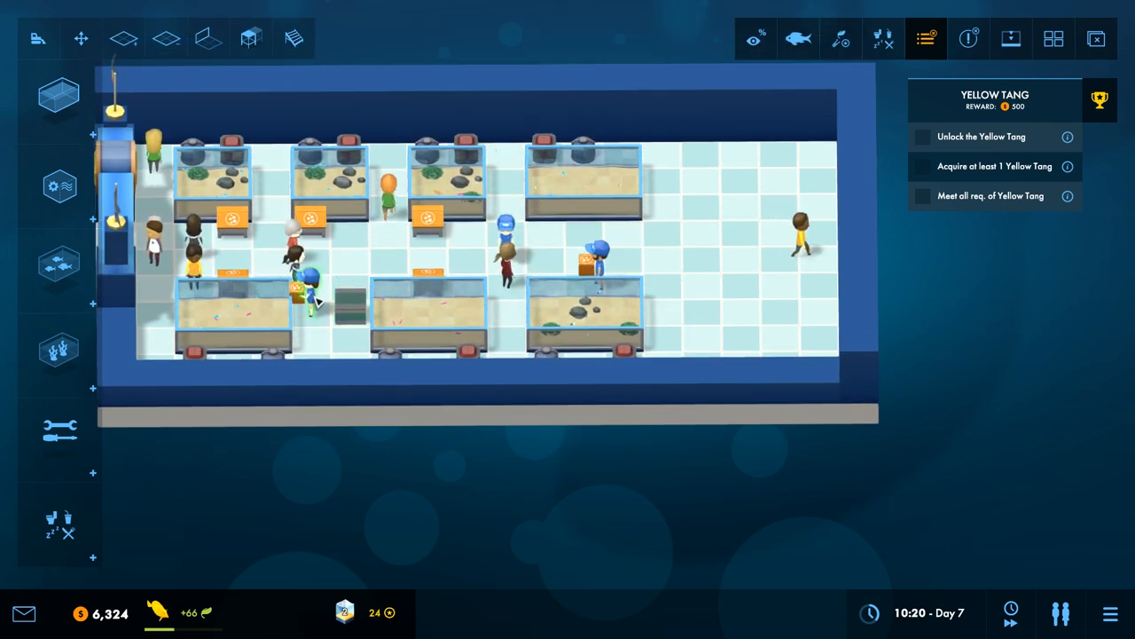
click(457, 248)
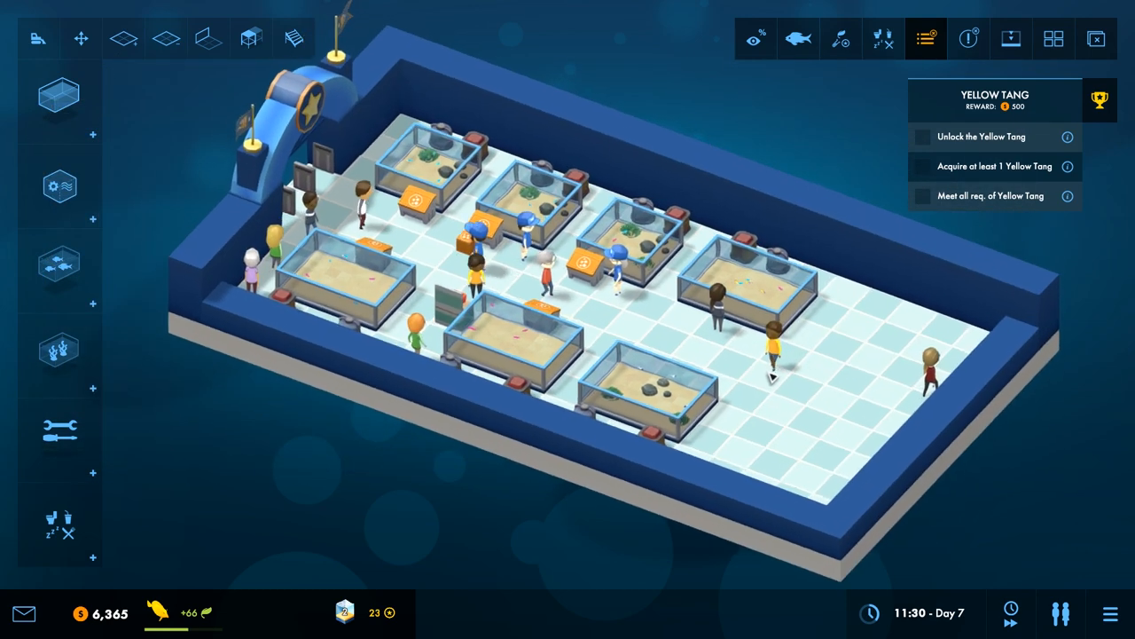
click(59, 187)
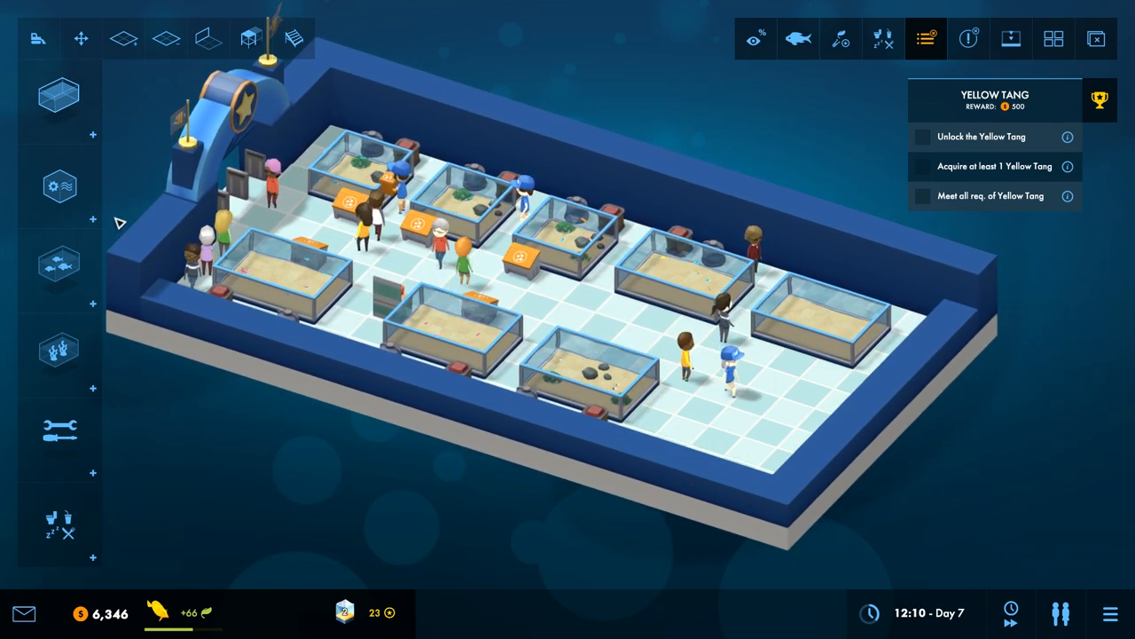
Step: Place Small Rocks and a Driftwood Cave from the decorations catalogue inside the tanks
click(61, 187)
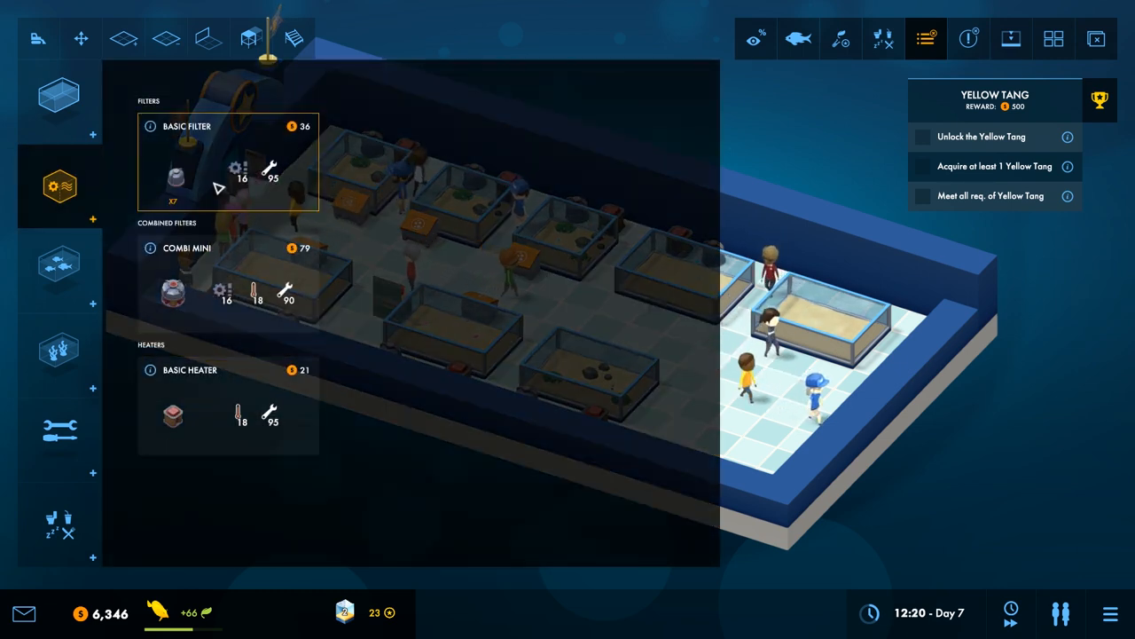
click(227, 160)
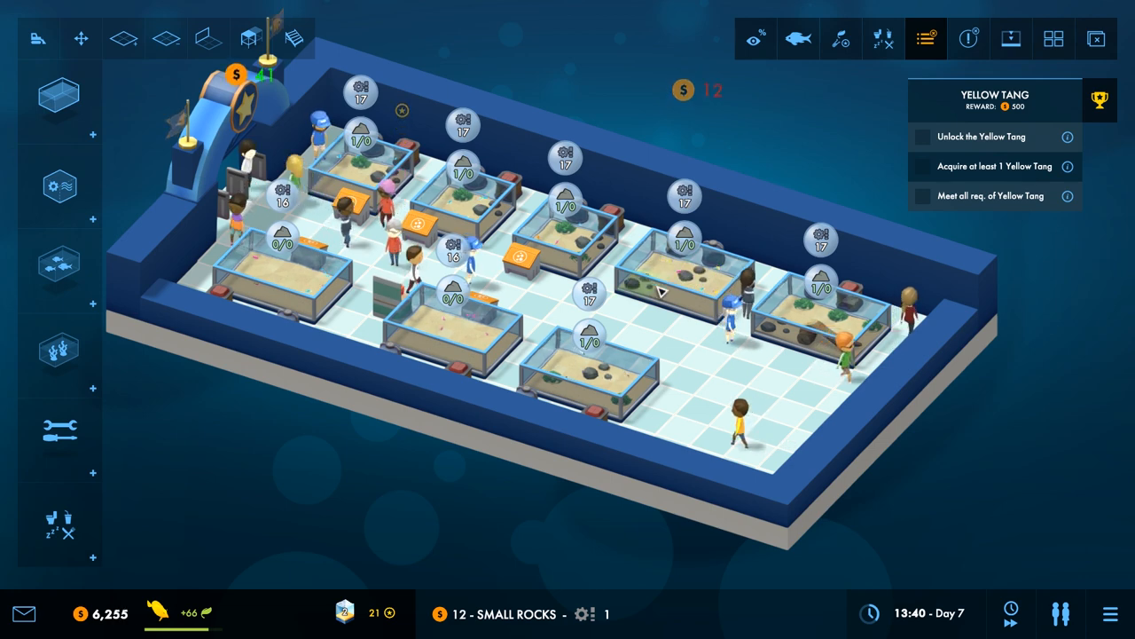
click(61, 351)
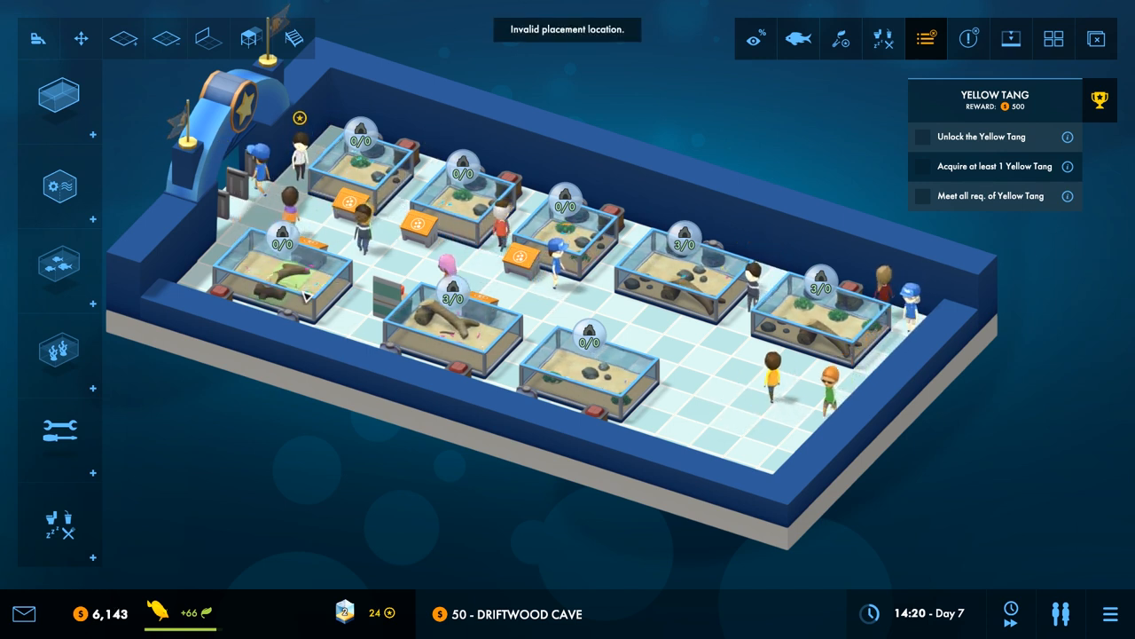
click(60, 352)
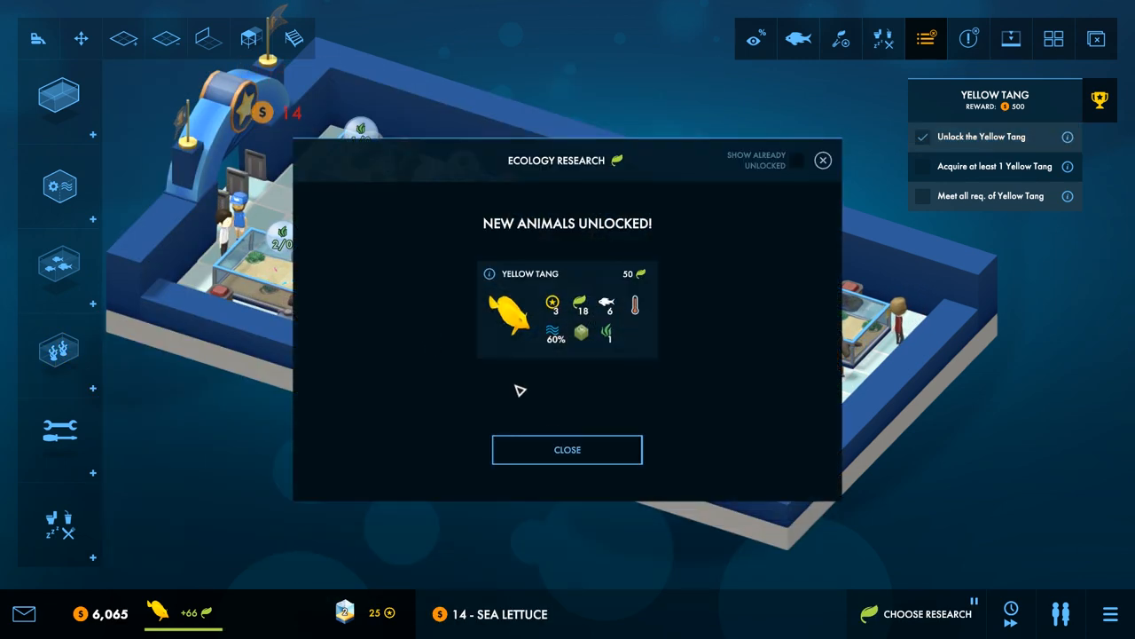
Step: Dismiss the New Animals Unlocked notice and the Yellow Tangs information message
click(568, 449)
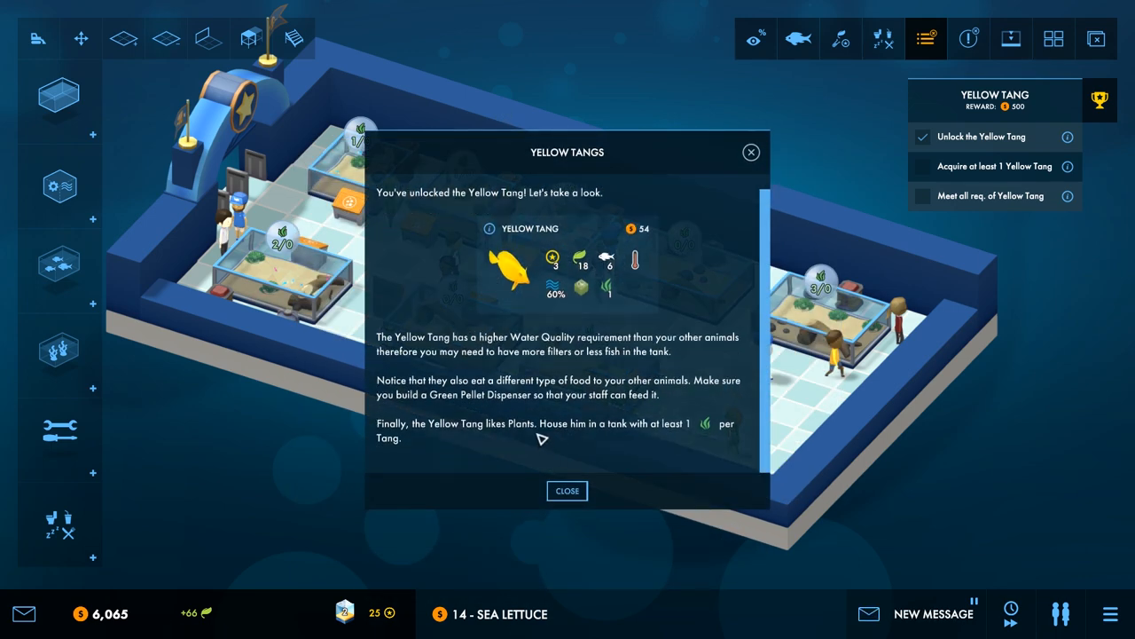
mouse_move(525, 428)
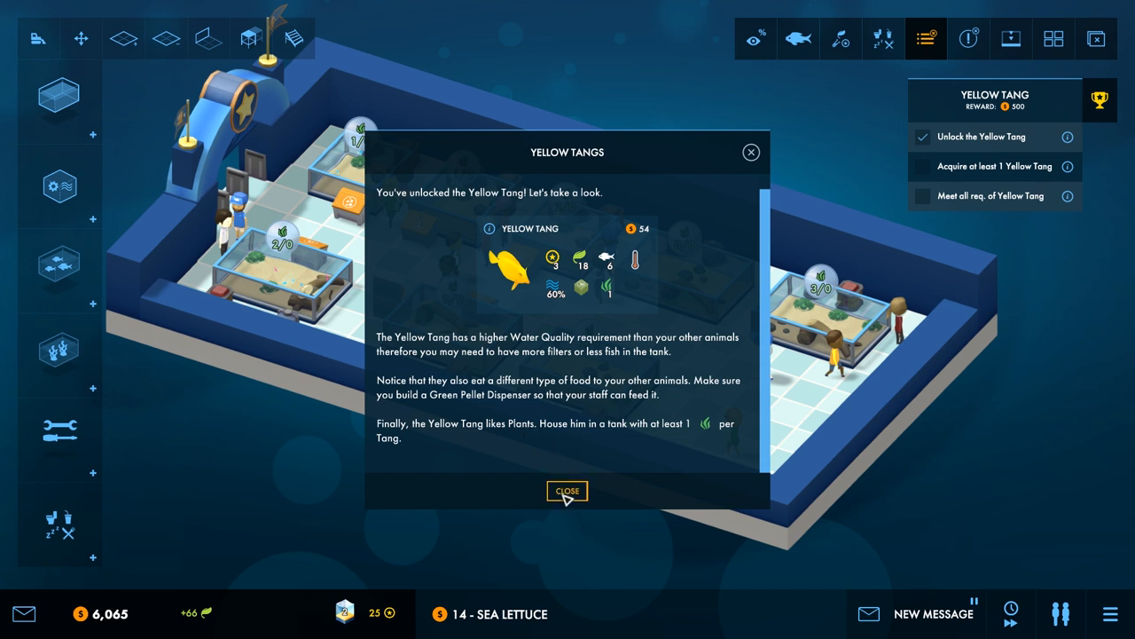
mouse_move(568, 494)
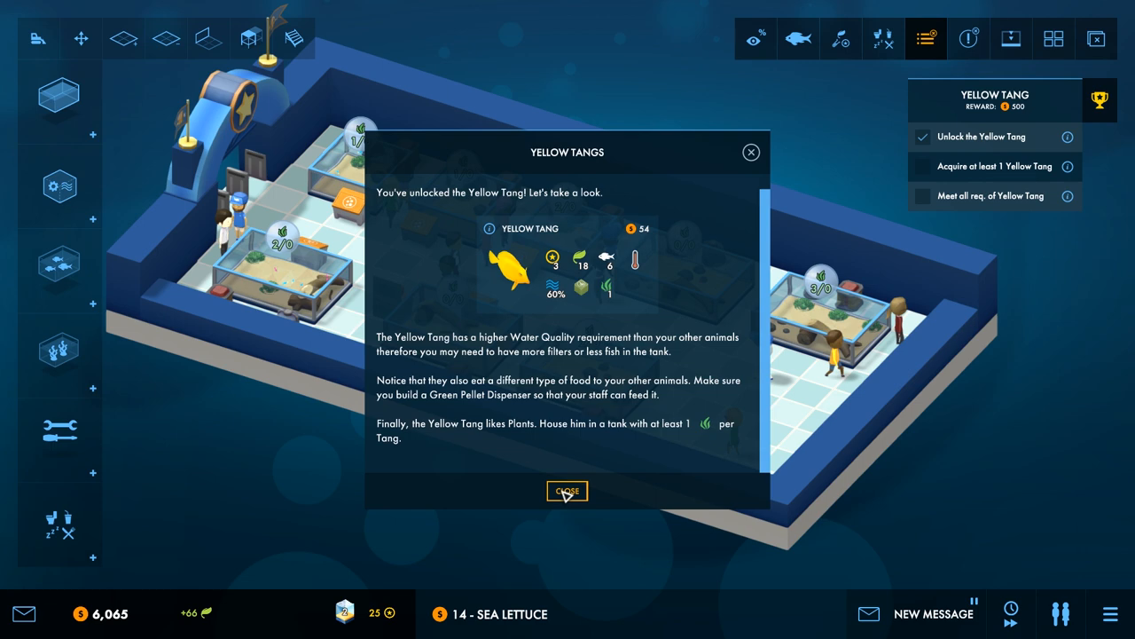
click(568, 490)
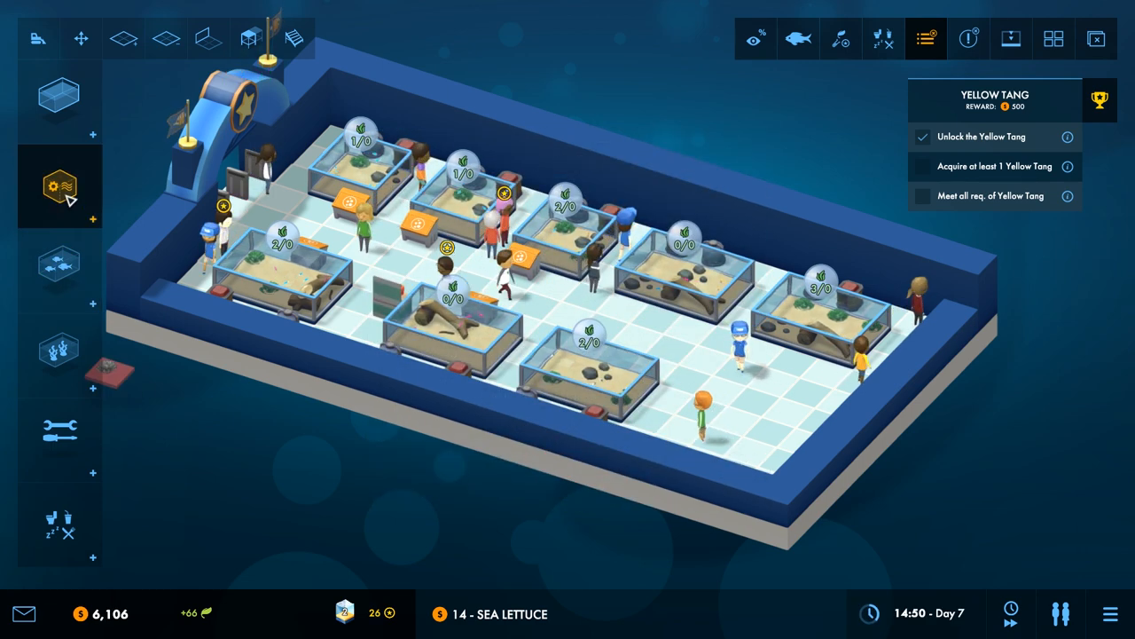
Step: Buy a Yellow Tang into Tank 8 and pick Blackbar Soldierfish as the next research project
click(60, 269)
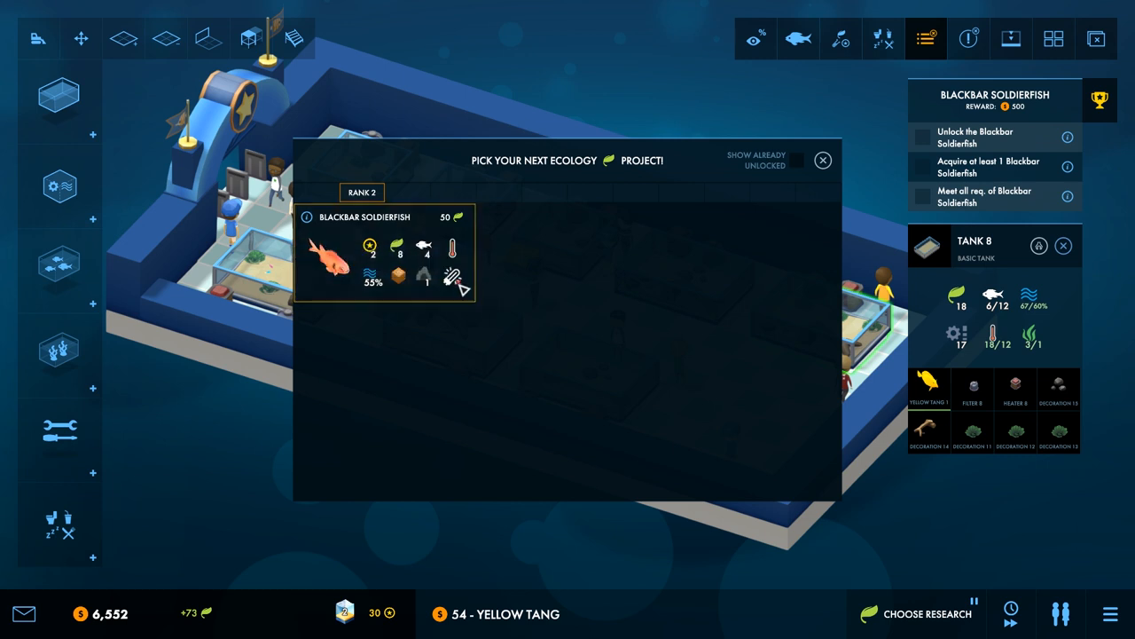
click(823, 159)
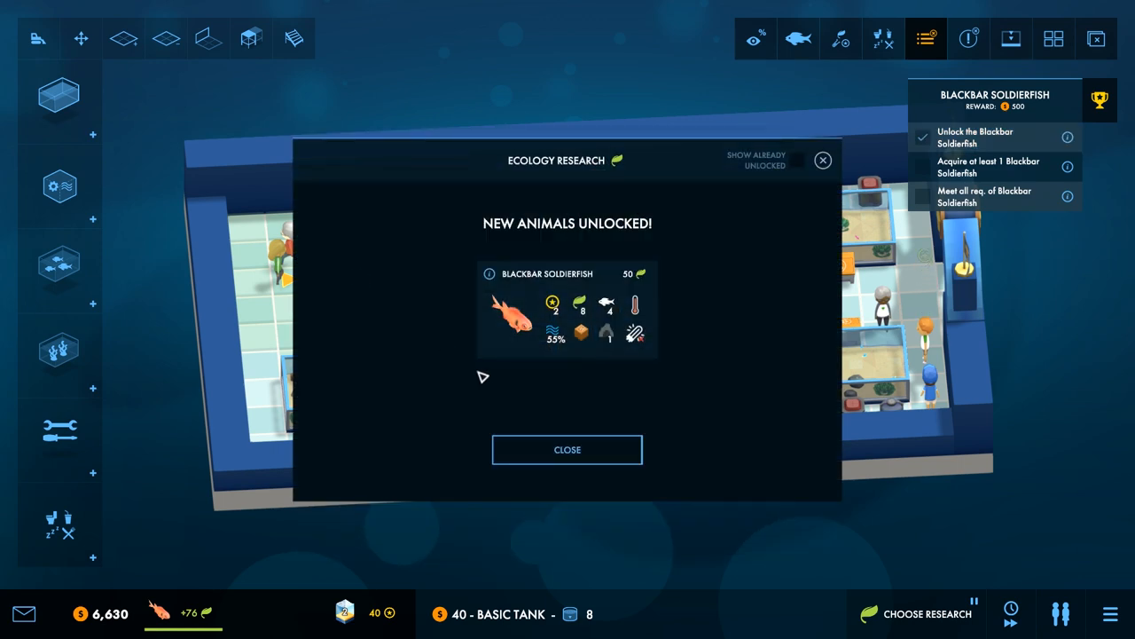
mouse_move(568, 450)
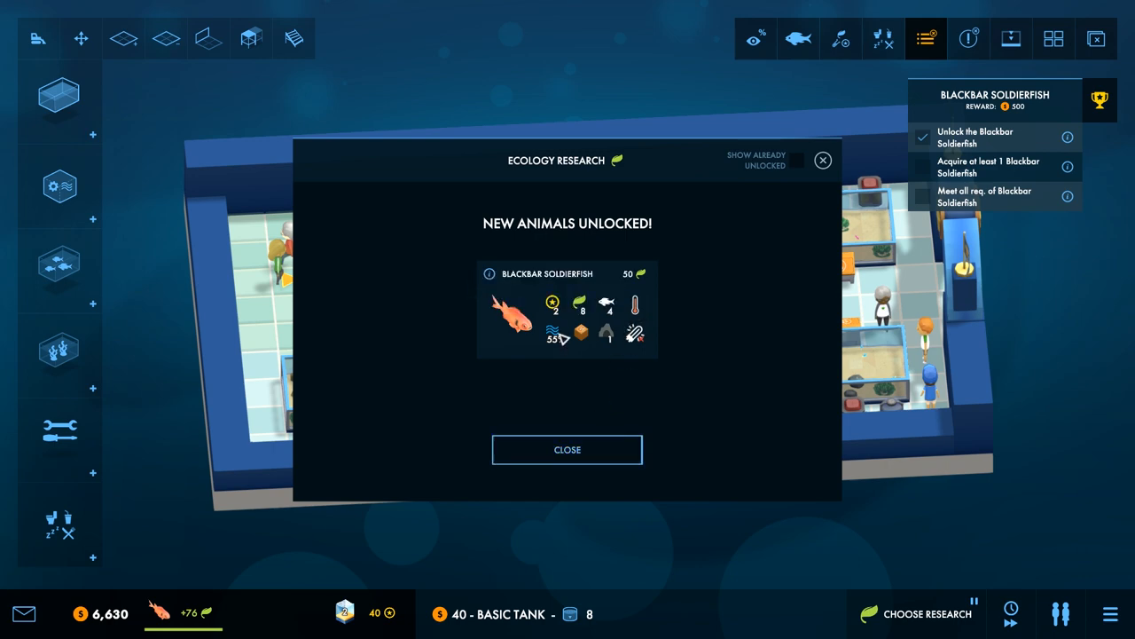
Step: Dismiss the New Animals Unlocked notice and the Blackbar Soldierfish information message
click(568, 449)
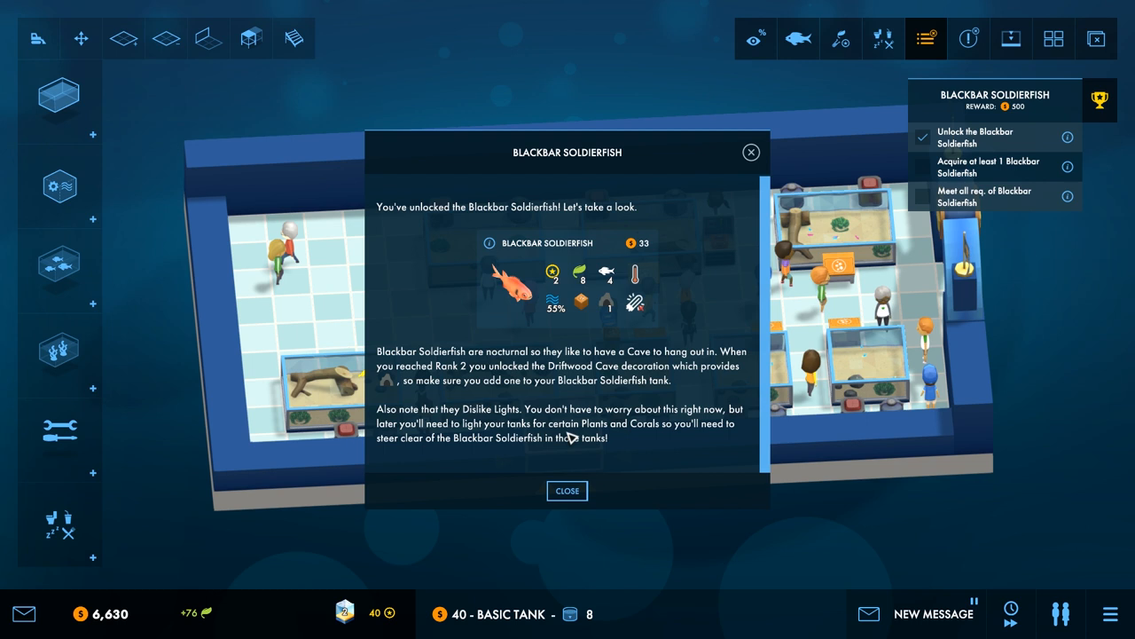
mouse_move(557, 465)
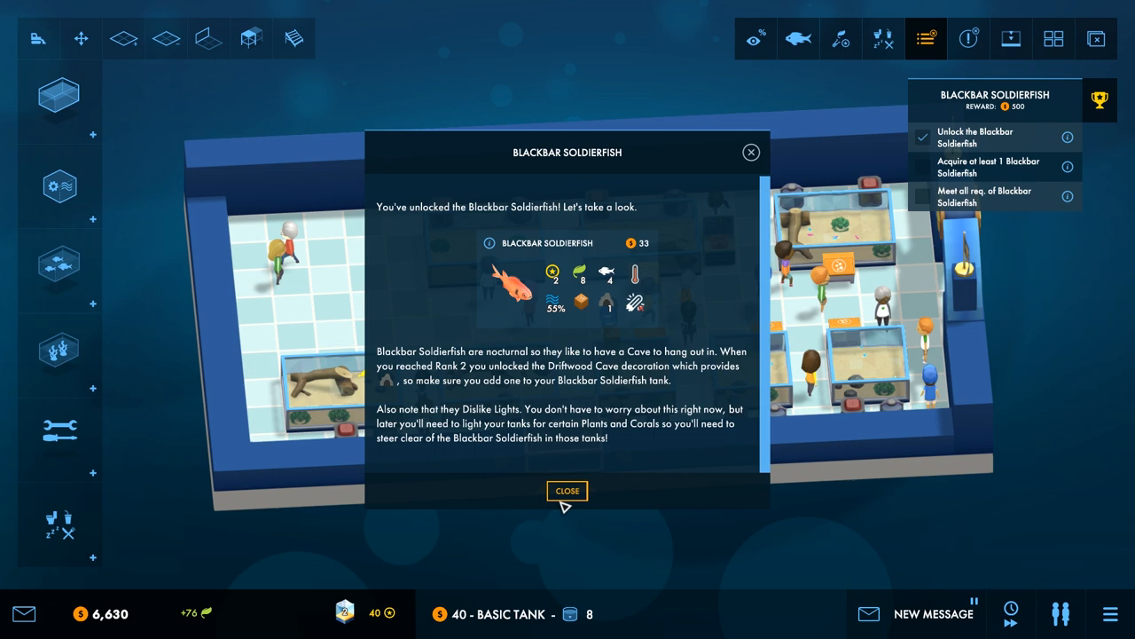
click(568, 490)
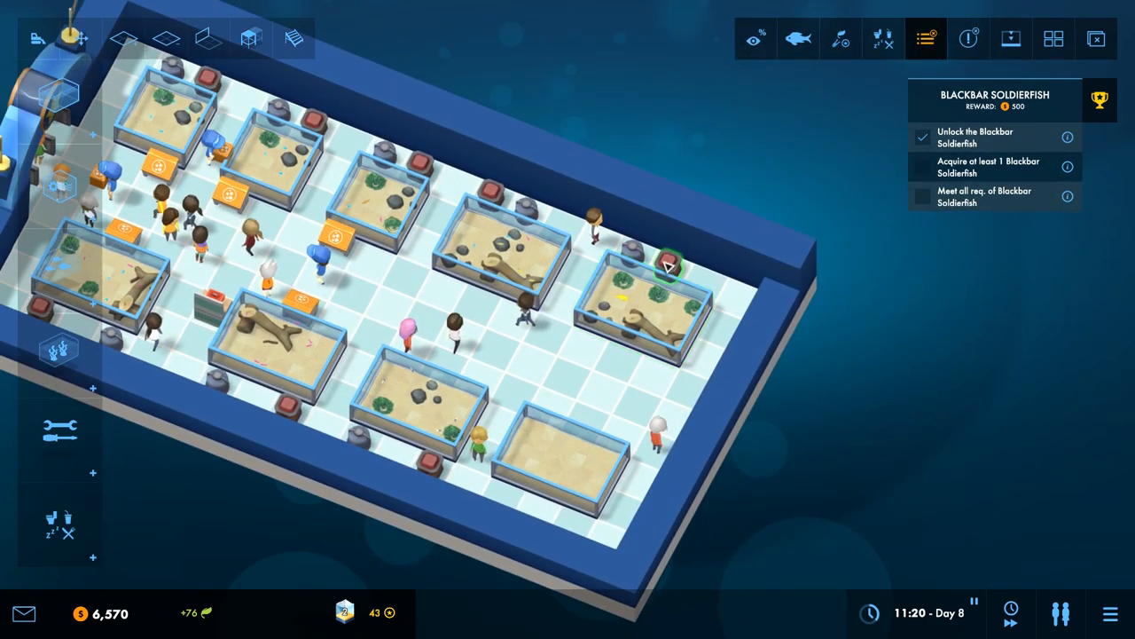
Step: Place a Greens Pellet Dispenser from the equipment catalogue on the floor beside a tank
click(667, 264)
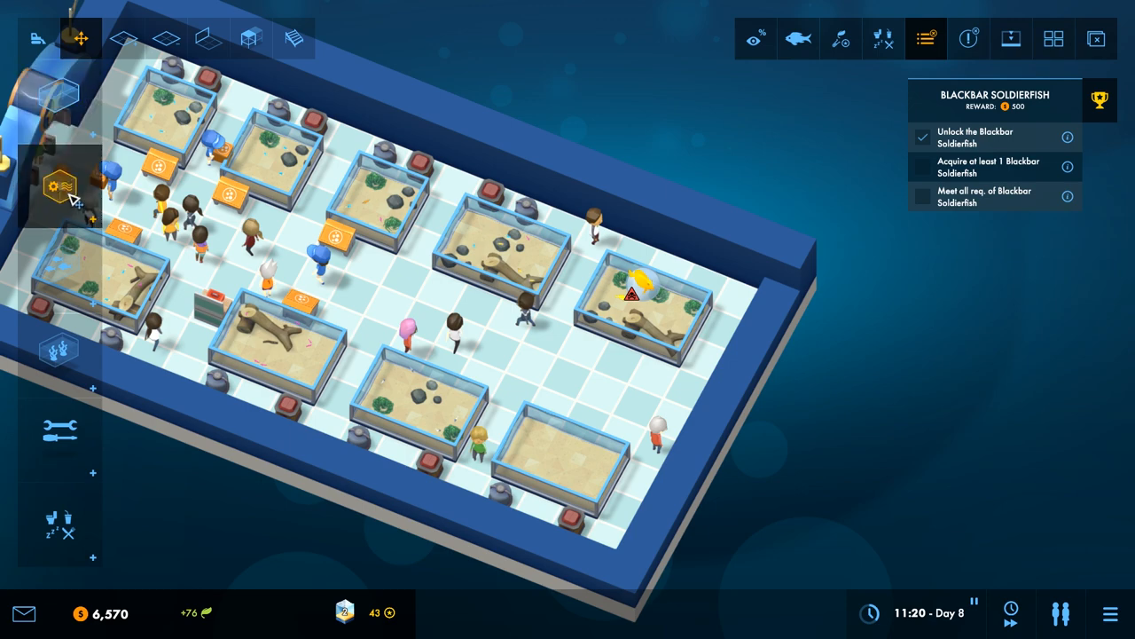
click(60, 187)
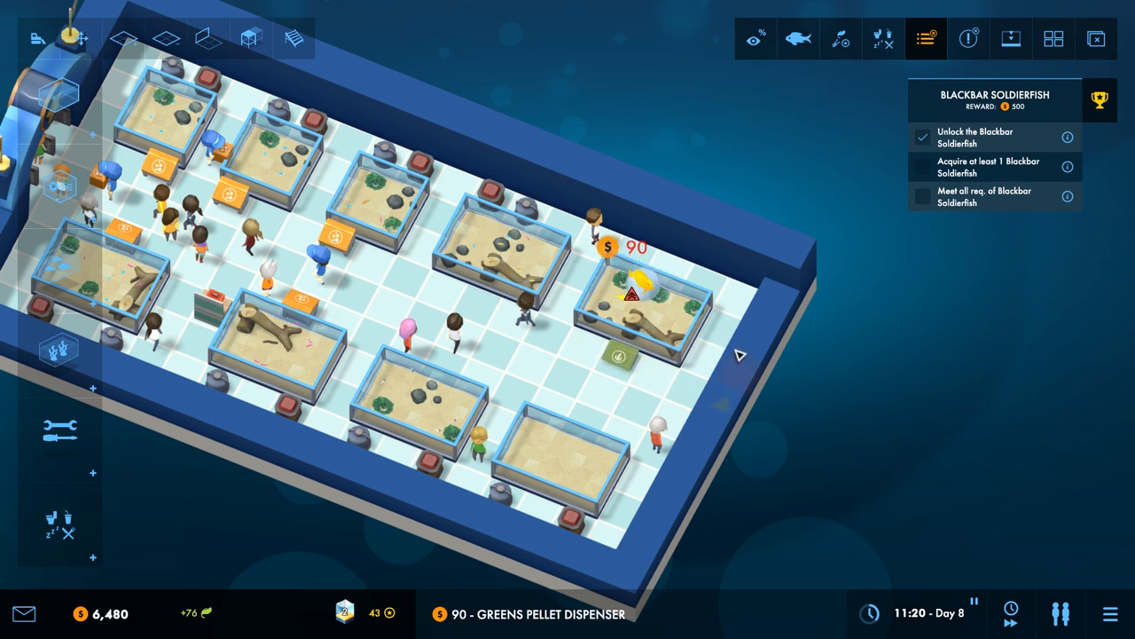
click(60, 186)
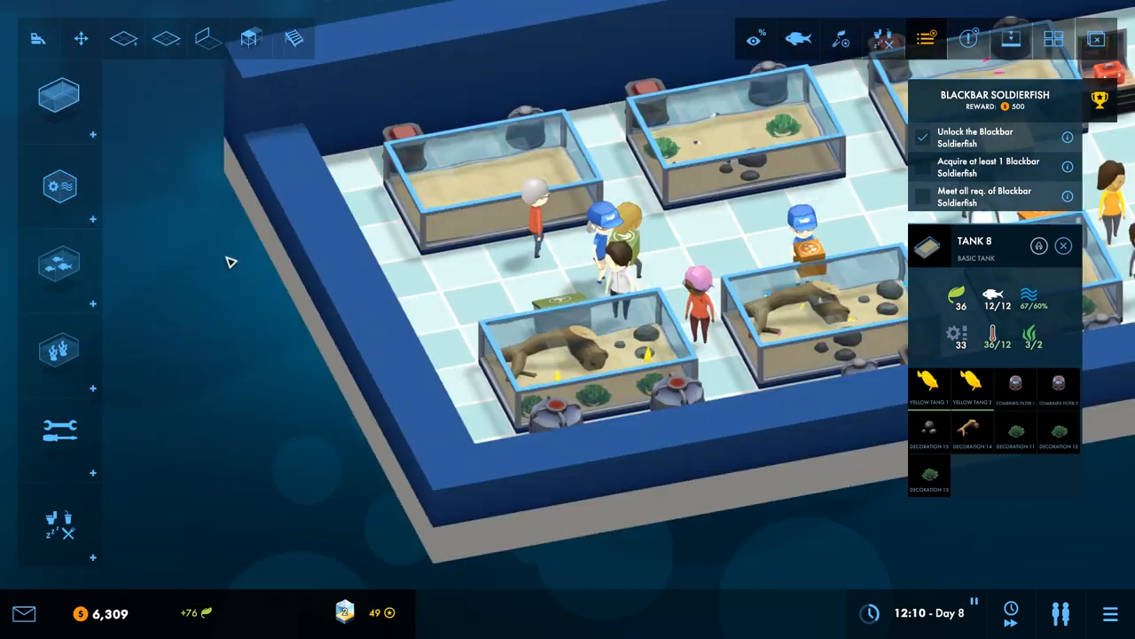
Step: Plant Sea Lettuce from the decorations catalogue into the tanks
click(61, 186)
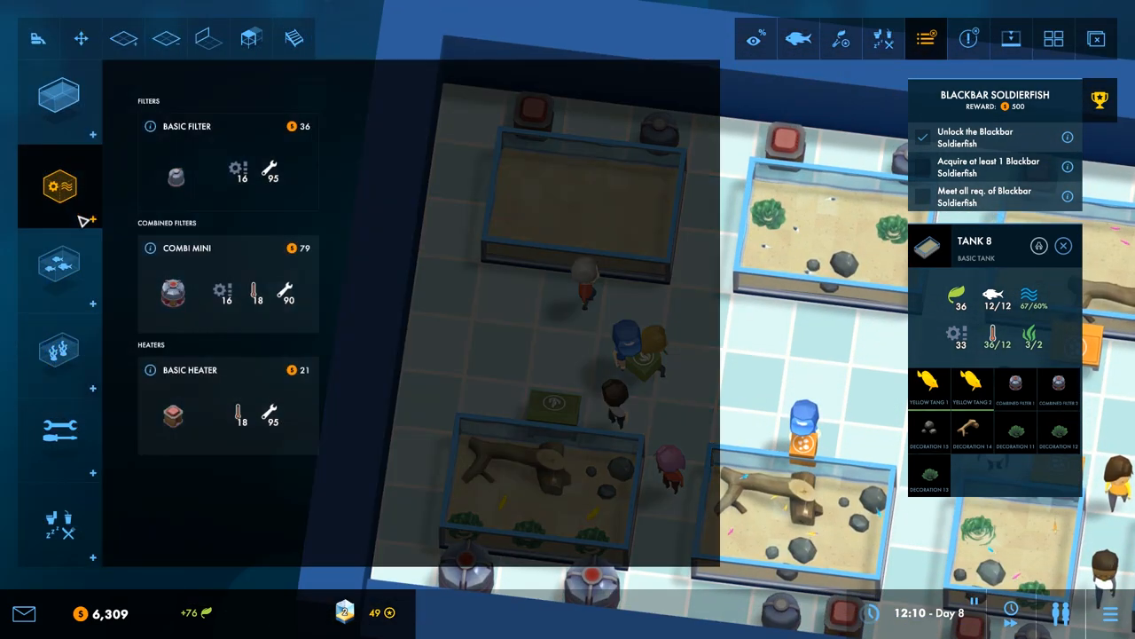
click(60, 346)
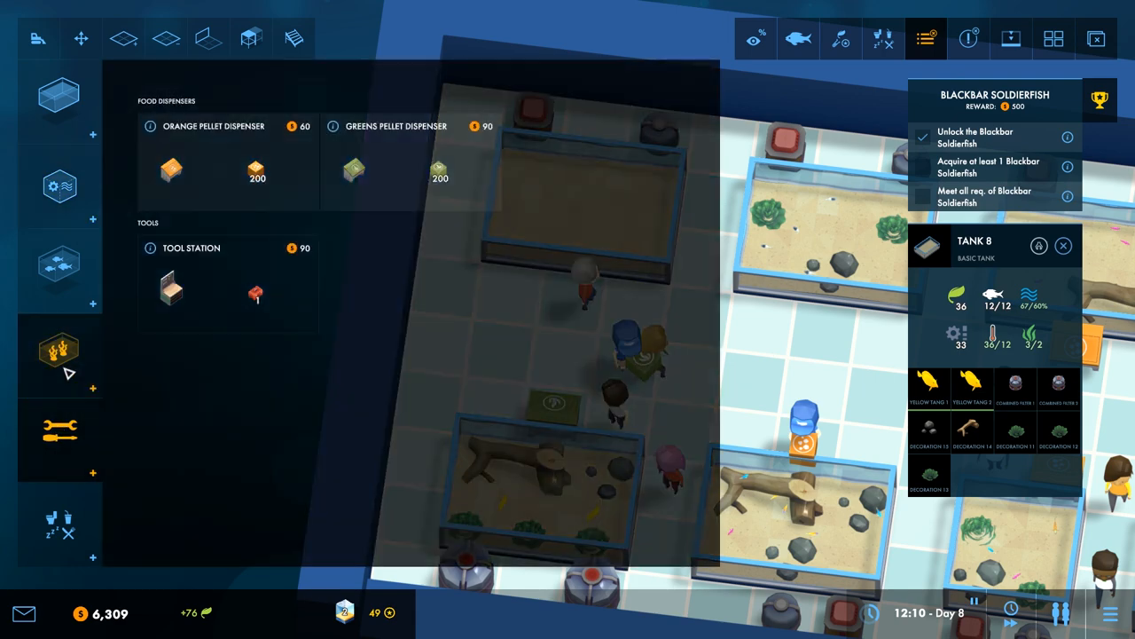
click(169, 288)
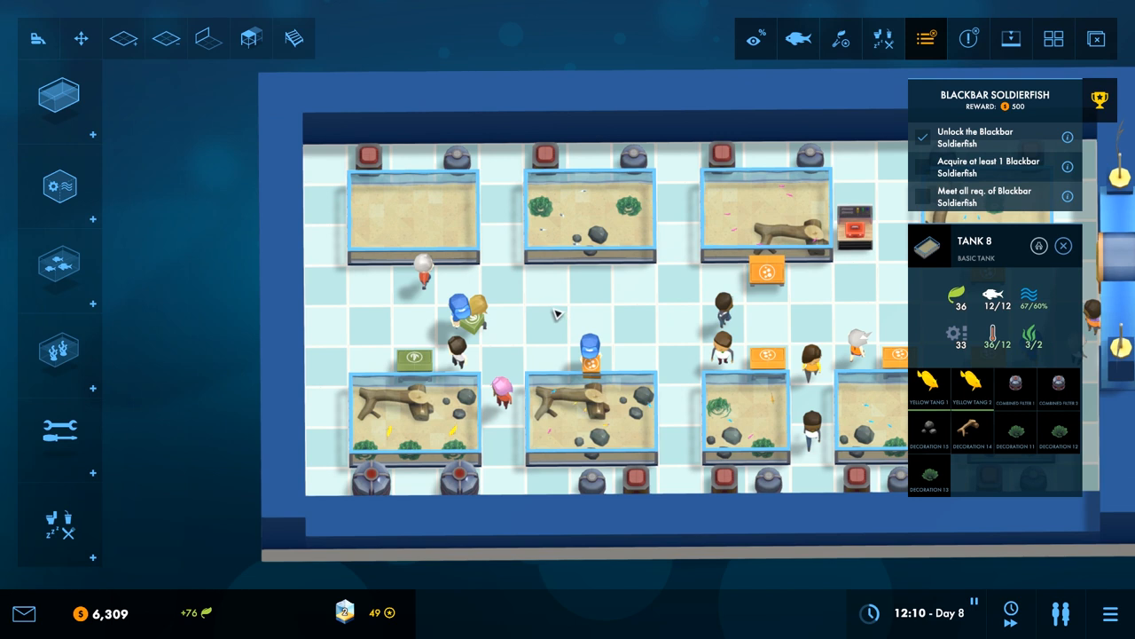
mouse_move(571, 298)
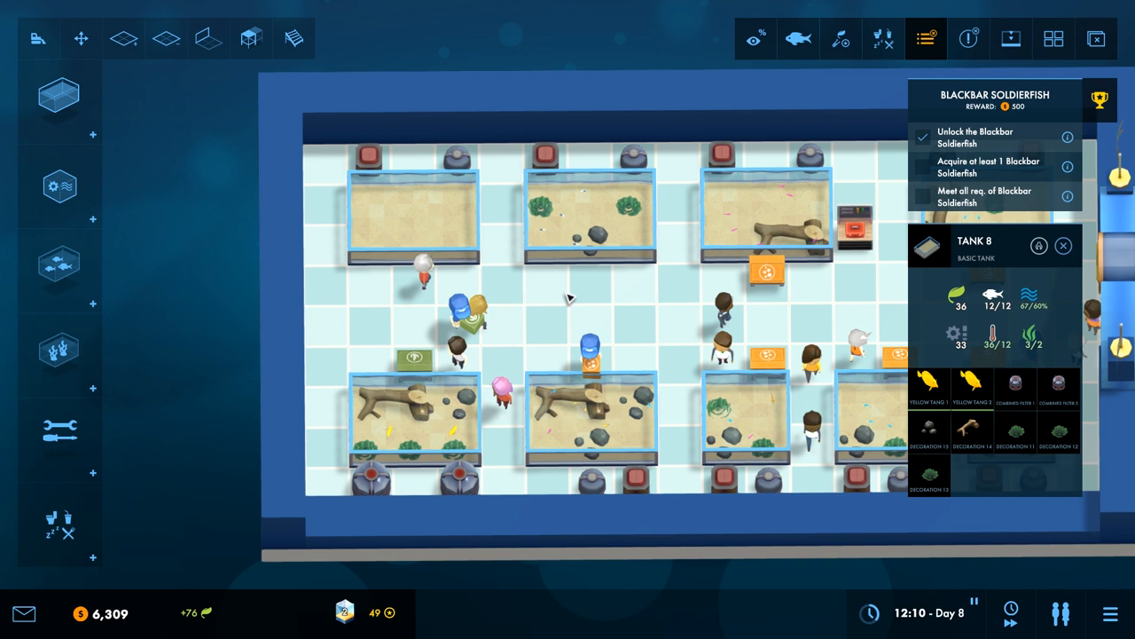
click(61, 186)
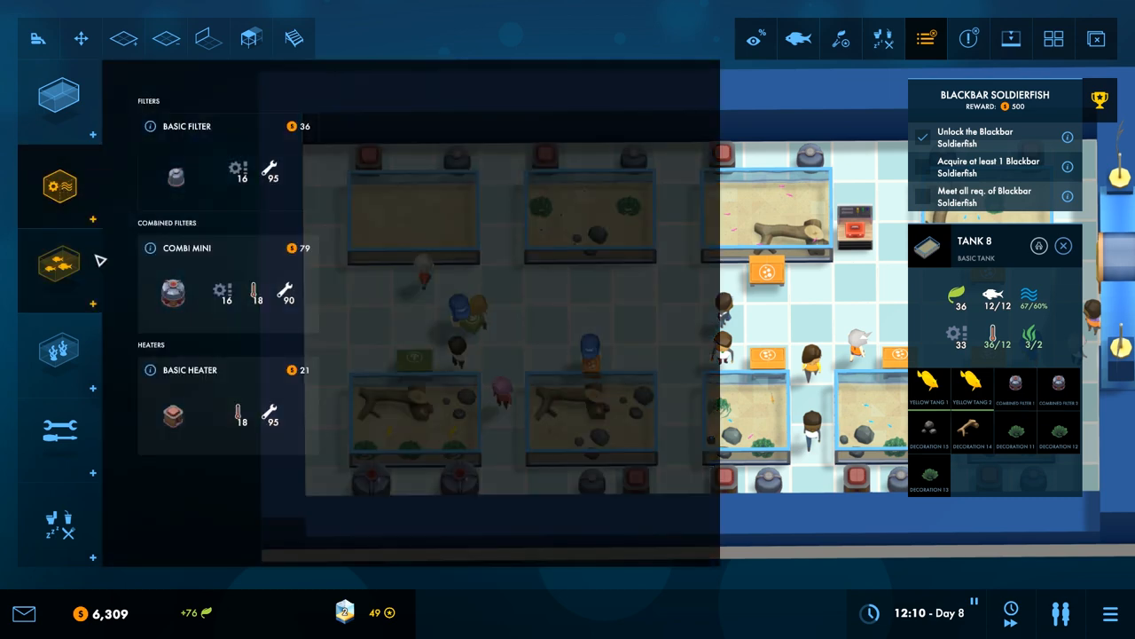
click(61, 351)
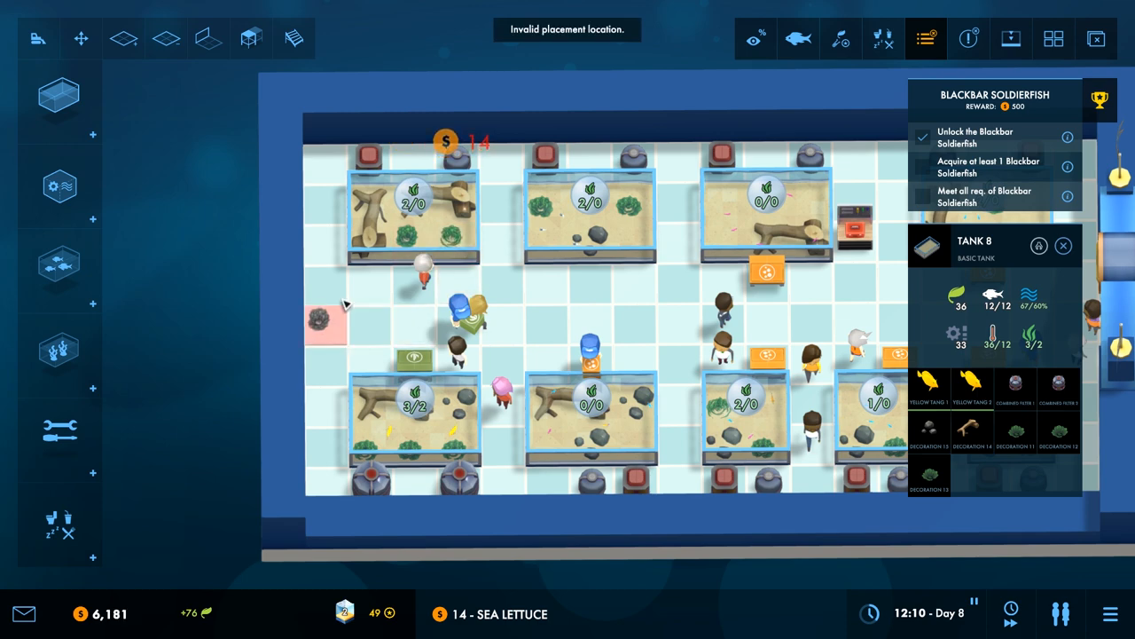
click(60, 263)
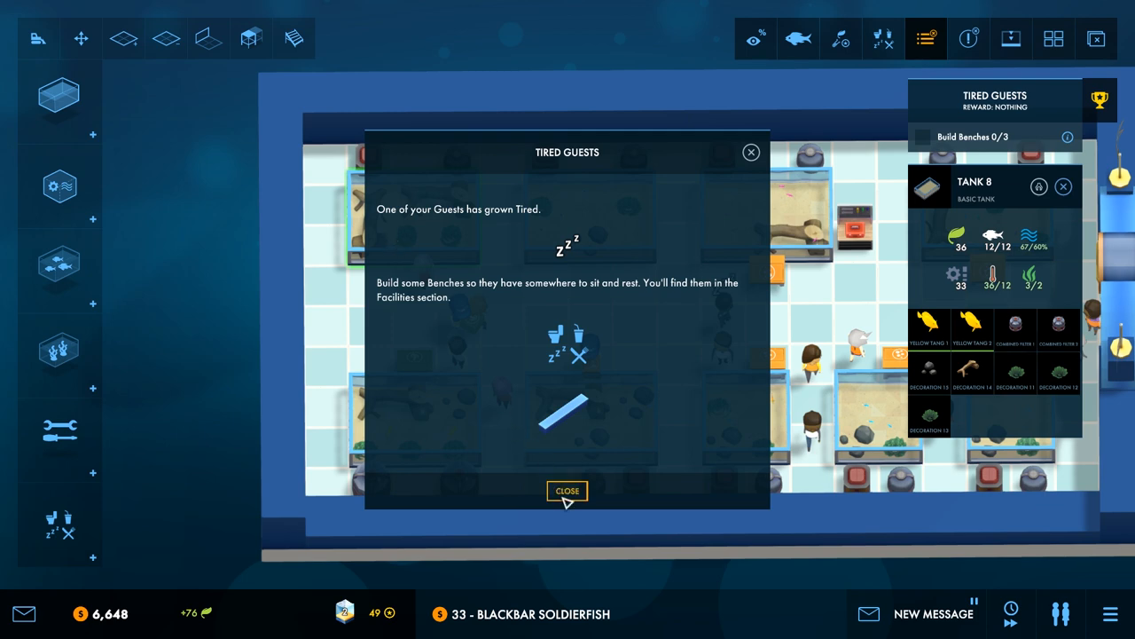
Step: Dismiss the Tired Guests message and add a Blackbar Soldierfish to Tank 9
click(568, 490)
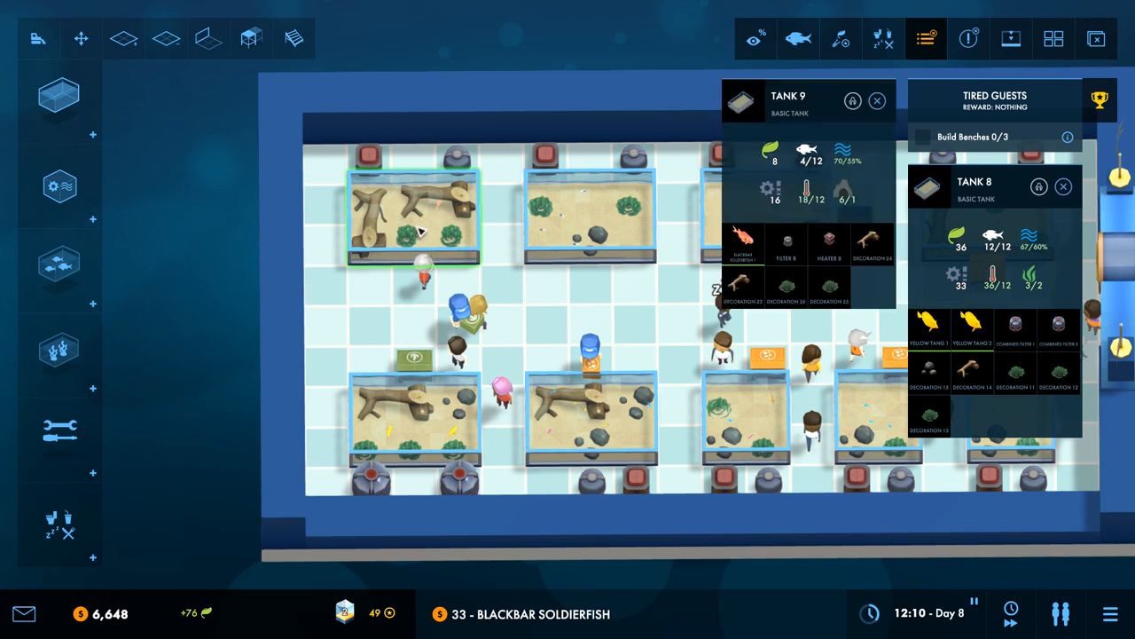
click(59, 270)
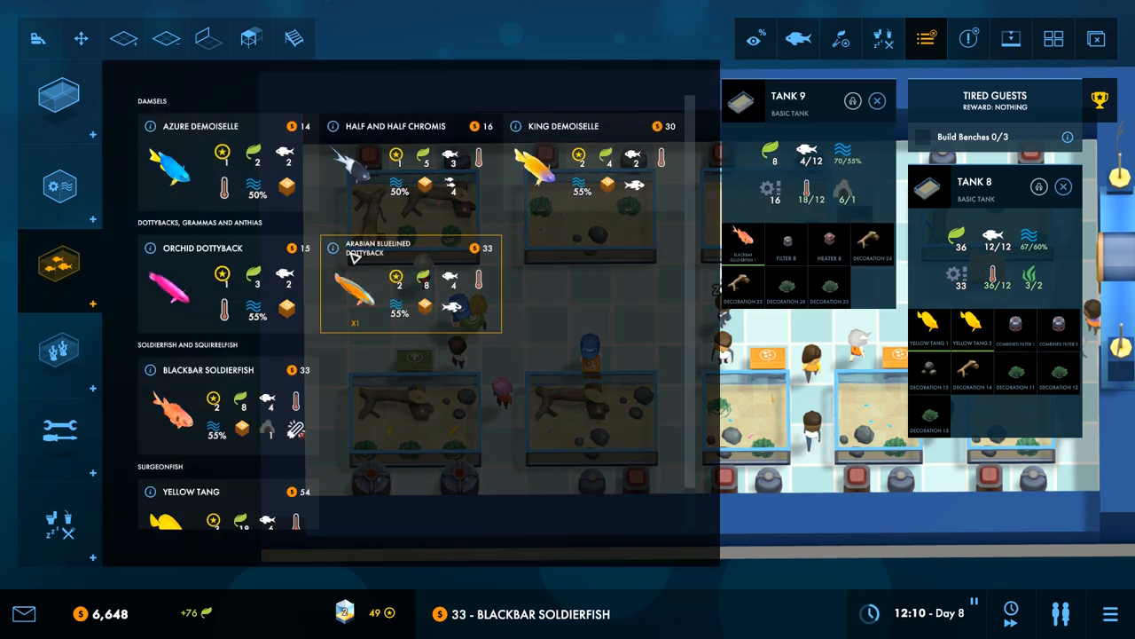
click(227, 406)
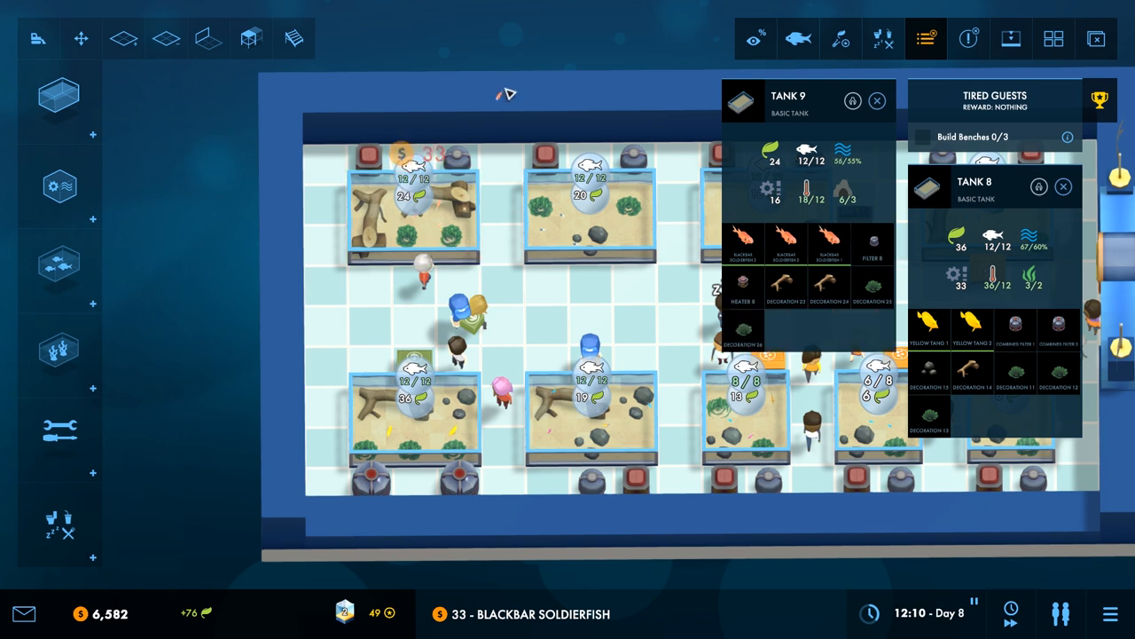
click(122, 39)
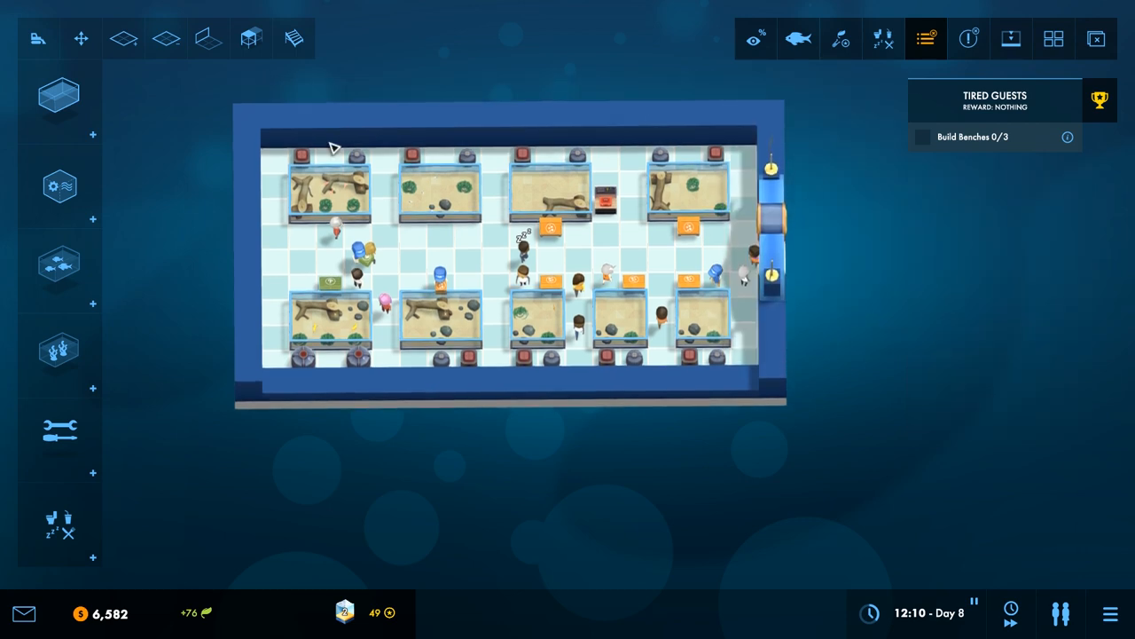
Step: Build benches along the wall to finish Tired Guests and open the new Final Challenge message
click(124, 39)
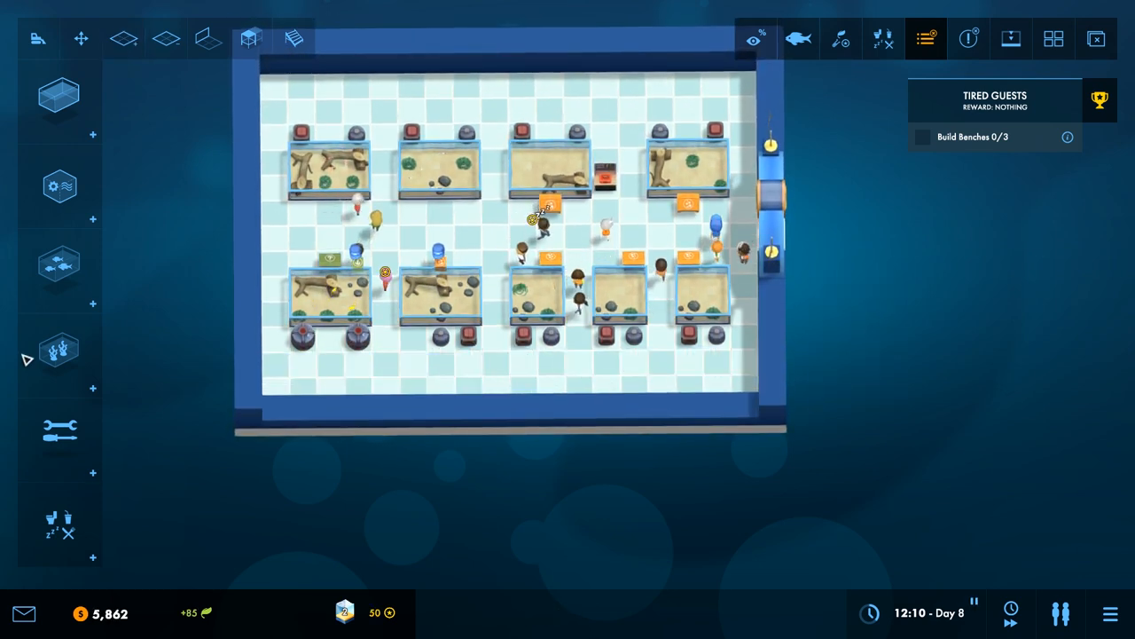
click(248, 39)
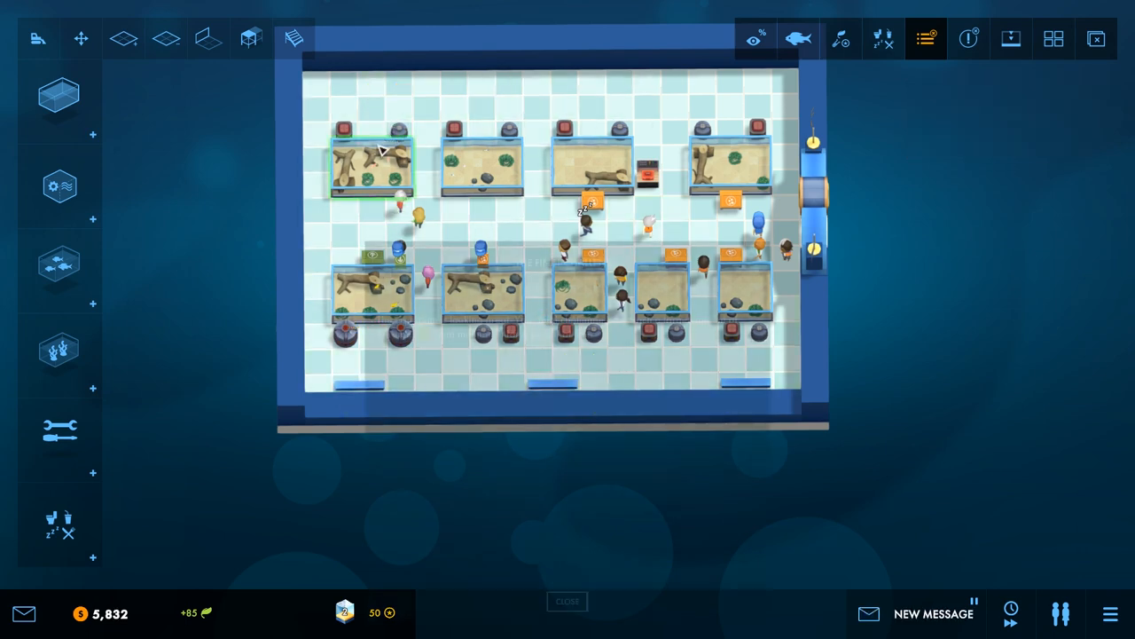
click(926, 39)
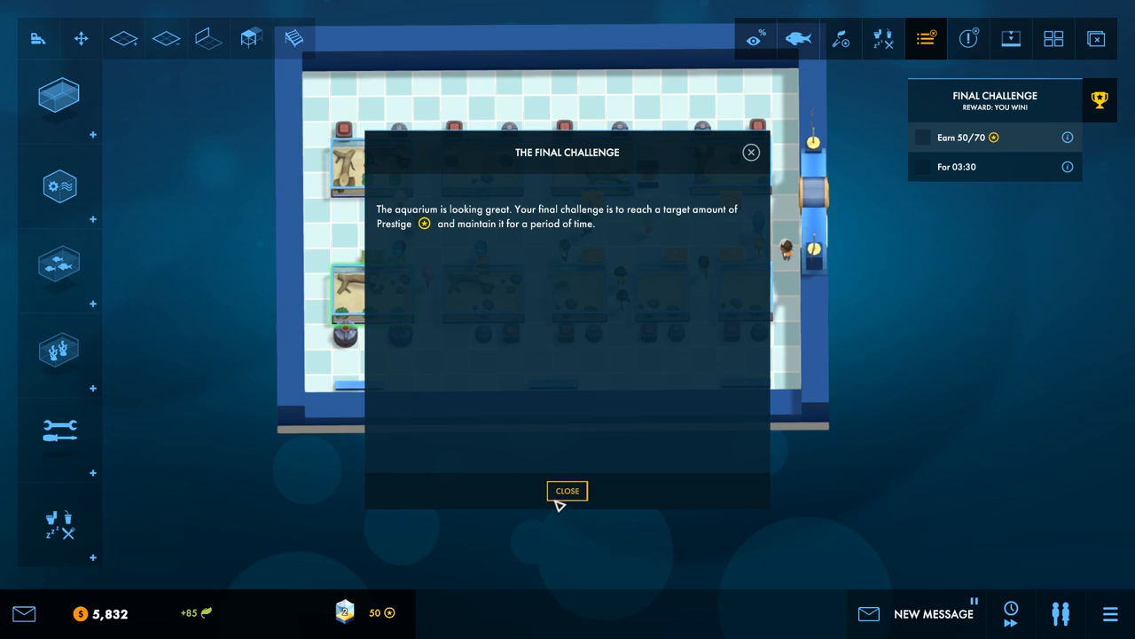
Step: Close the Final Challenge briefing and switch to the Move tool
click(567, 490)
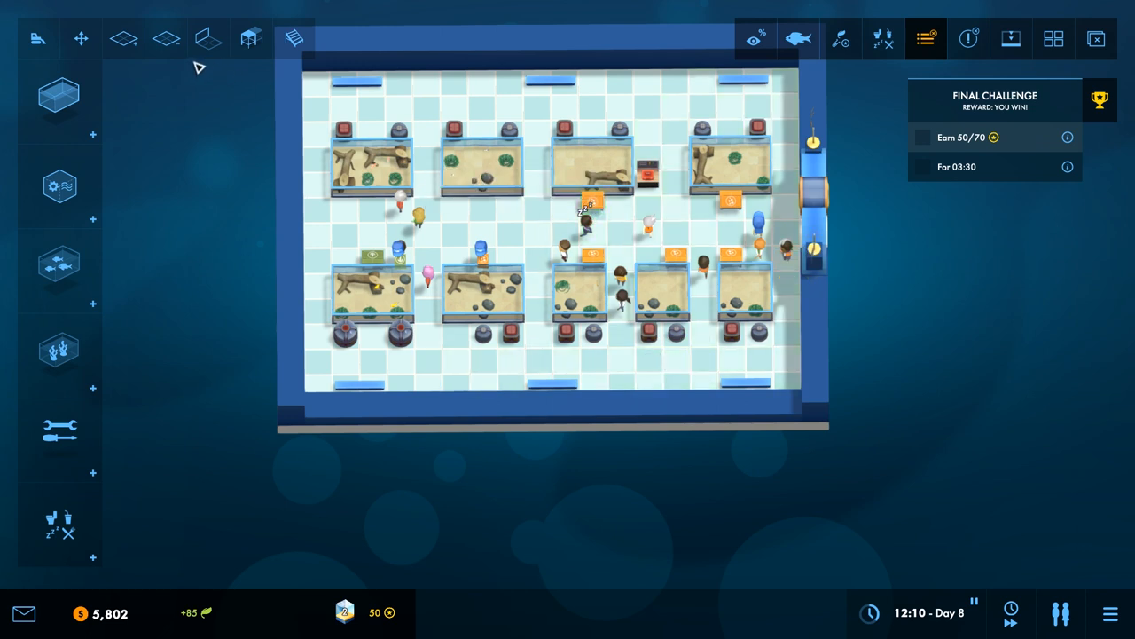
click(81, 39)
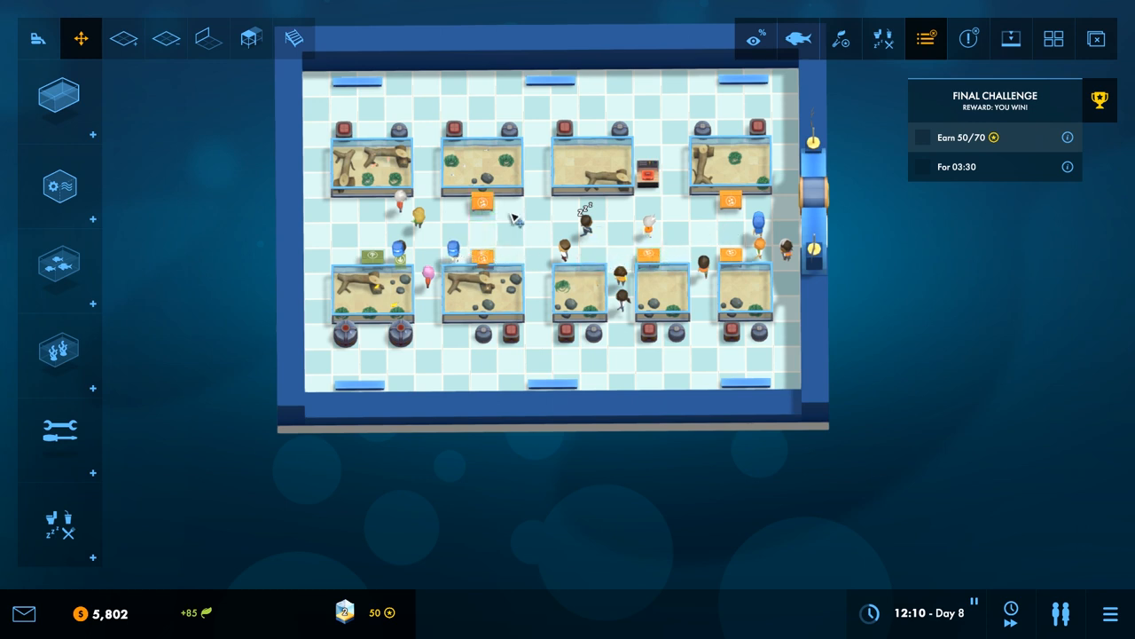
mouse_move(252, 248)
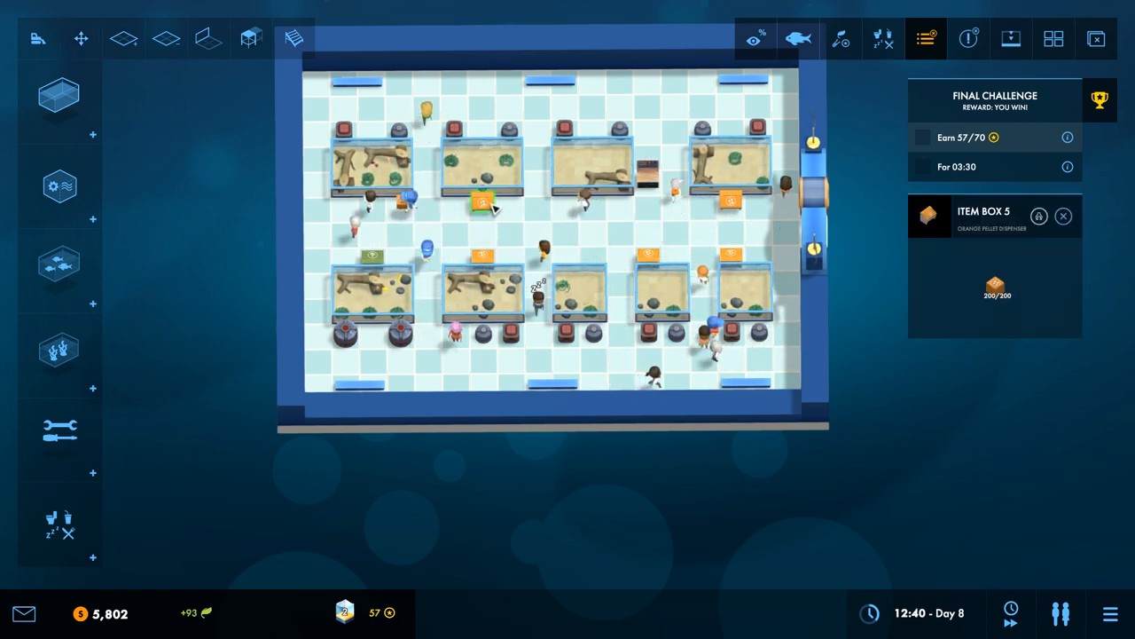
Step: Drag out a new L-shaped floor extension at the bottom right of the building
click(483, 169)
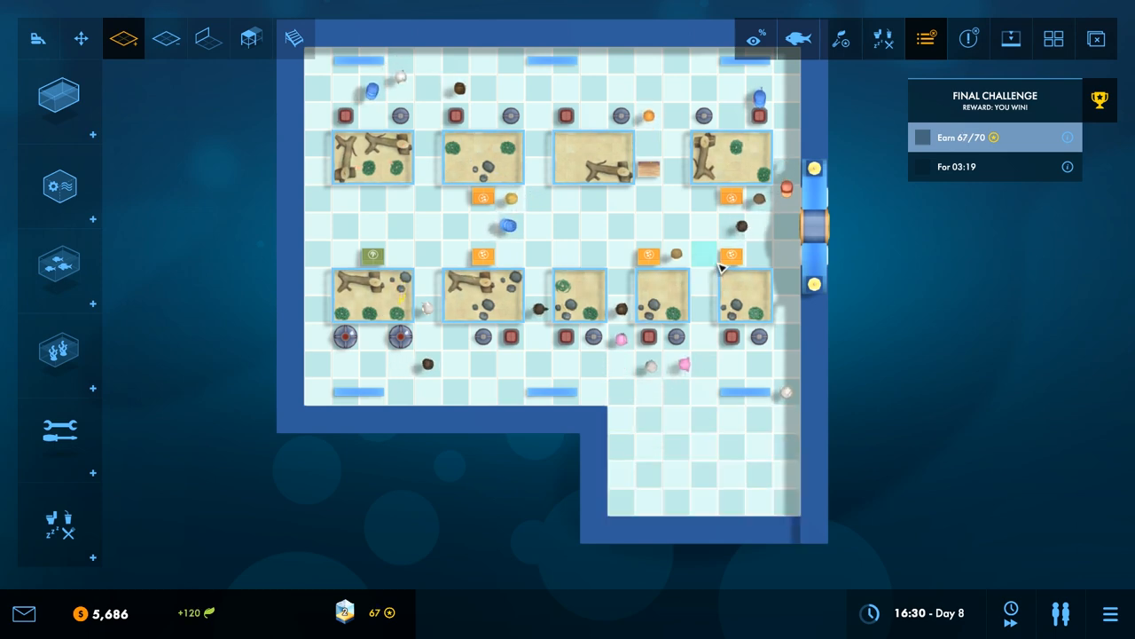
click(60, 187)
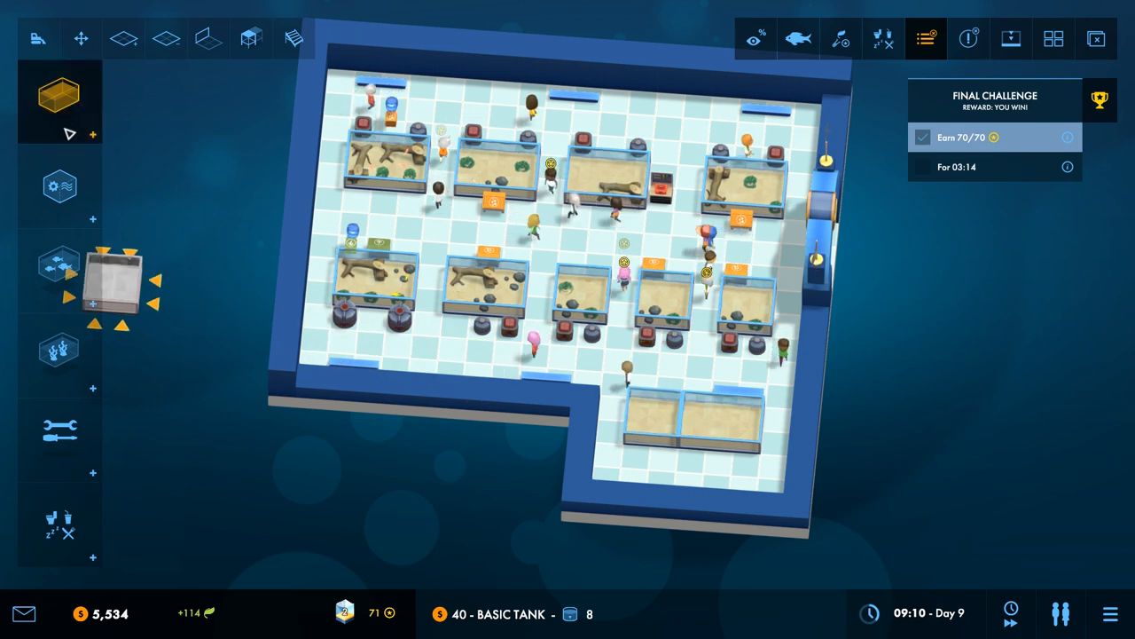
Step: Place Basic Tanks in the new wing and fit them with Combi Mini filters
click(60, 186)
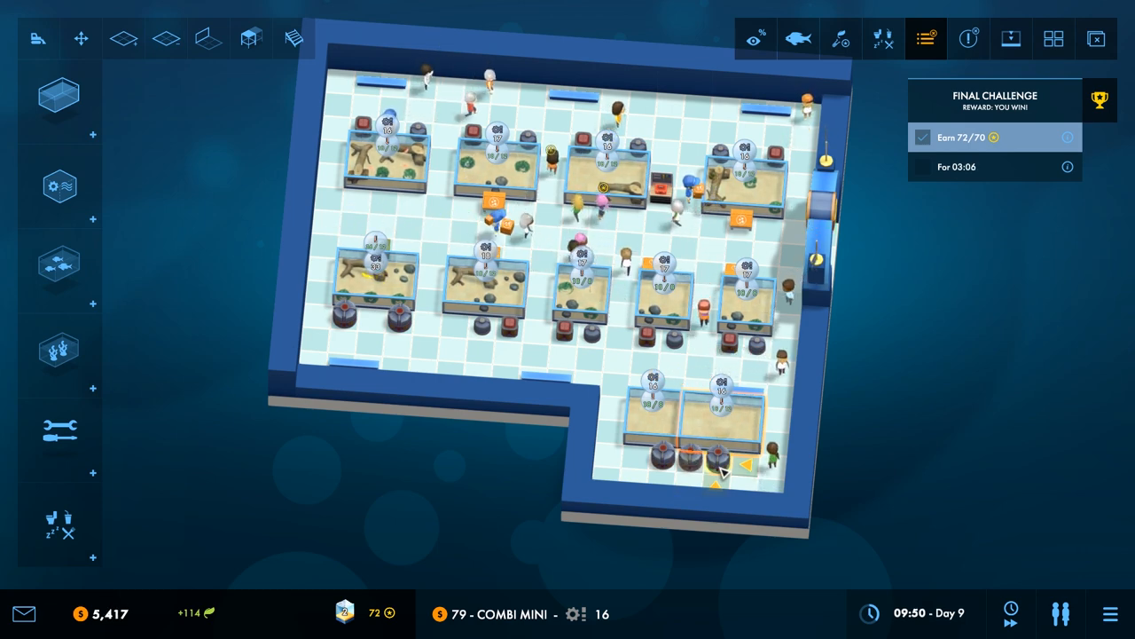
click(61, 187)
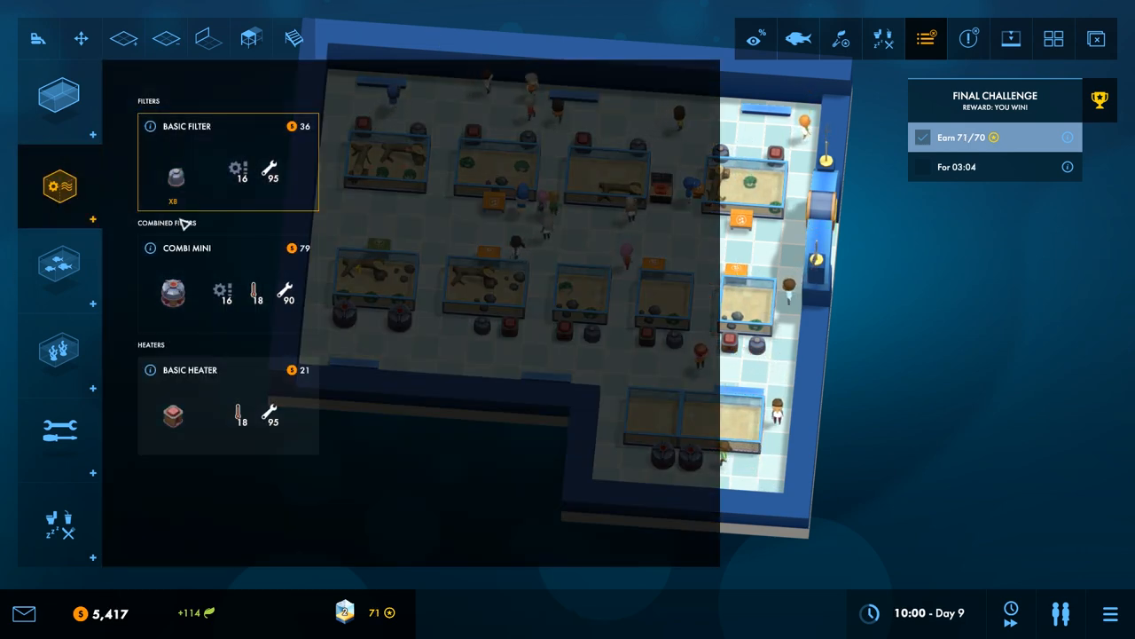
click(60, 266)
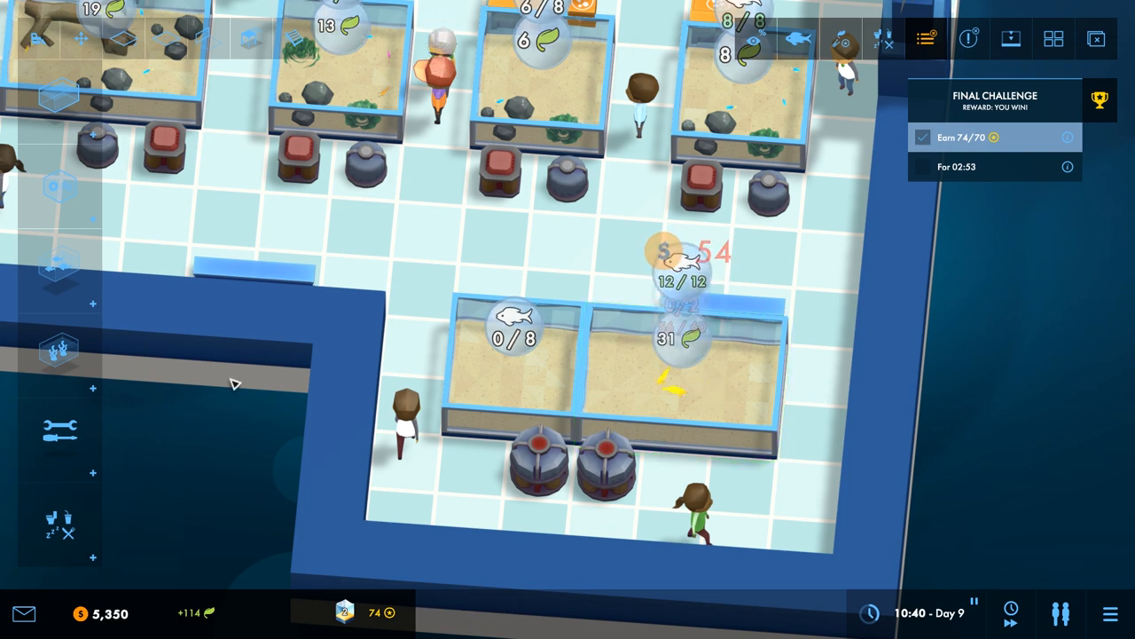
click(738, 462)
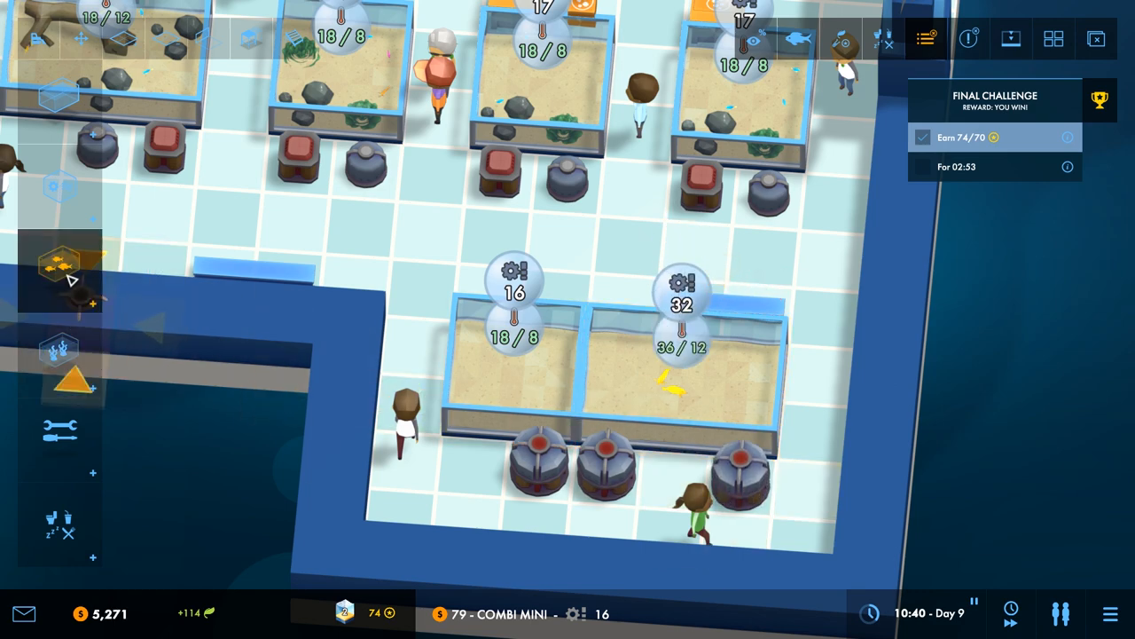
Step: Choose a fish species from the Animals catalogue for the new tank
click(60, 186)
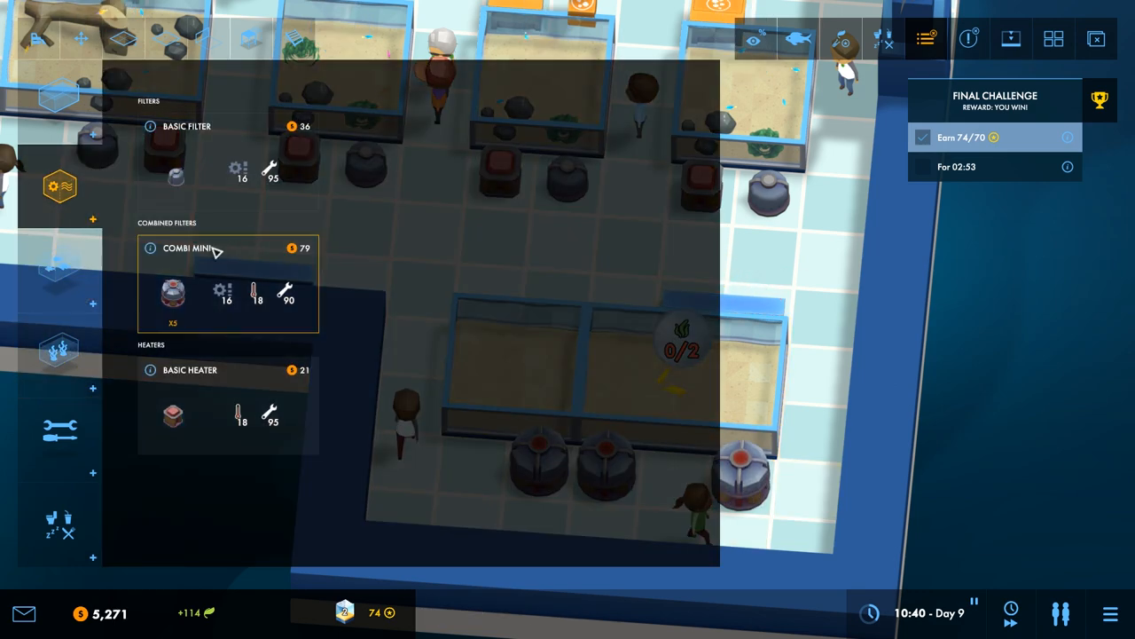
click(60, 266)
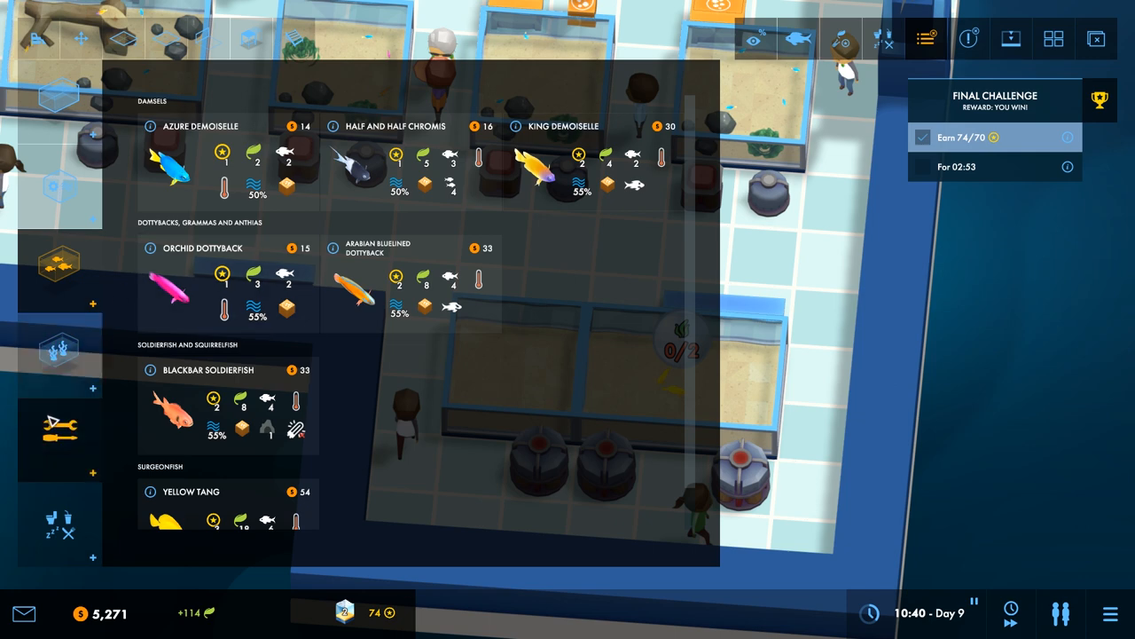
click(60, 186)
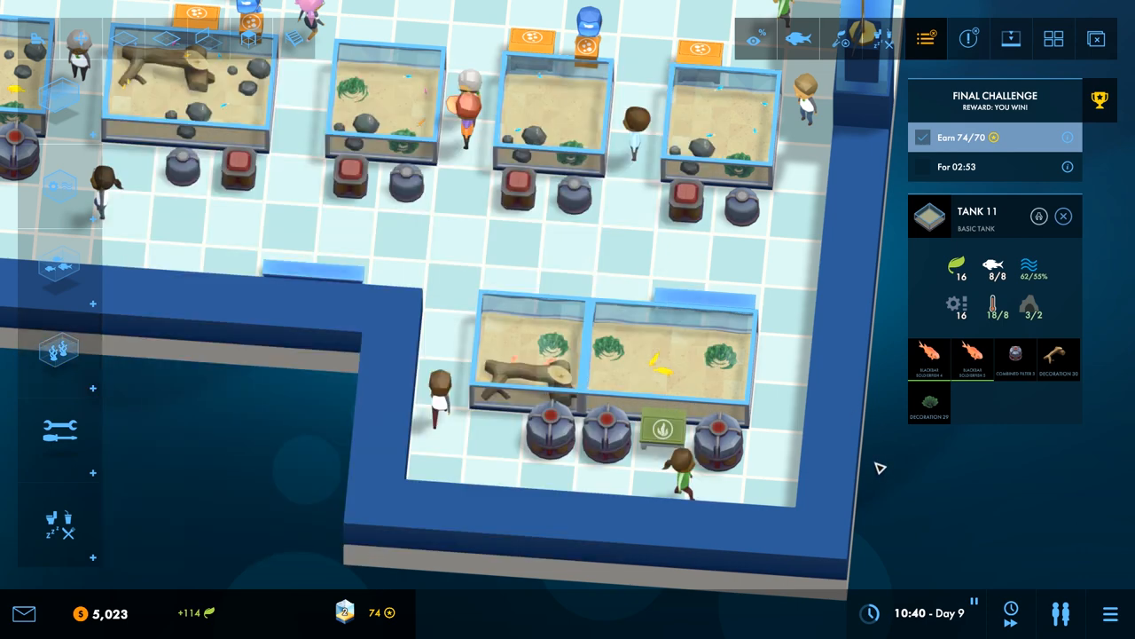
Step: Decorate the new Tank 11 with Small Rocks
click(60, 355)
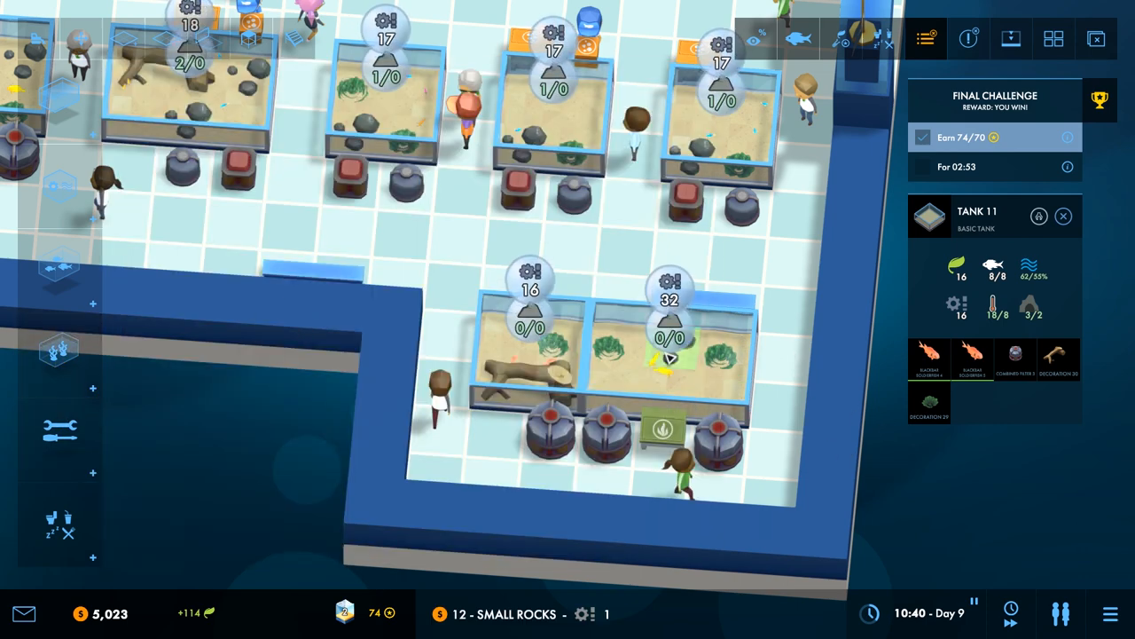
click(670, 355)
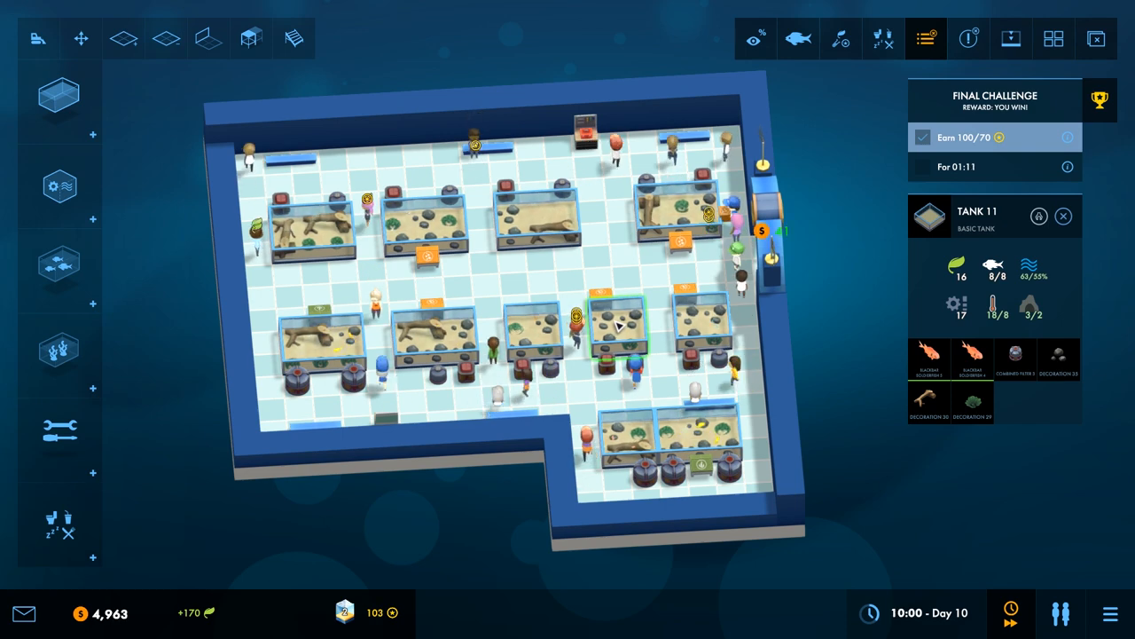
Step: Fast-forward time while prestige holds above 70 until the Final Challenge is won
click(61, 518)
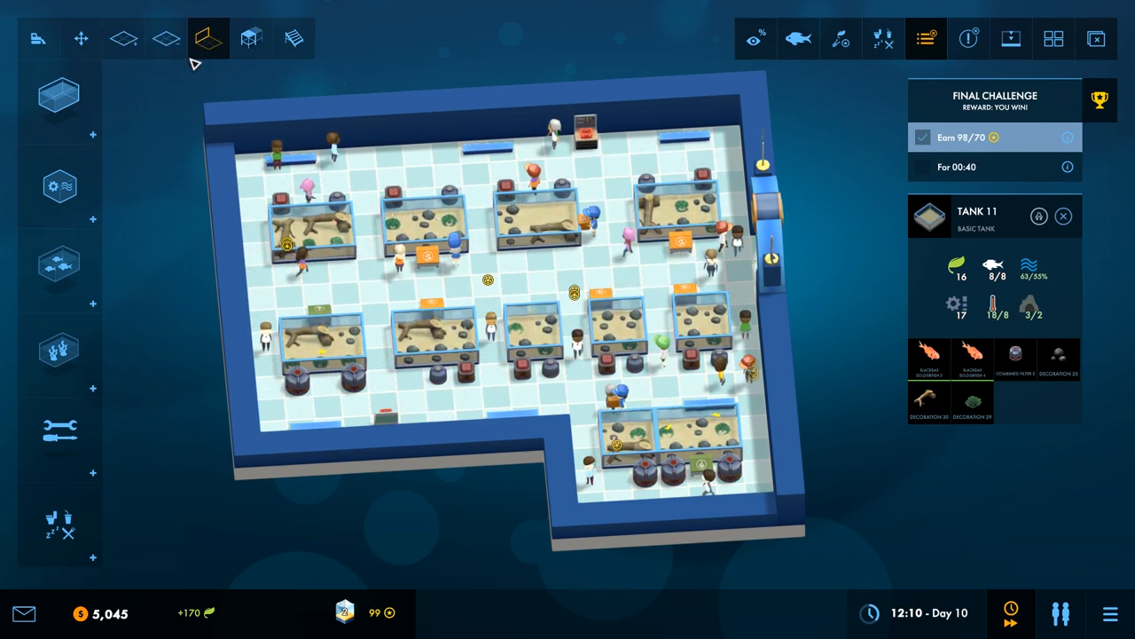
click(294, 39)
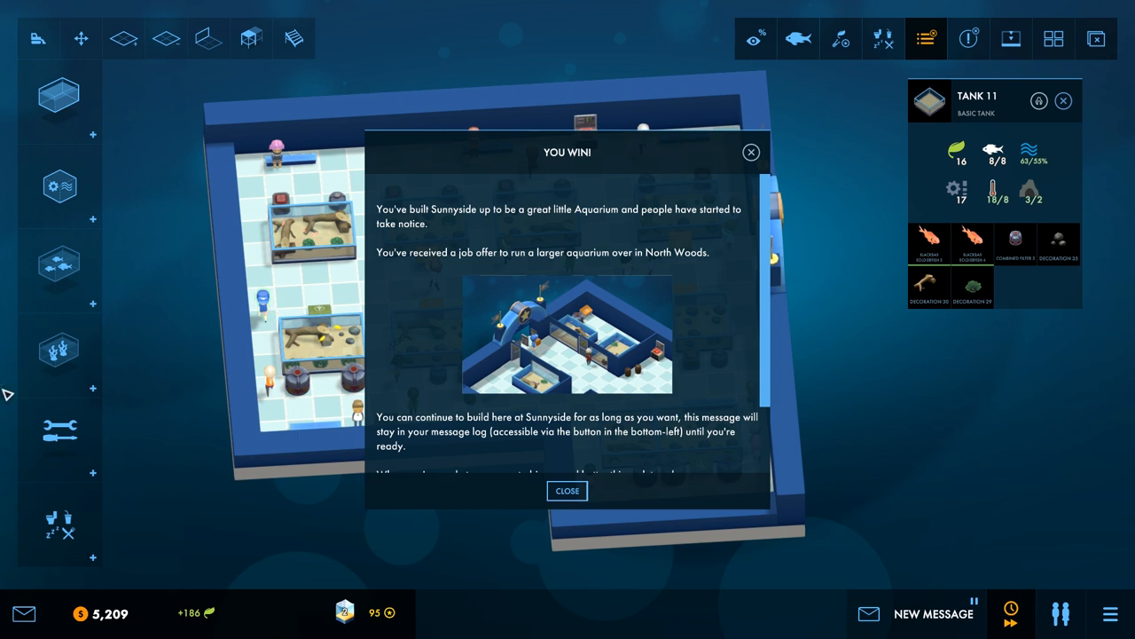
mouse_move(589, 359)
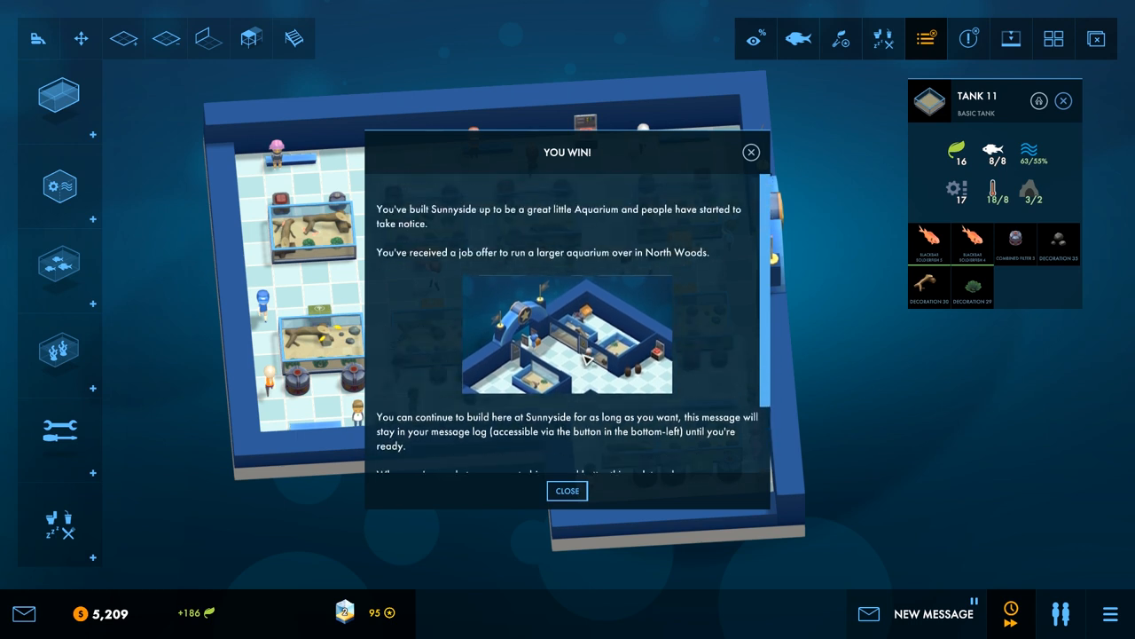
mouse_move(477, 268)
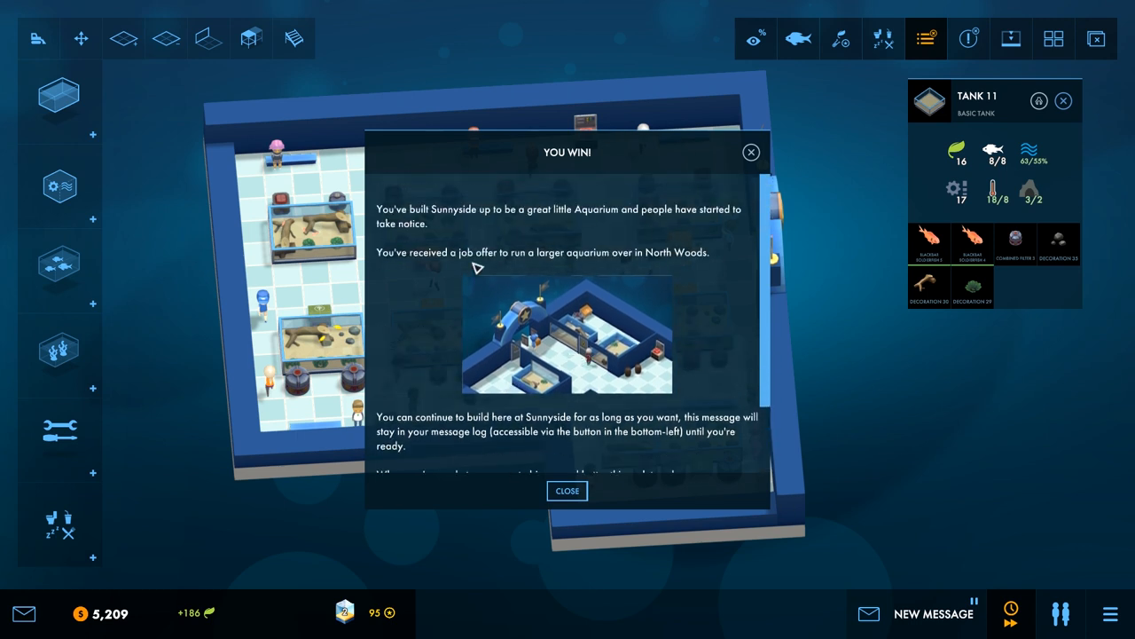
mouse_move(794, 241)
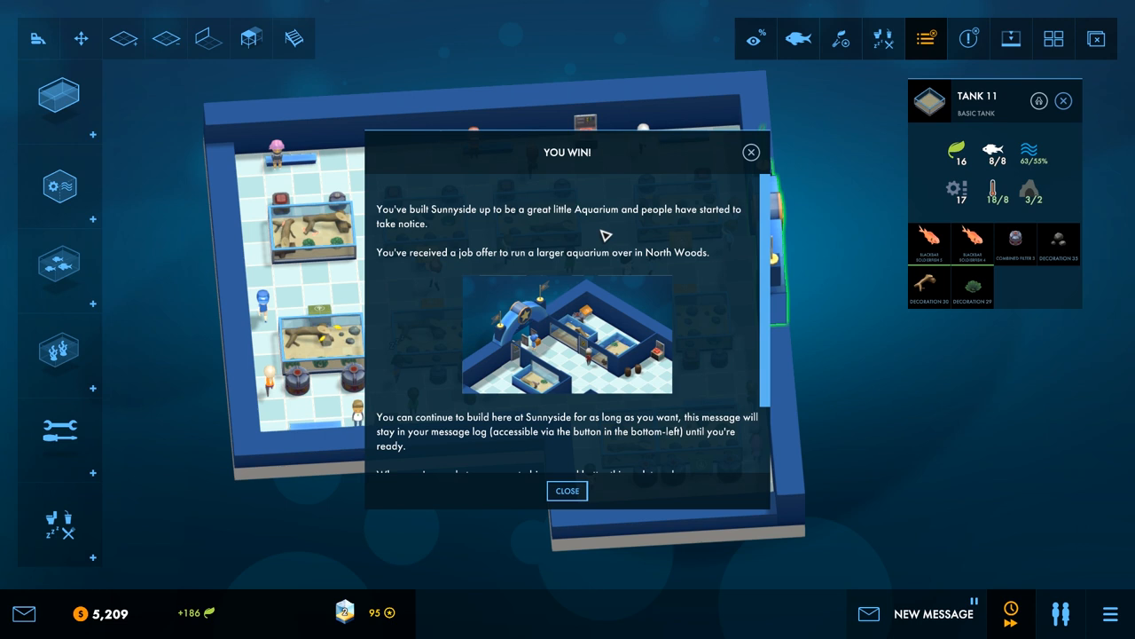
mouse_move(610, 288)
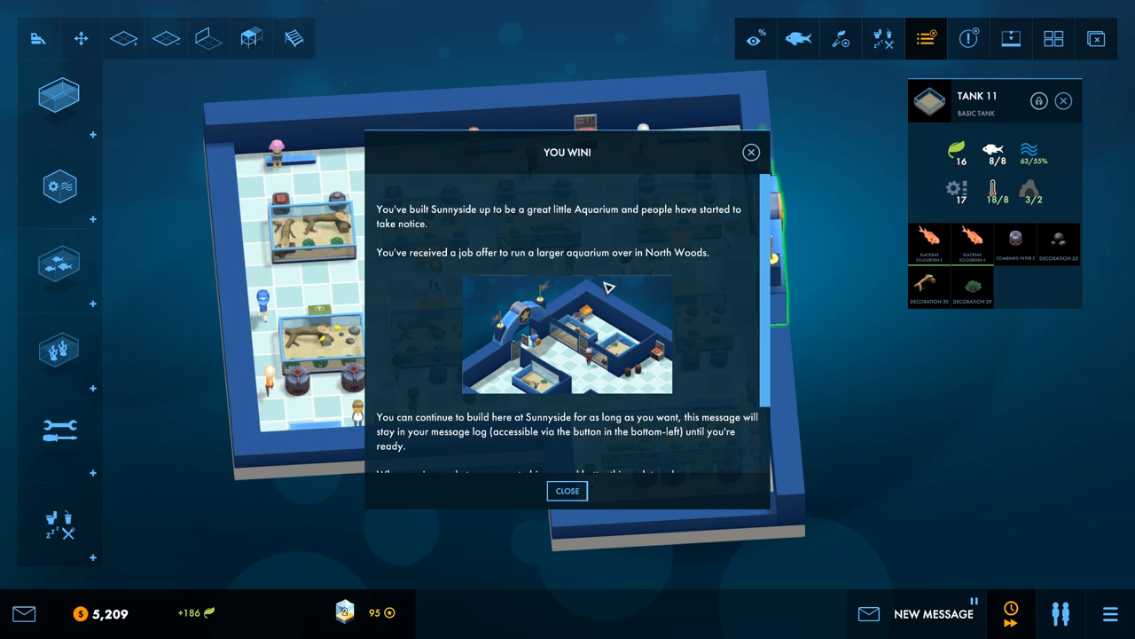
mouse_move(621, 320)
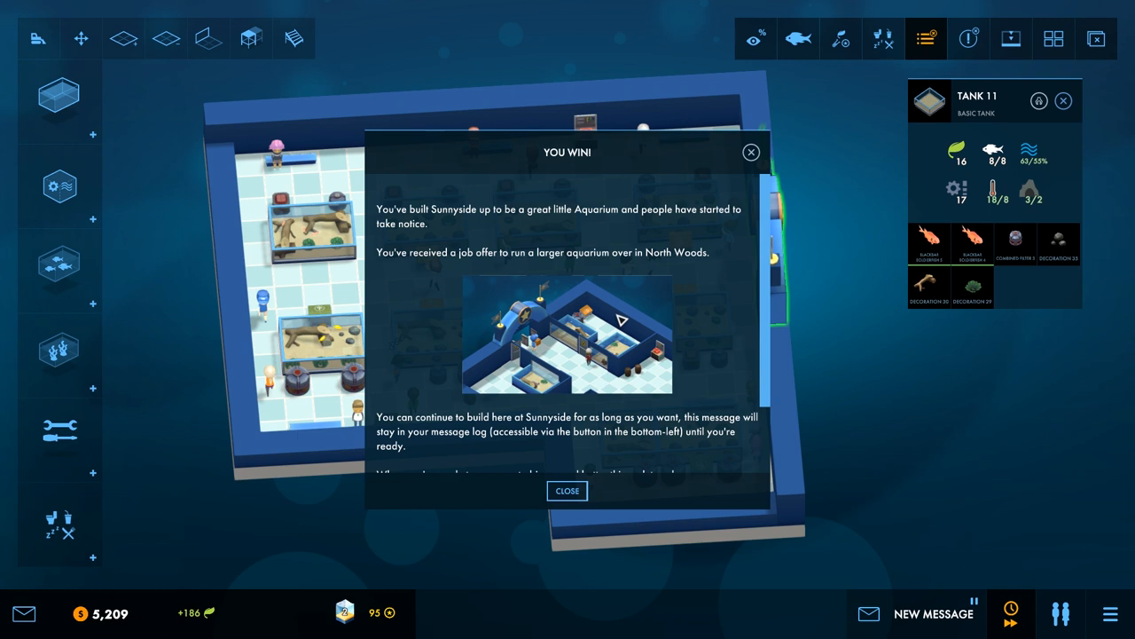
mouse_move(594, 270)
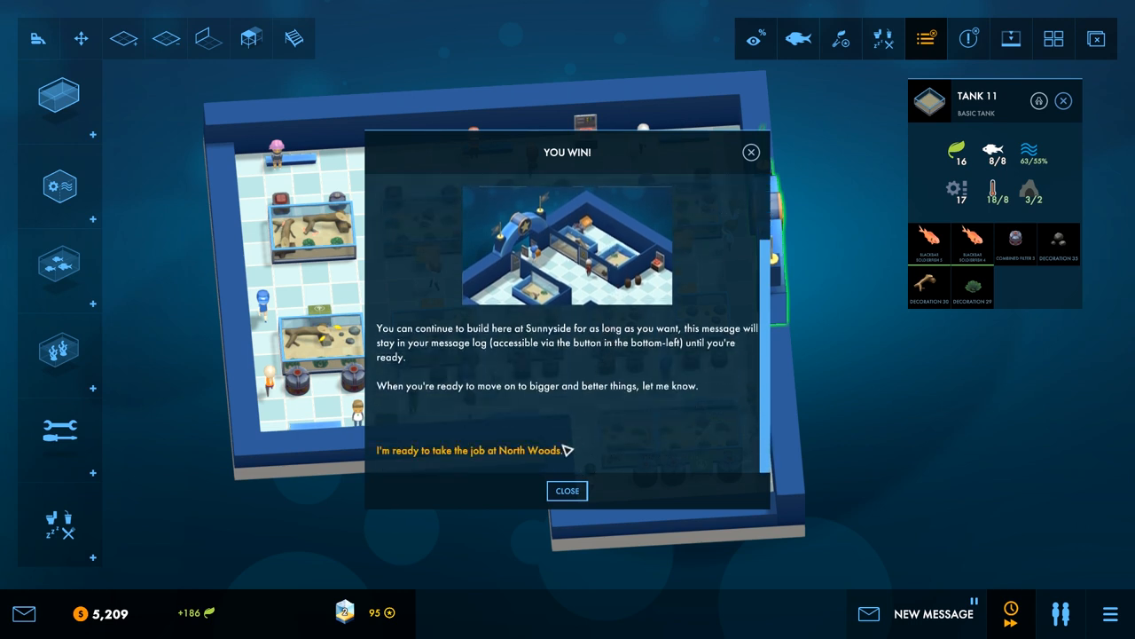
mouse_move(594, 399)
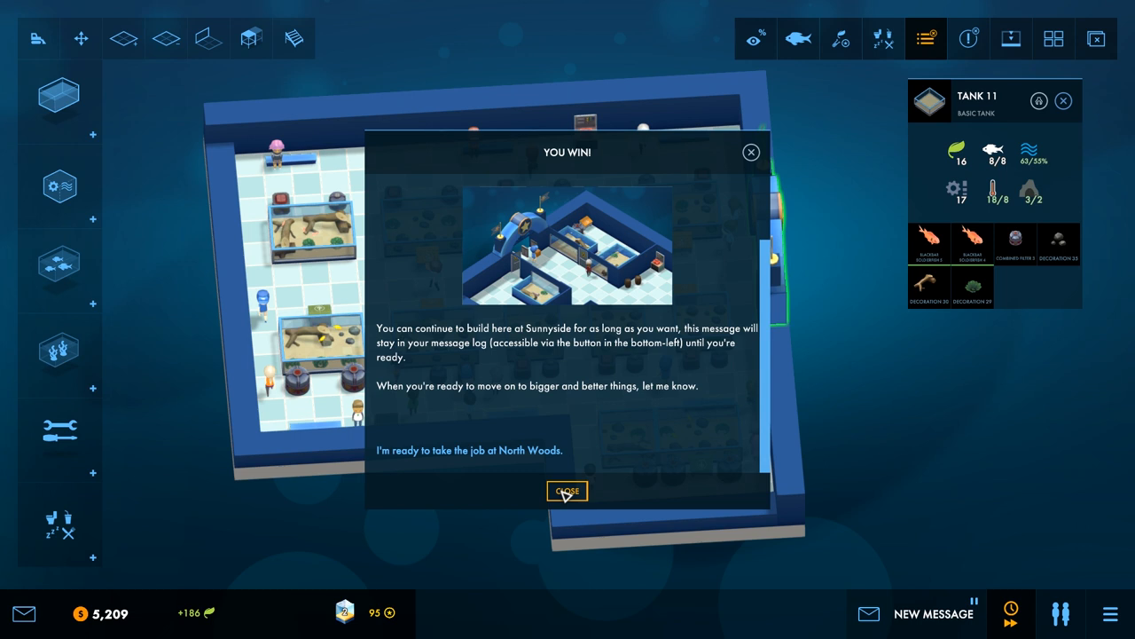
mouse_move(547, 454)
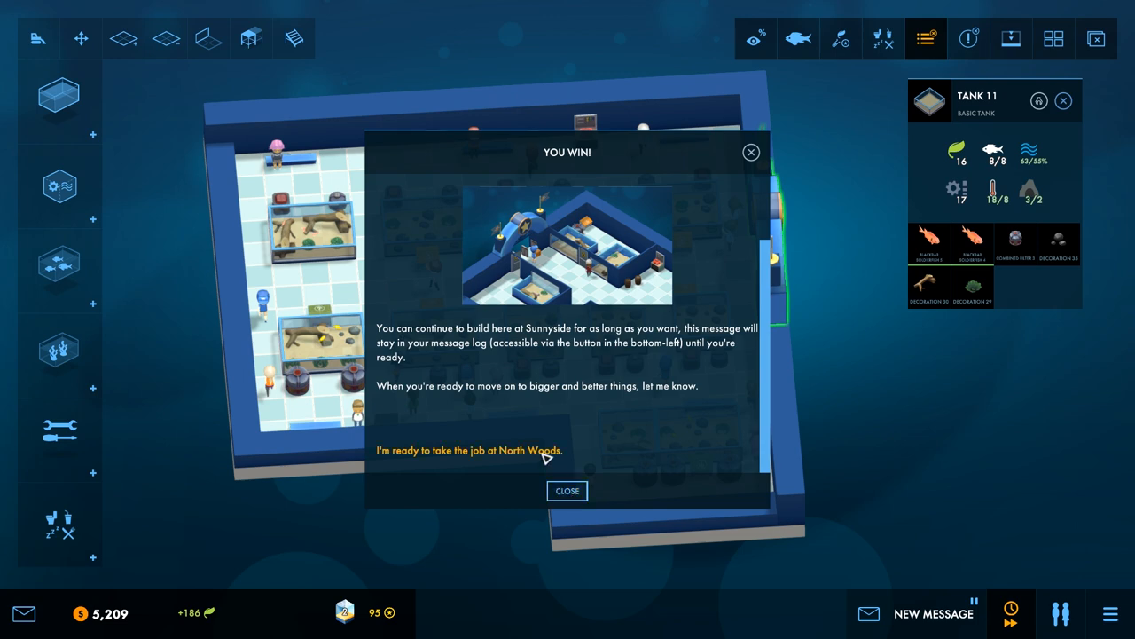
Step: Accept the job at North Woods from the You Win dialog
click(468, 451)
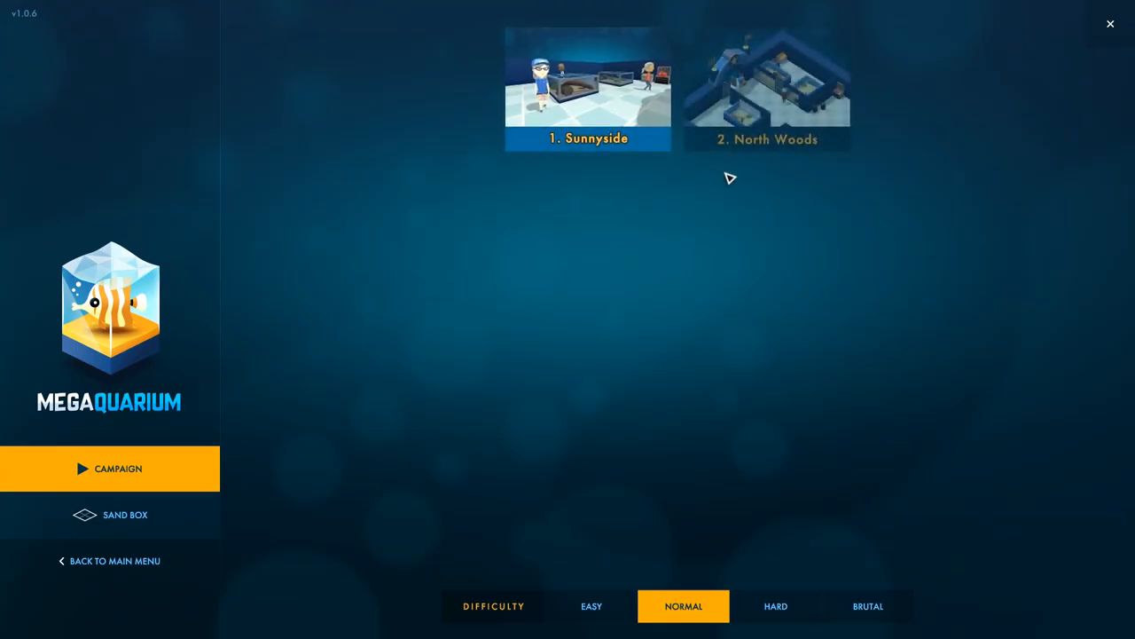
mouse_move(790, 101)
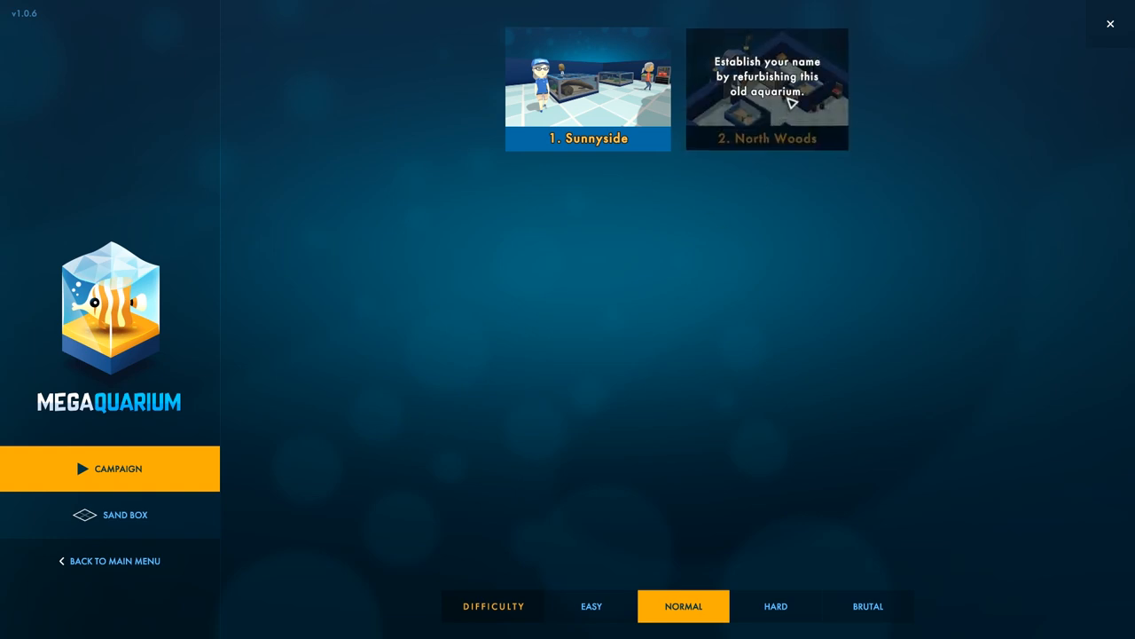
mouse_move(791, 101)
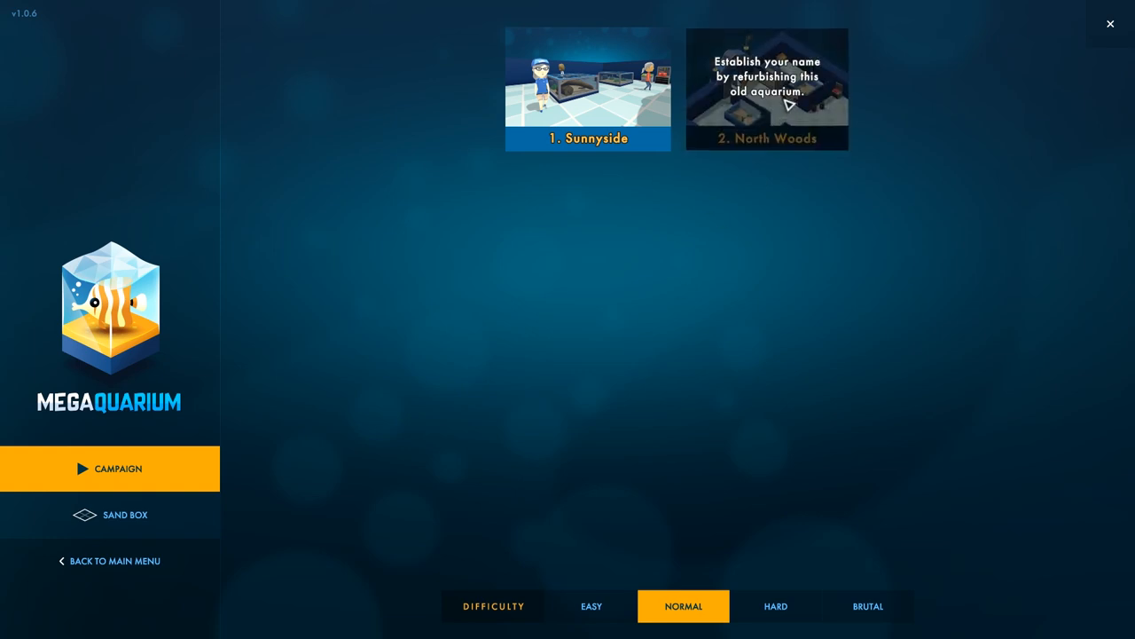